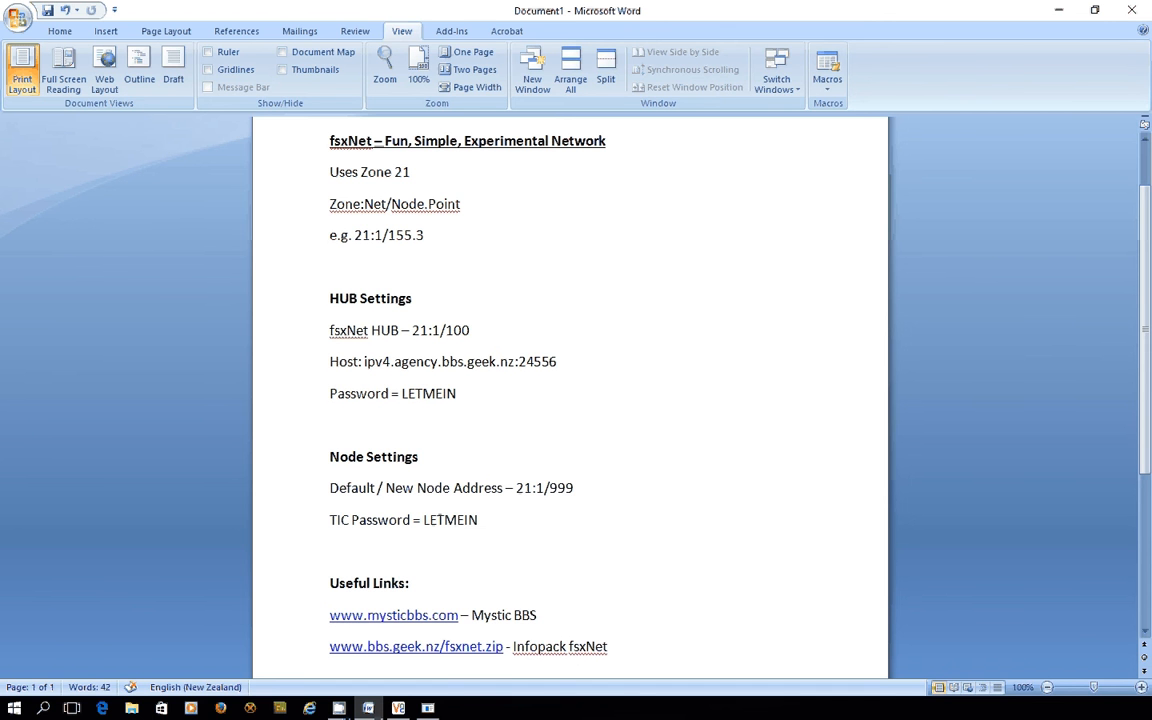
Review the address format in the fsxNet notes, marking the word Net in the example
click(457, 393)
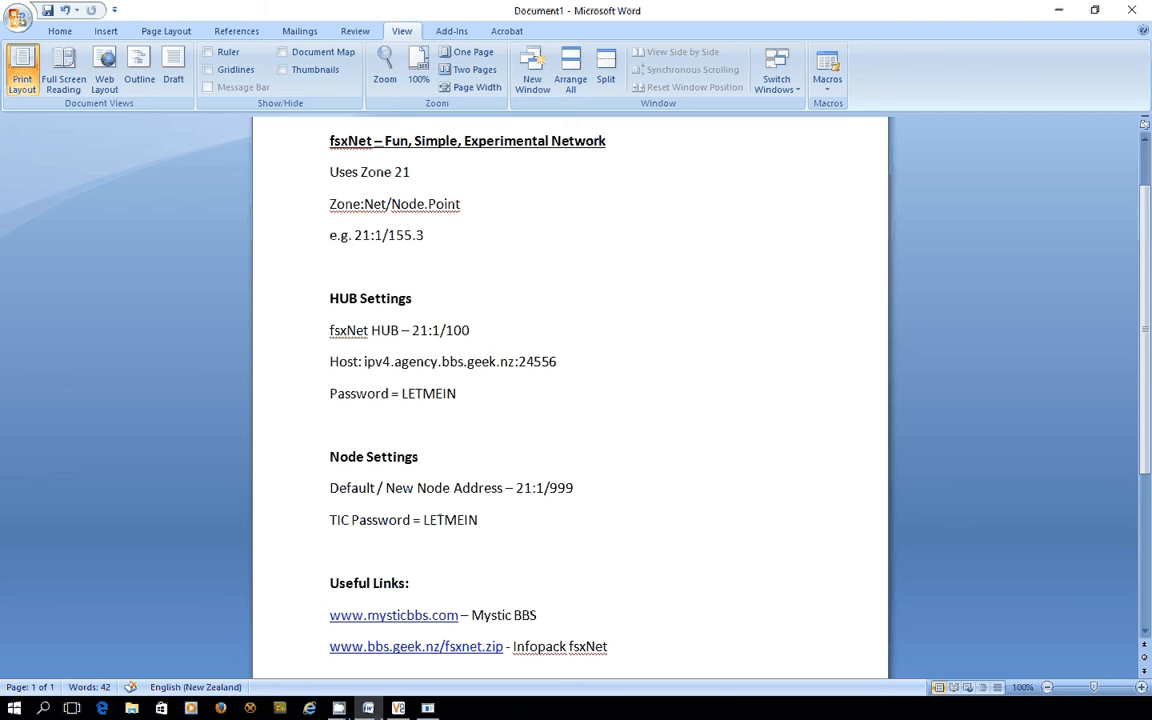
click(457, 393)
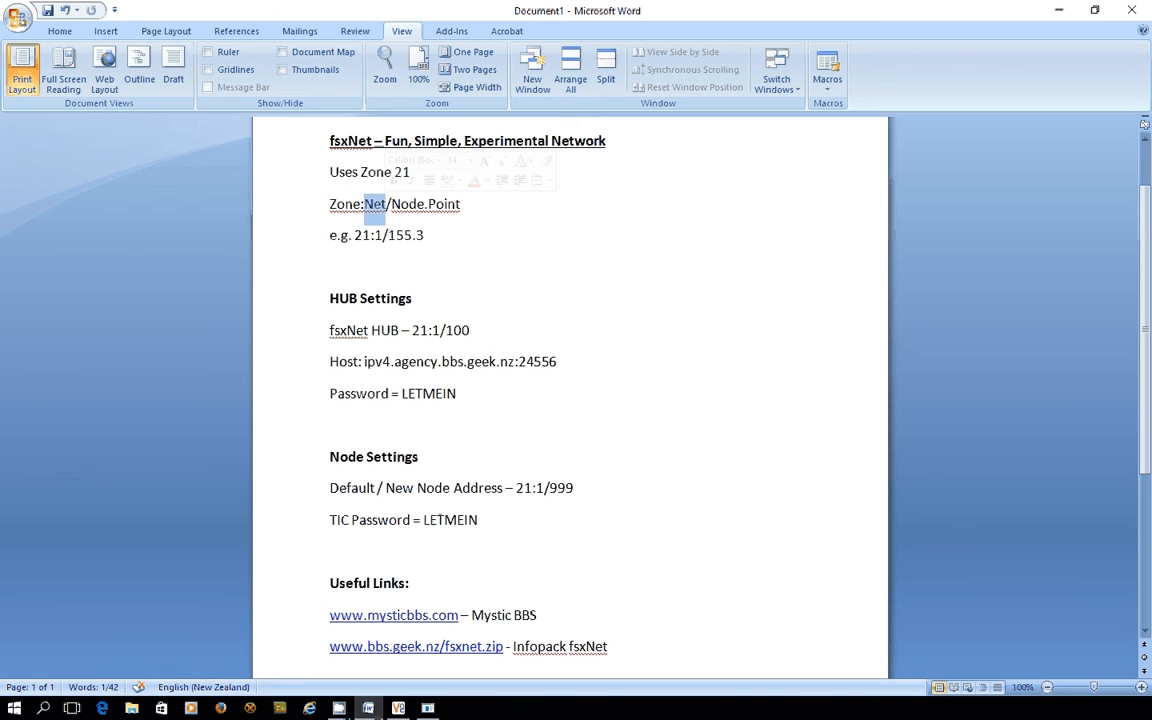
double_click(406, 204)
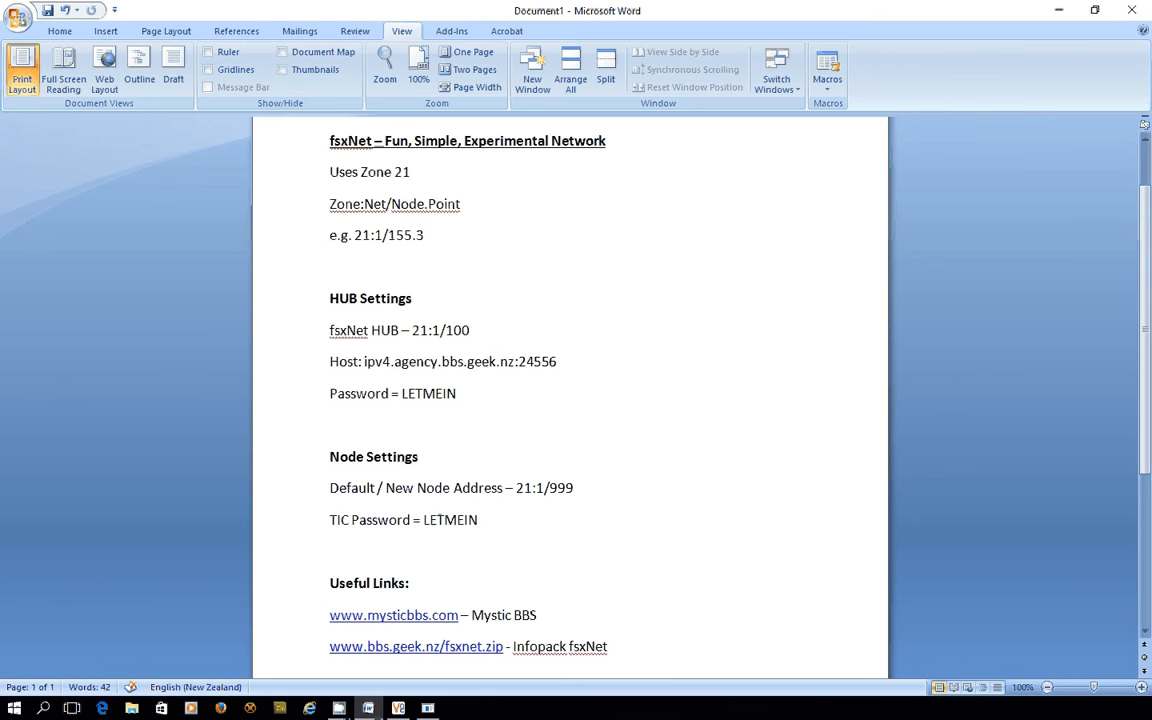
click(423, 235)
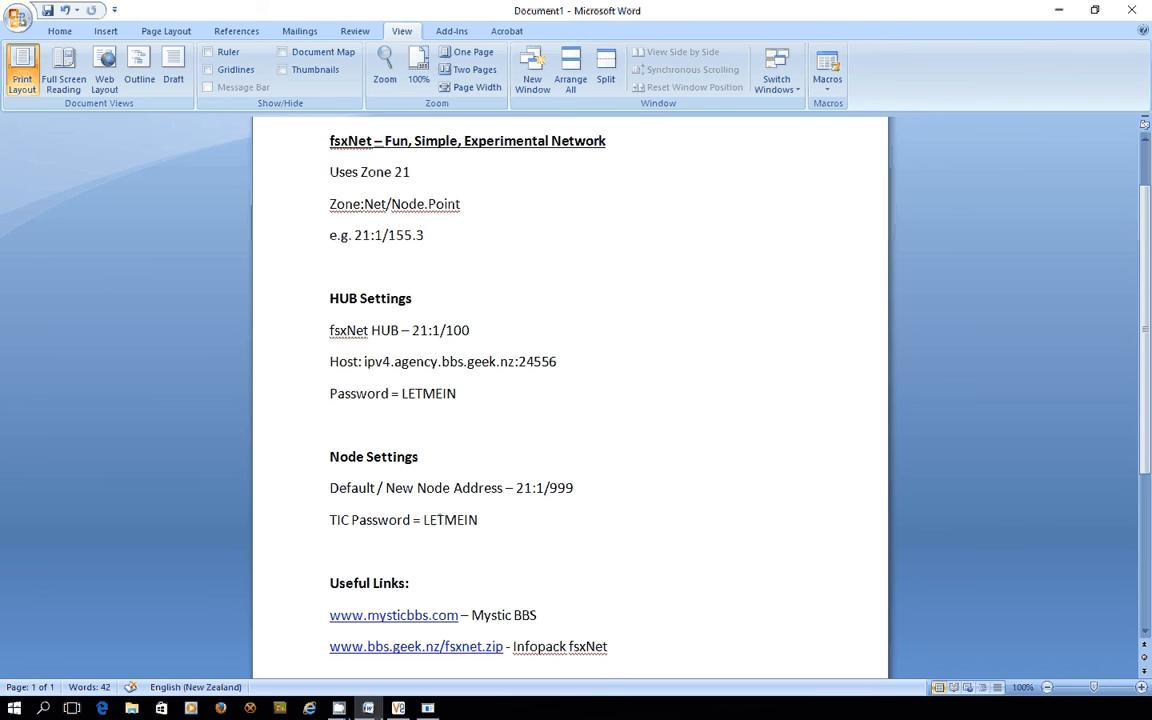
Jot the address 21:1/16 after the example address, then remove it again
text(21)
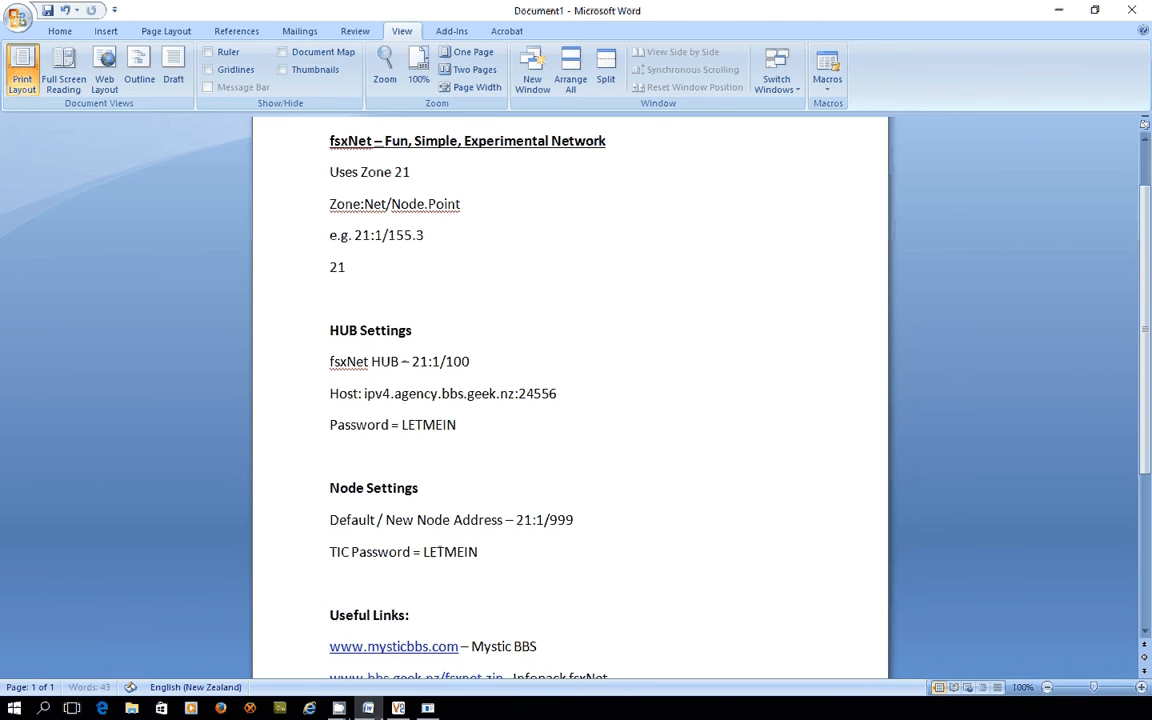
text(:)
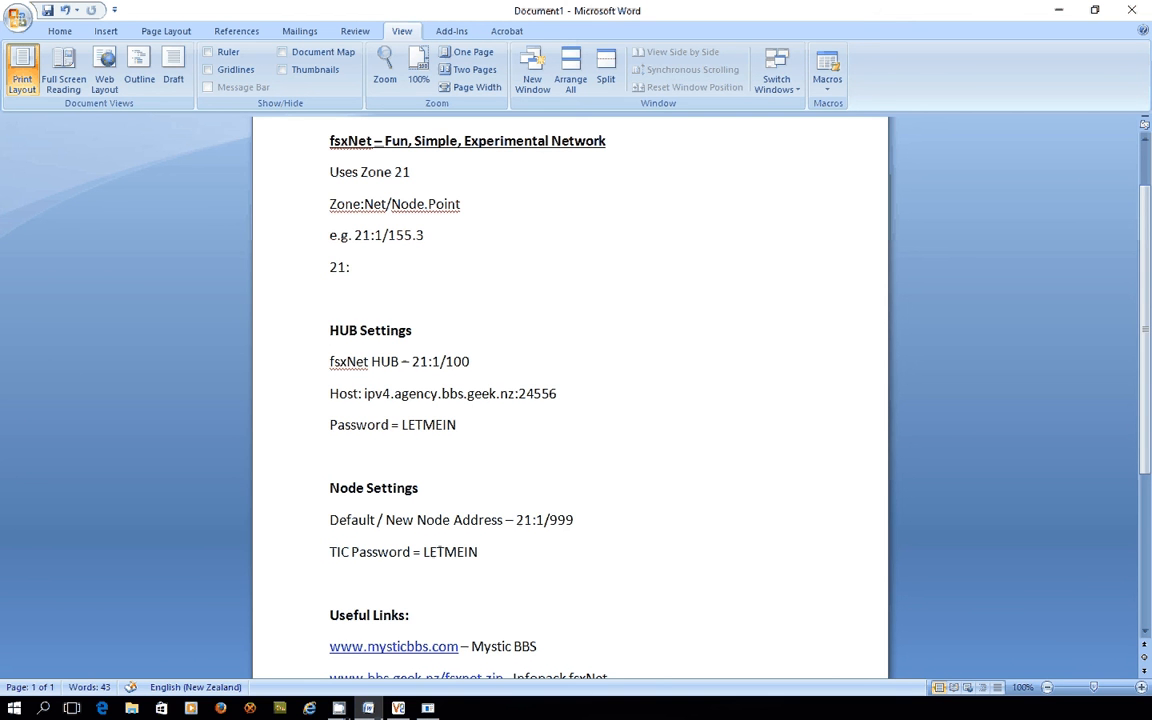
text(1/)
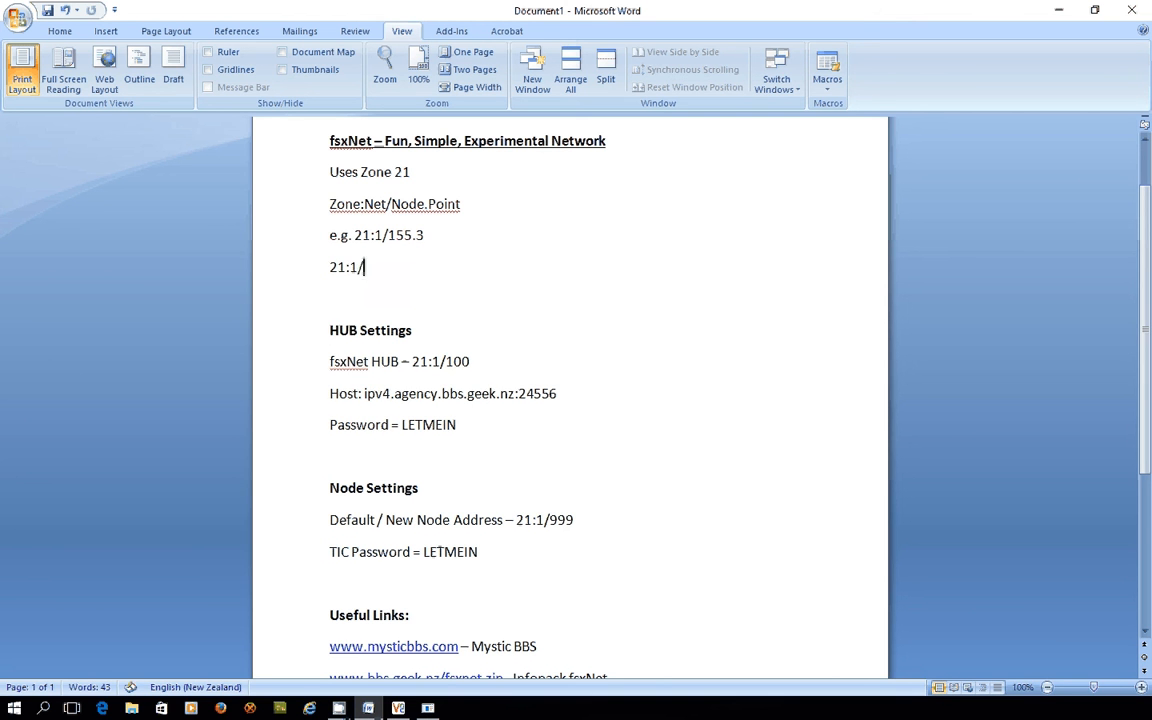
text(16)
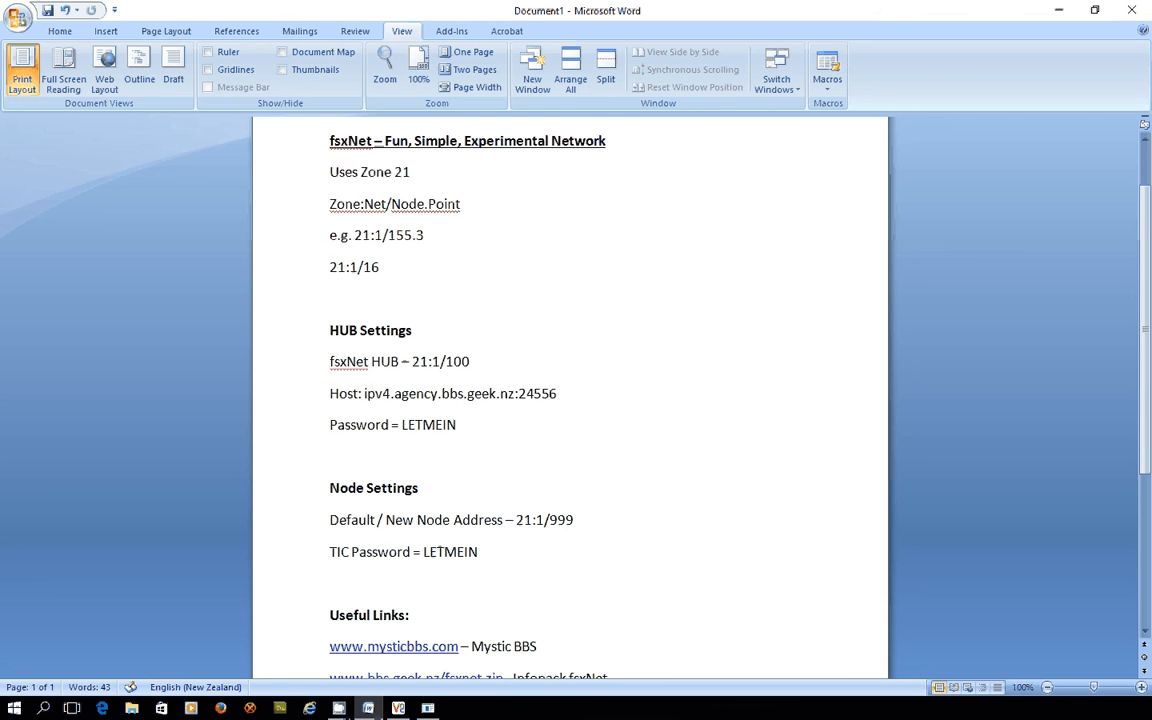
click(380, 267)
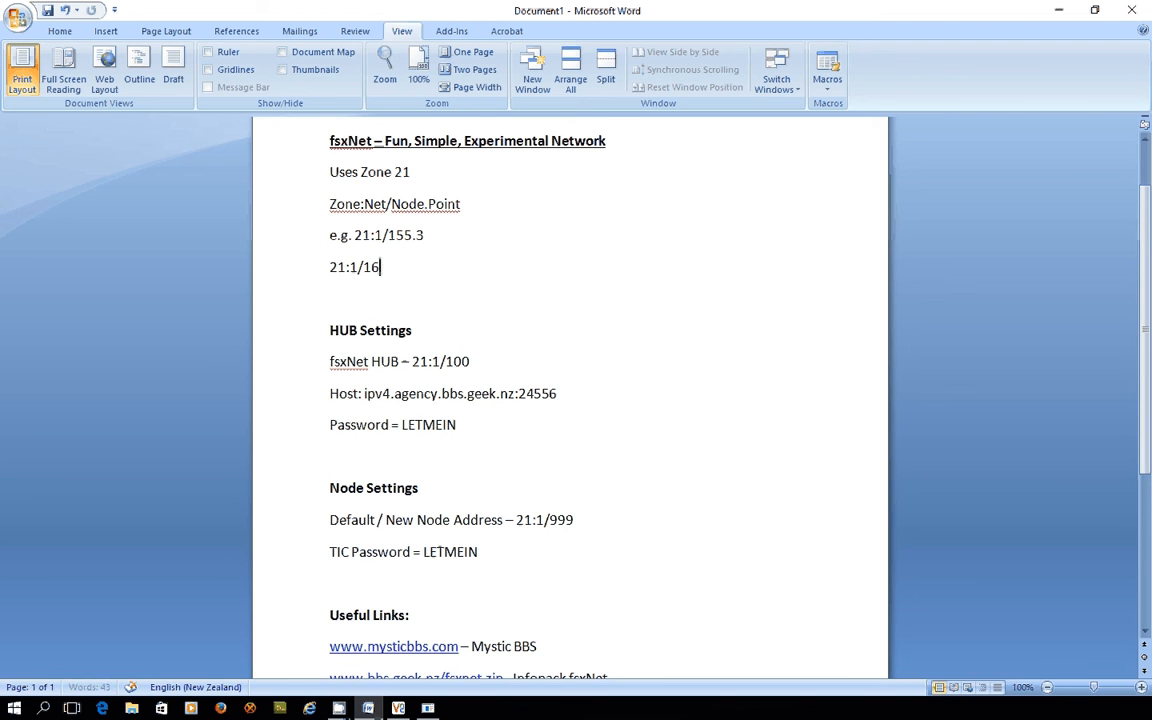
key(Backspace)
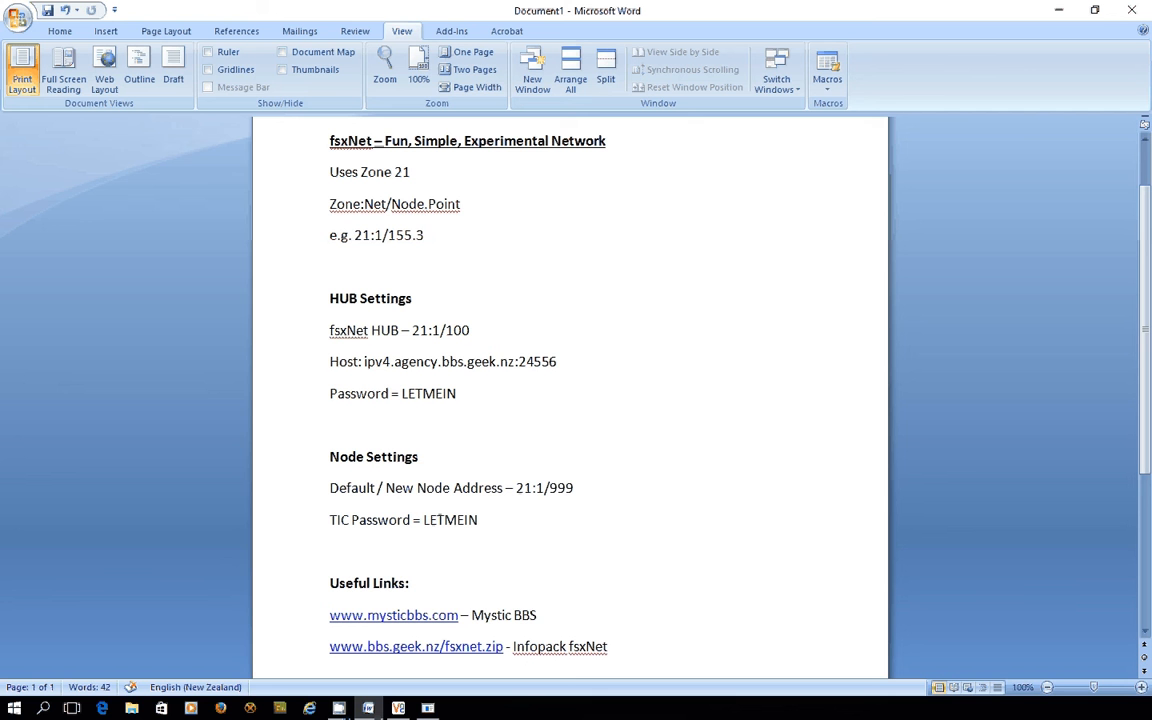
Scroll further through the notes, mark the word TIC, and minimise Word to show the desktop
click(424, 235)
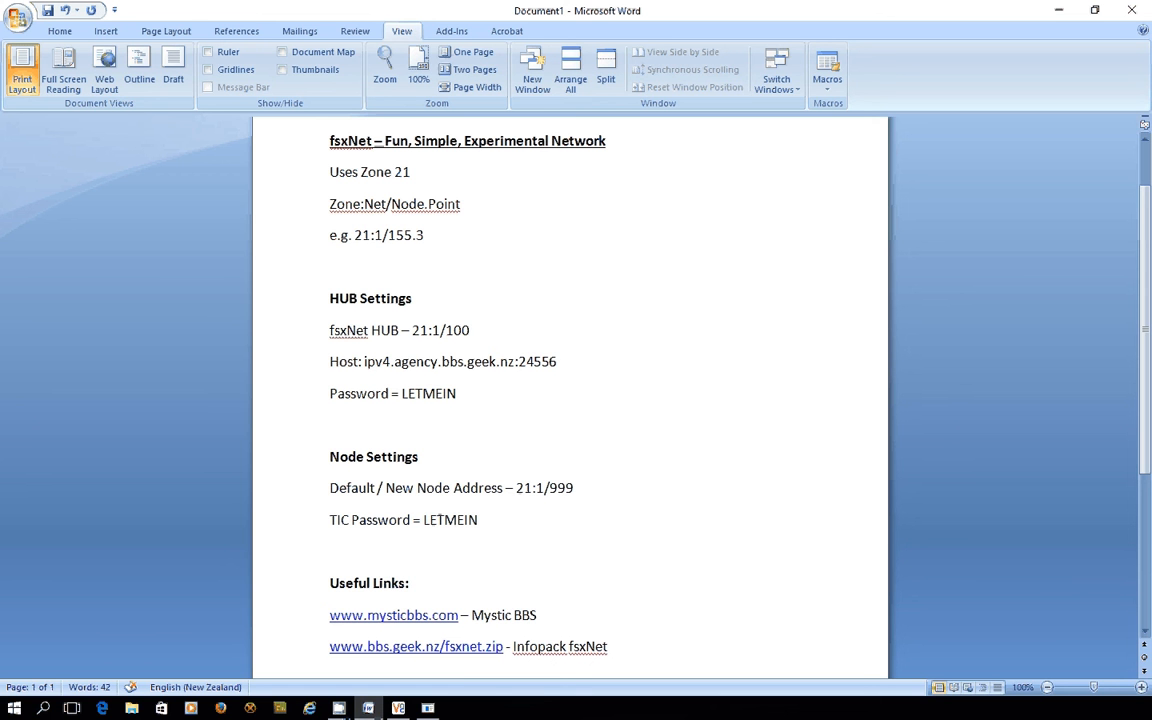
click(472, 330)
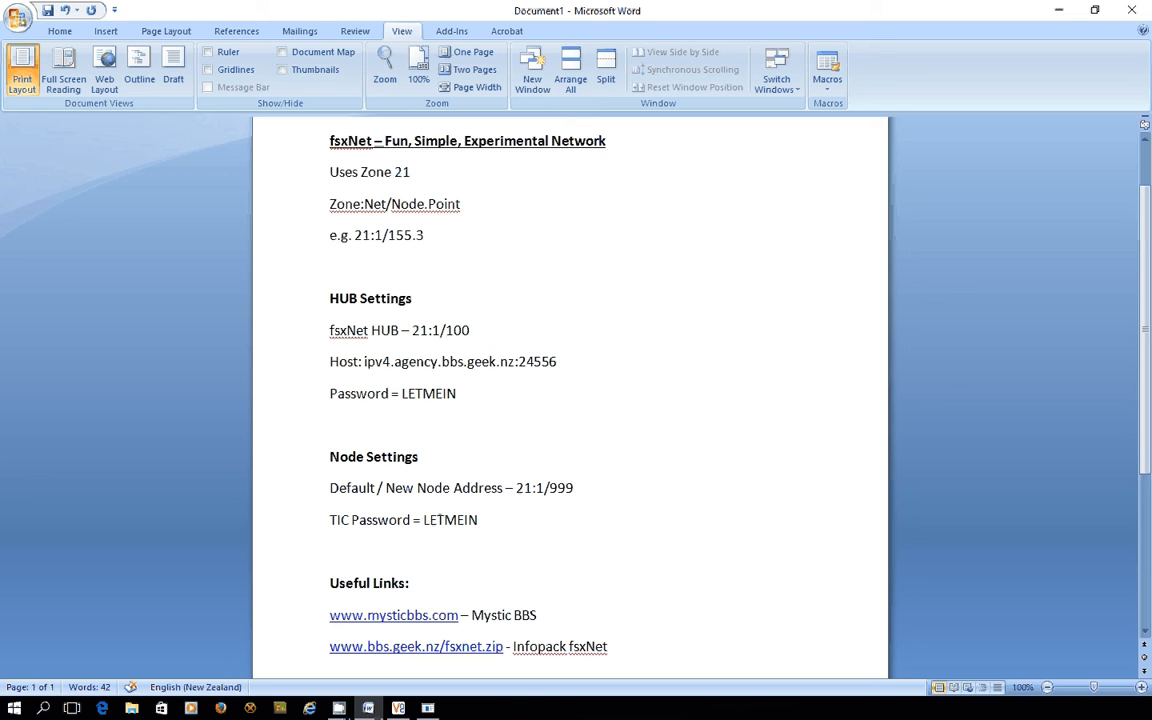
click(472, 330)
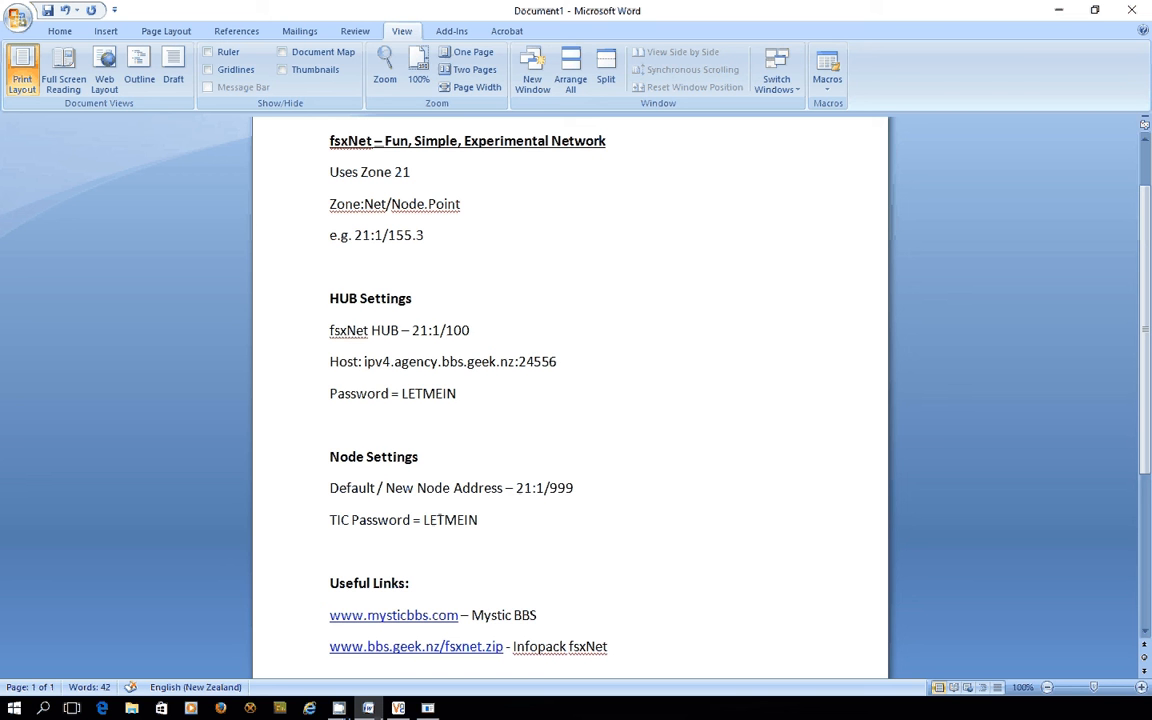
click(470, 330)
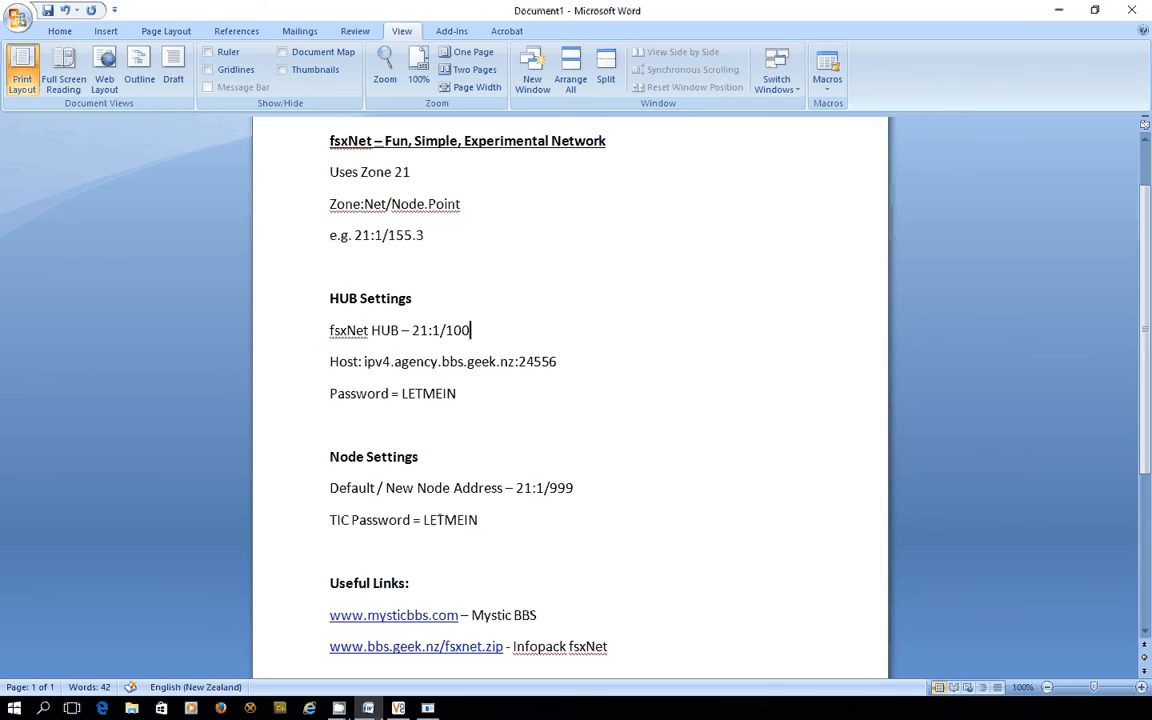
scroll(down, 3)
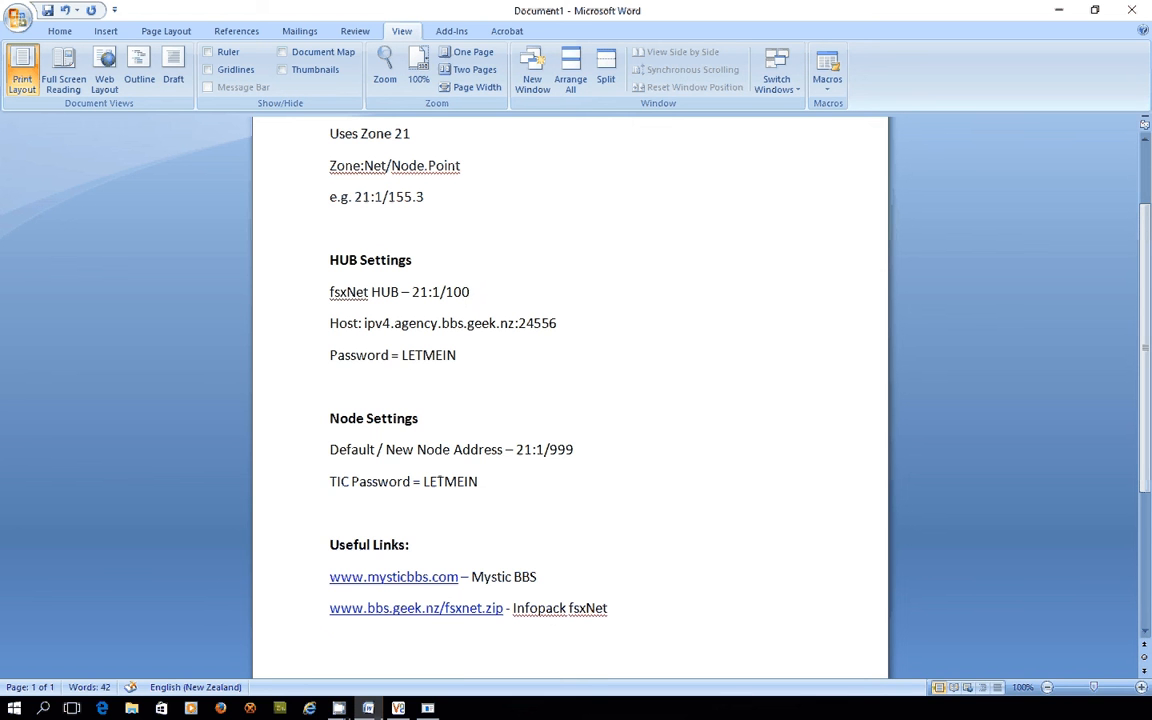
click(333, 481)
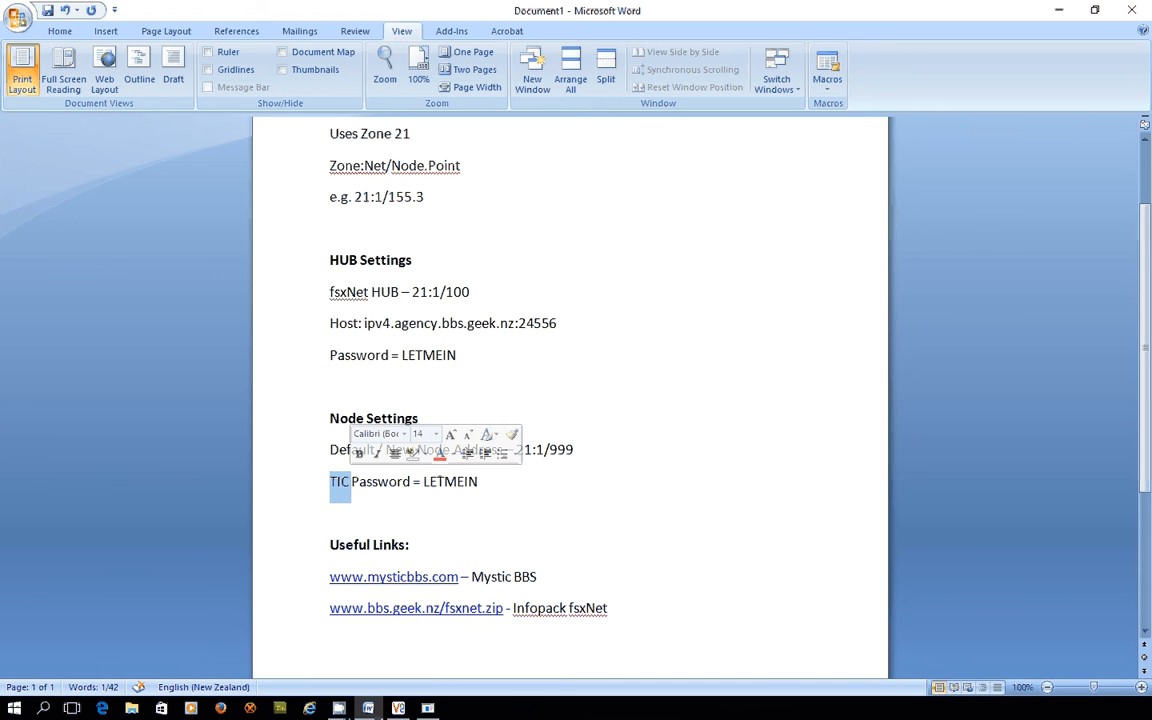
click(478, 481)
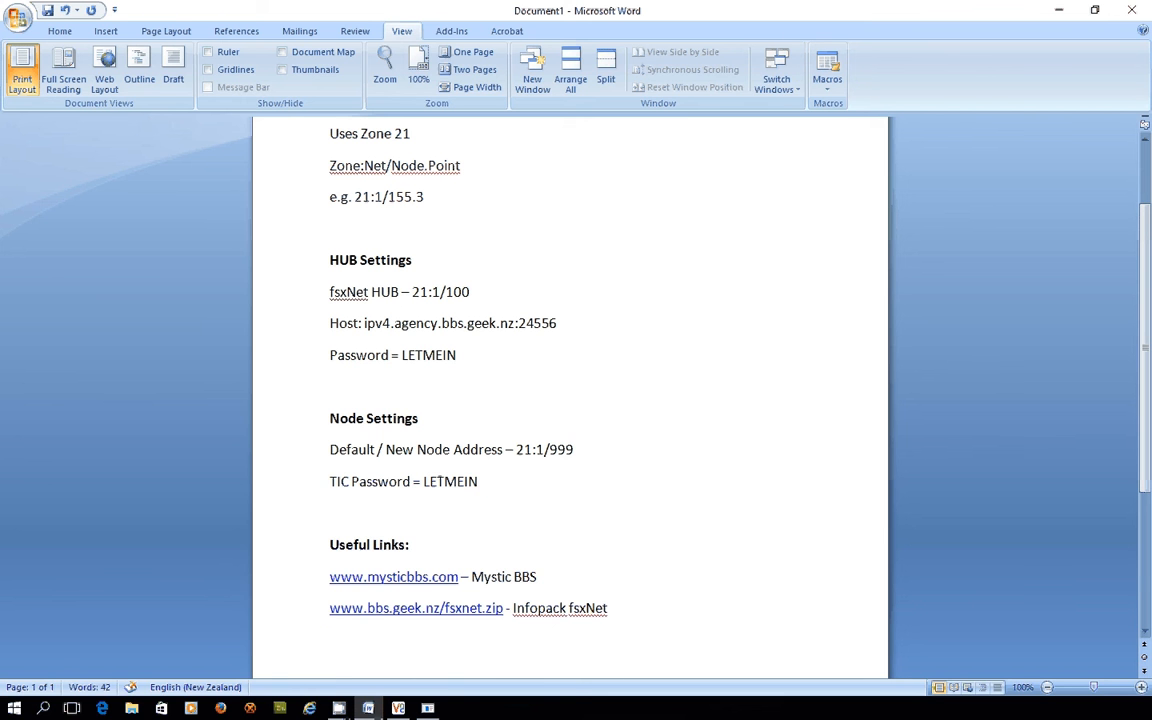
mouse_move(416, 608)
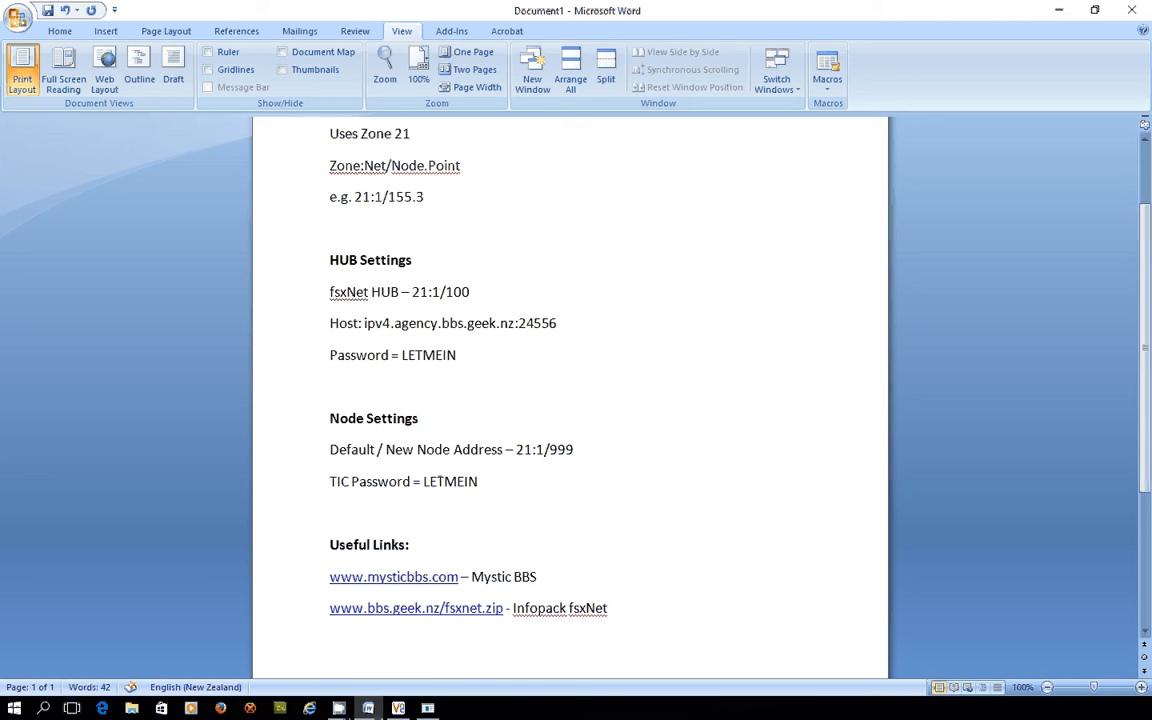
click(479, 481)
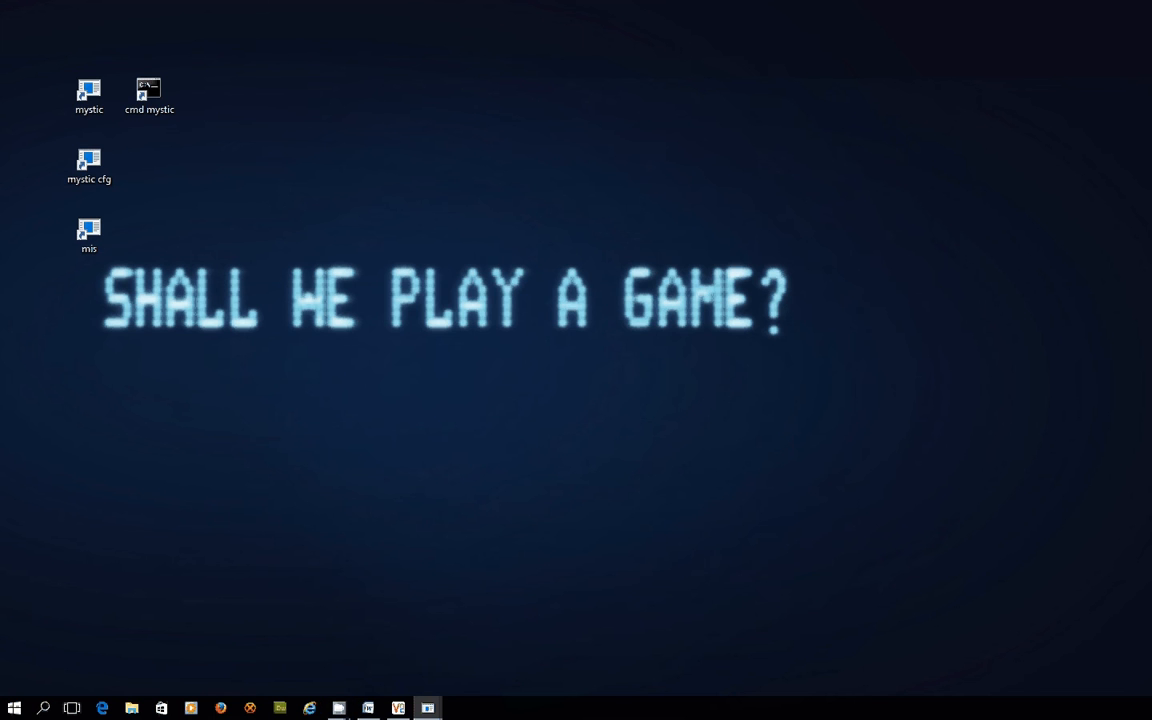
Launch the Mystic configuration tool and go to Configuration > General Settings
double_click(89, 165)
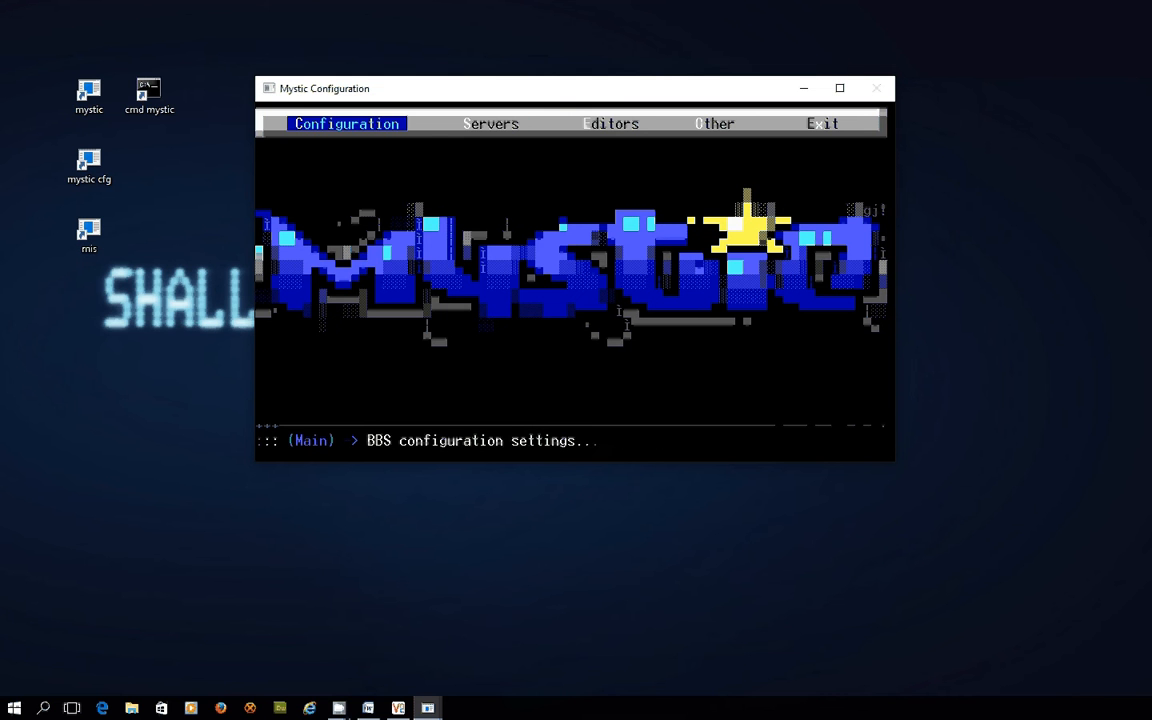
click(346, 123)
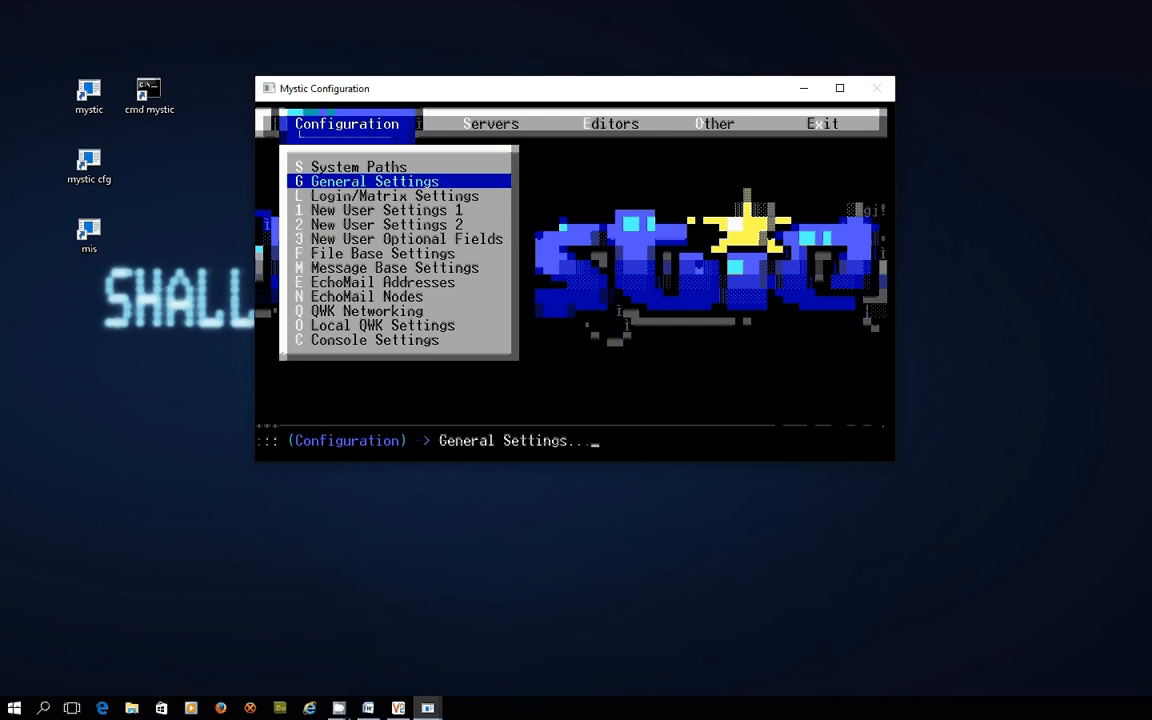
click(373, 181)
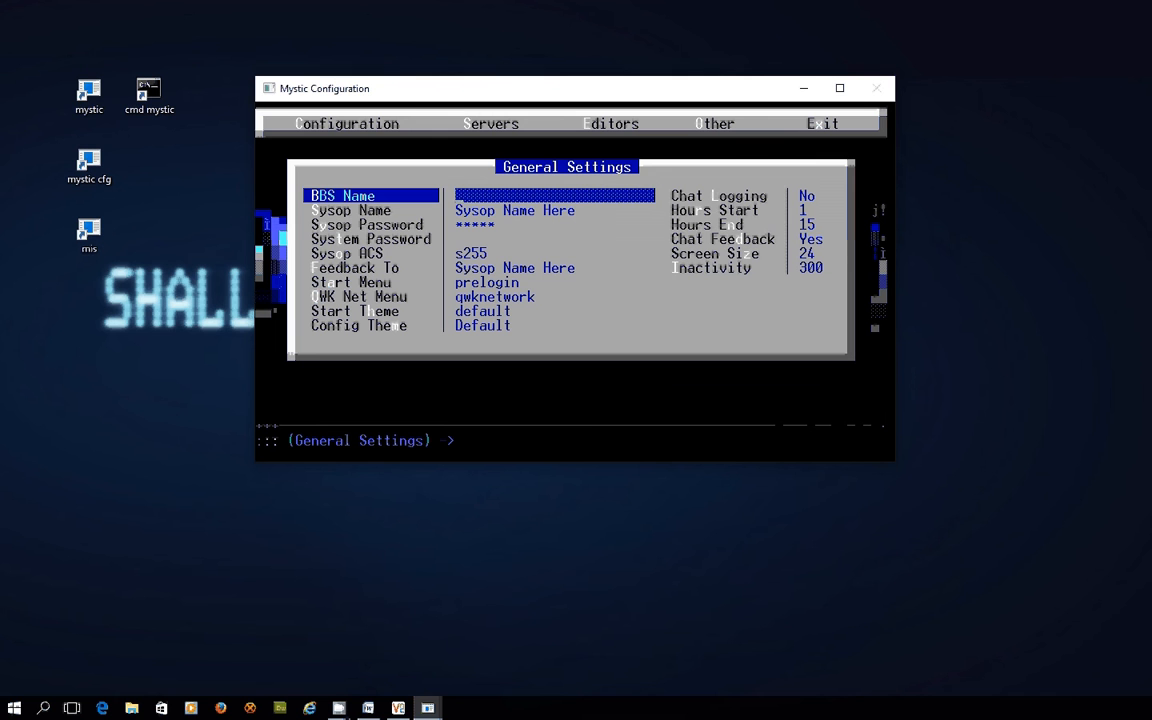
Name the BBS Thor BBS with Thor as sysop and feedback recipient, then return to the menu
text(Thor BBS)
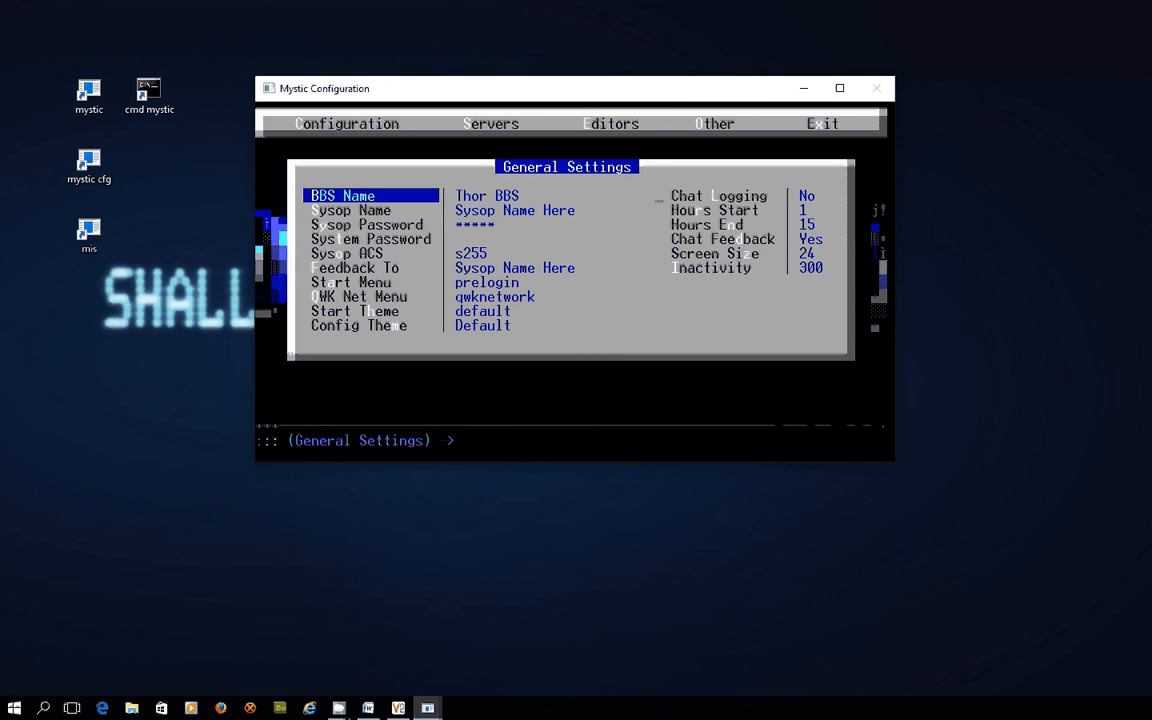
key(Down)
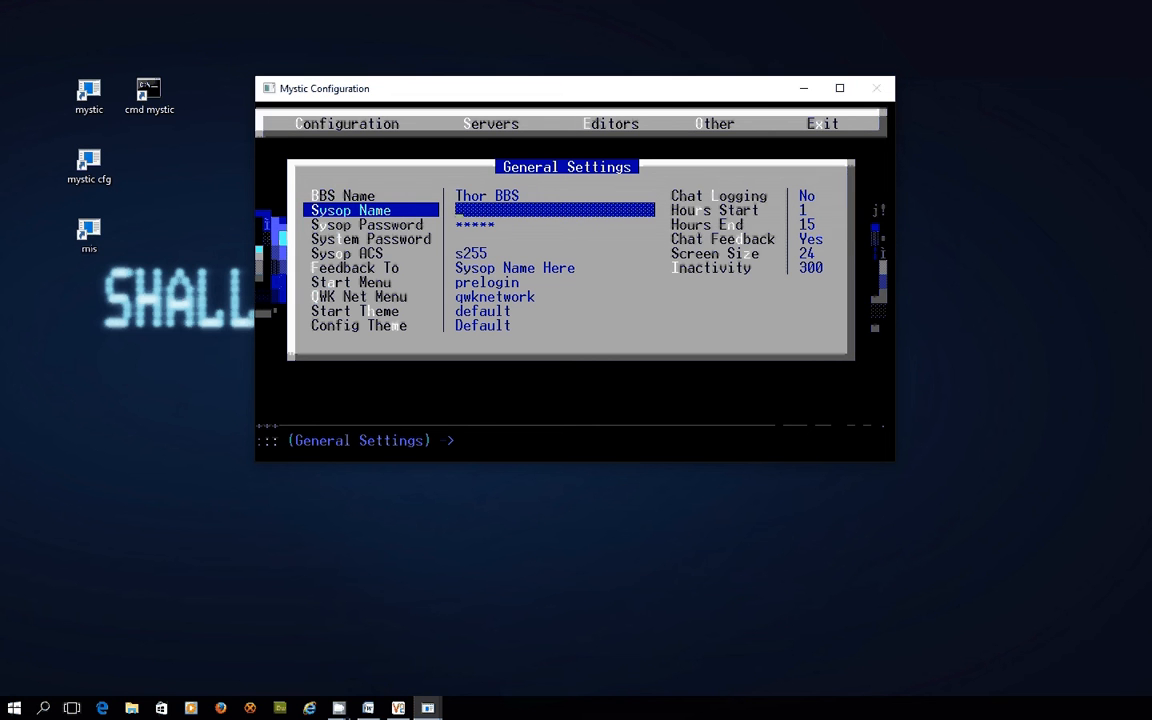
text(Thor)
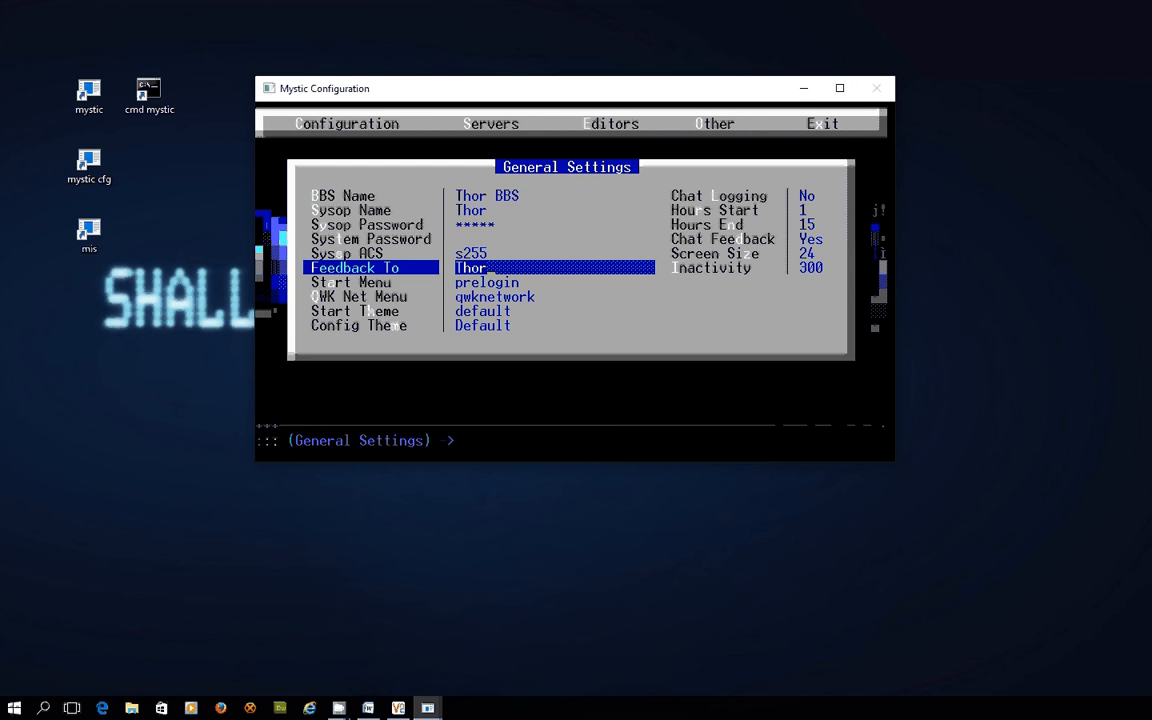
click(347, 123)
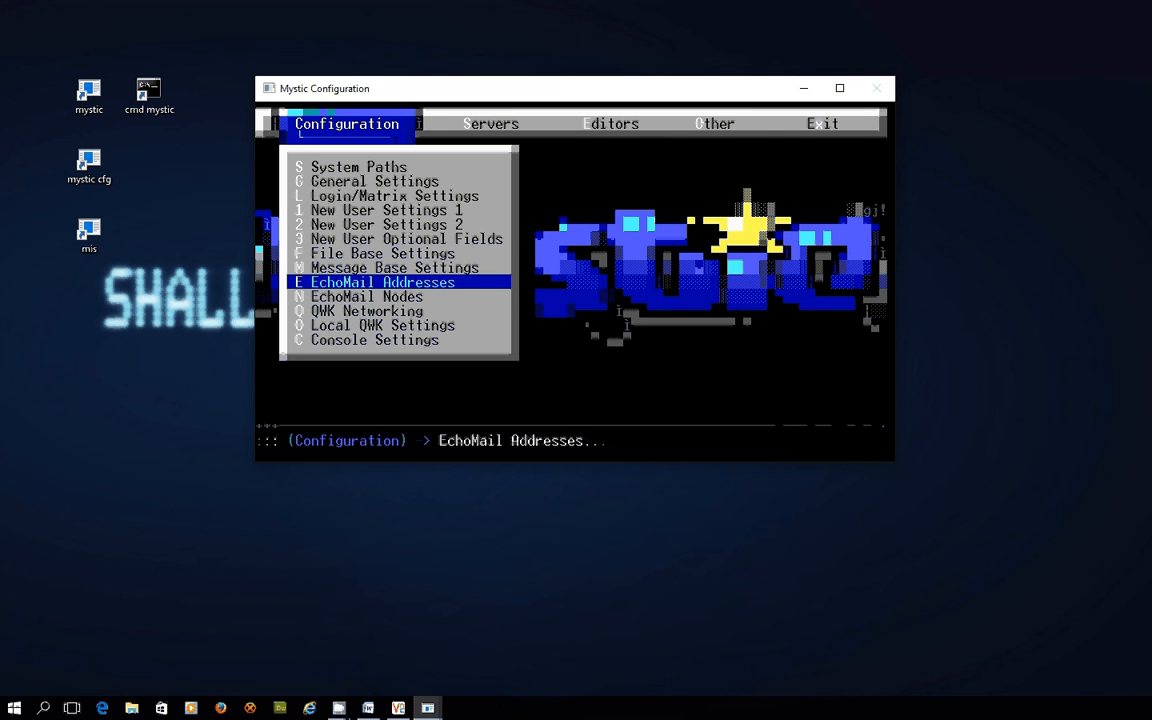
In EchoMail Addresses, select the second empty 0:0/0 row for editing
click(382, 282)
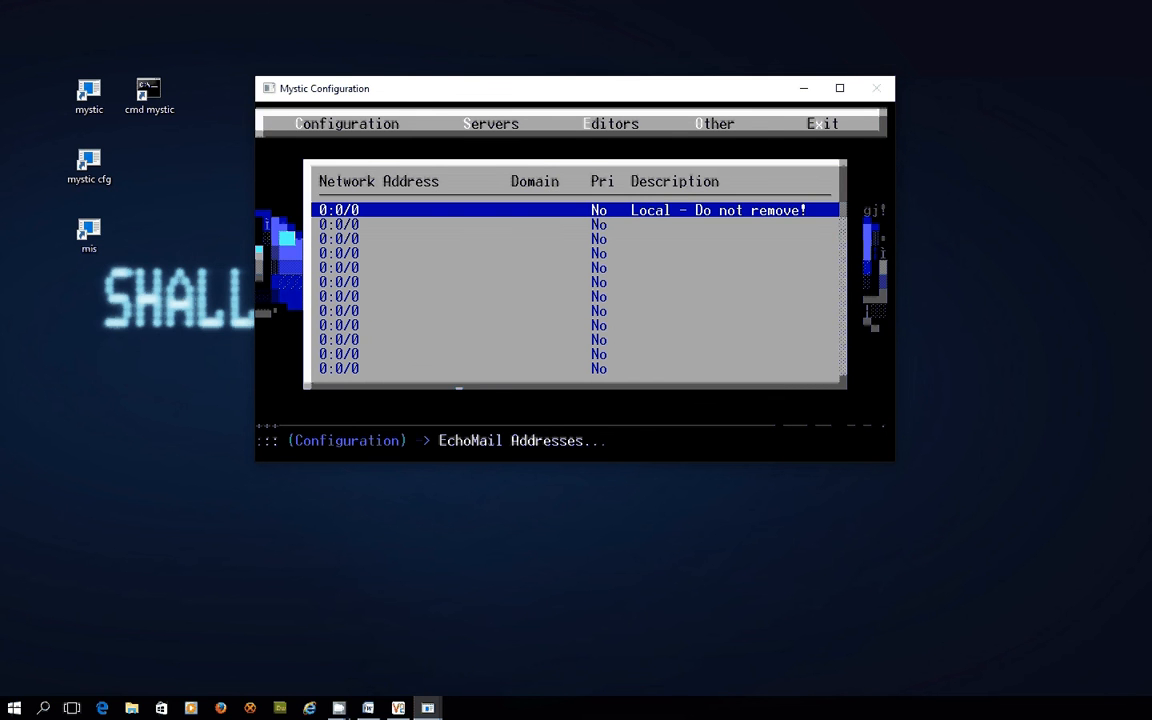
key(Down)
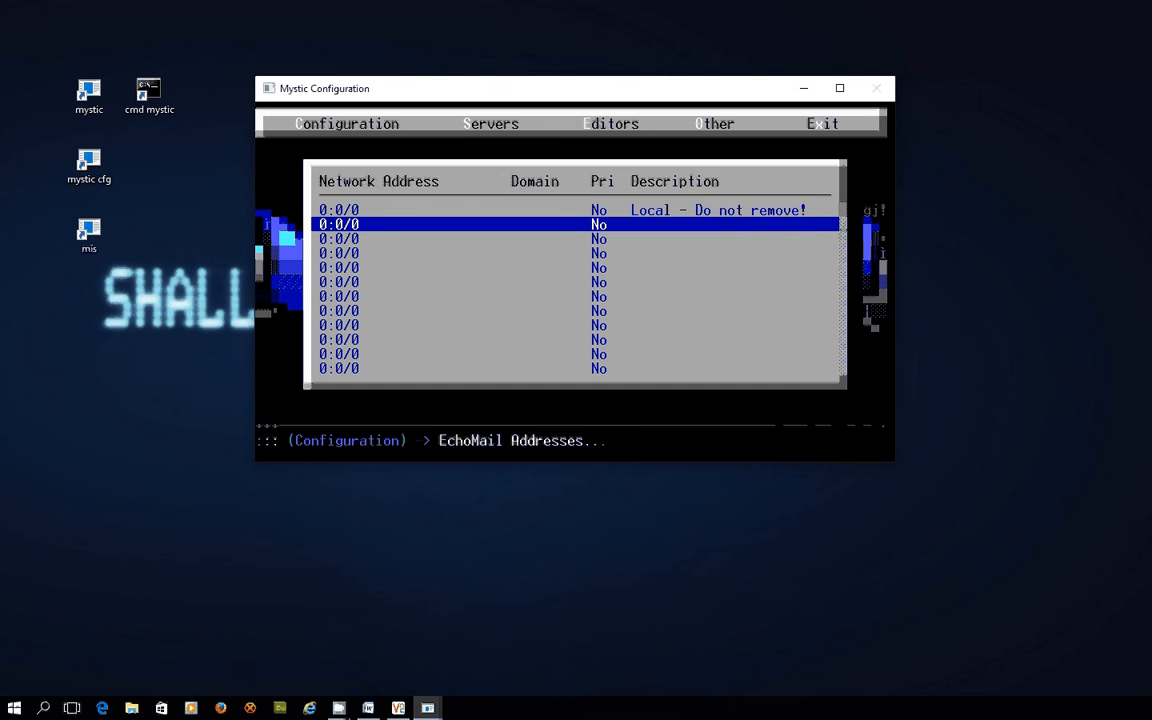
key(up)
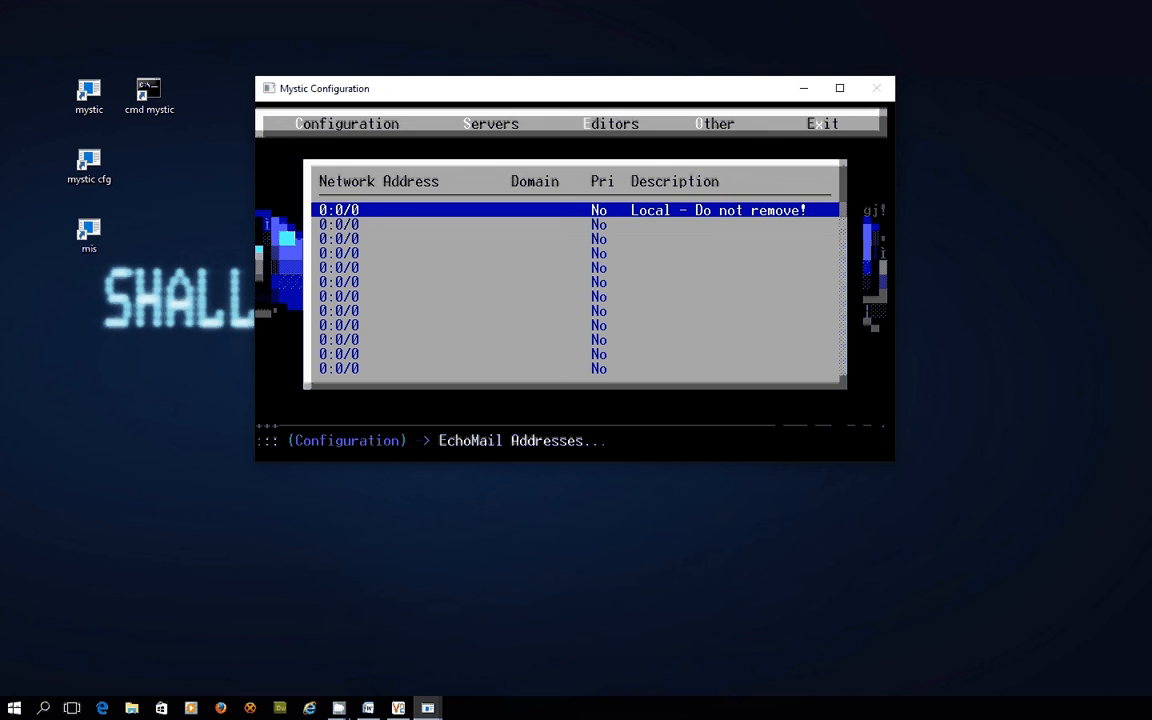
key(Down)
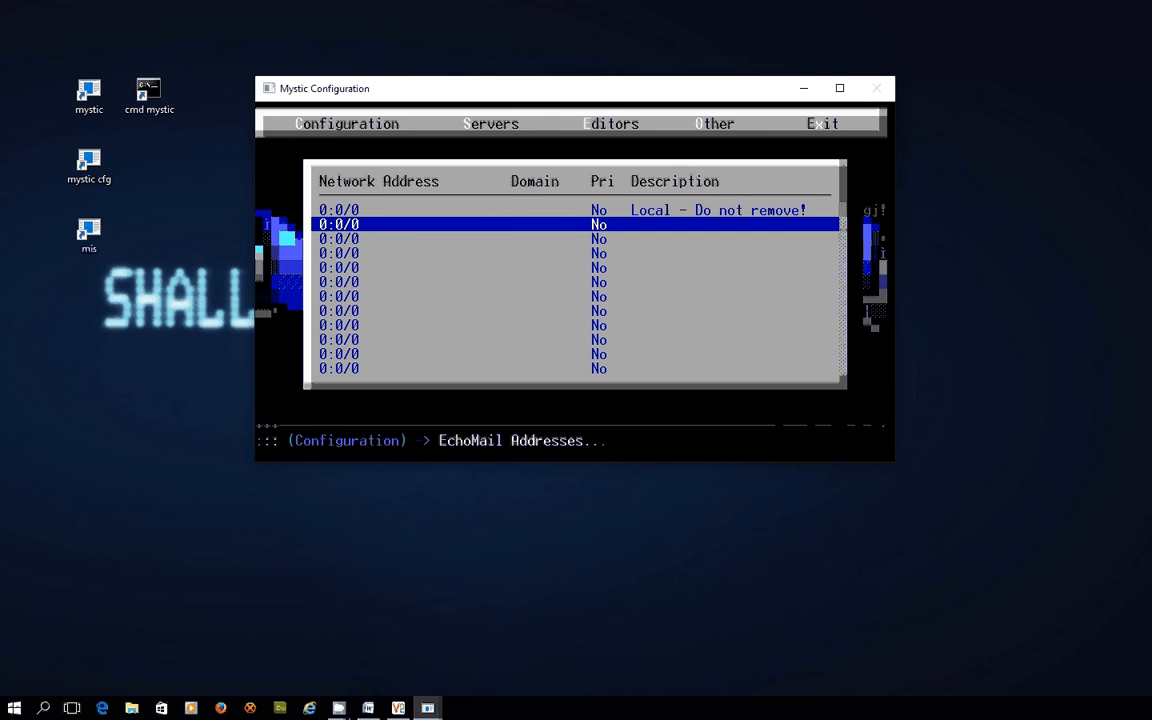
key(Down)
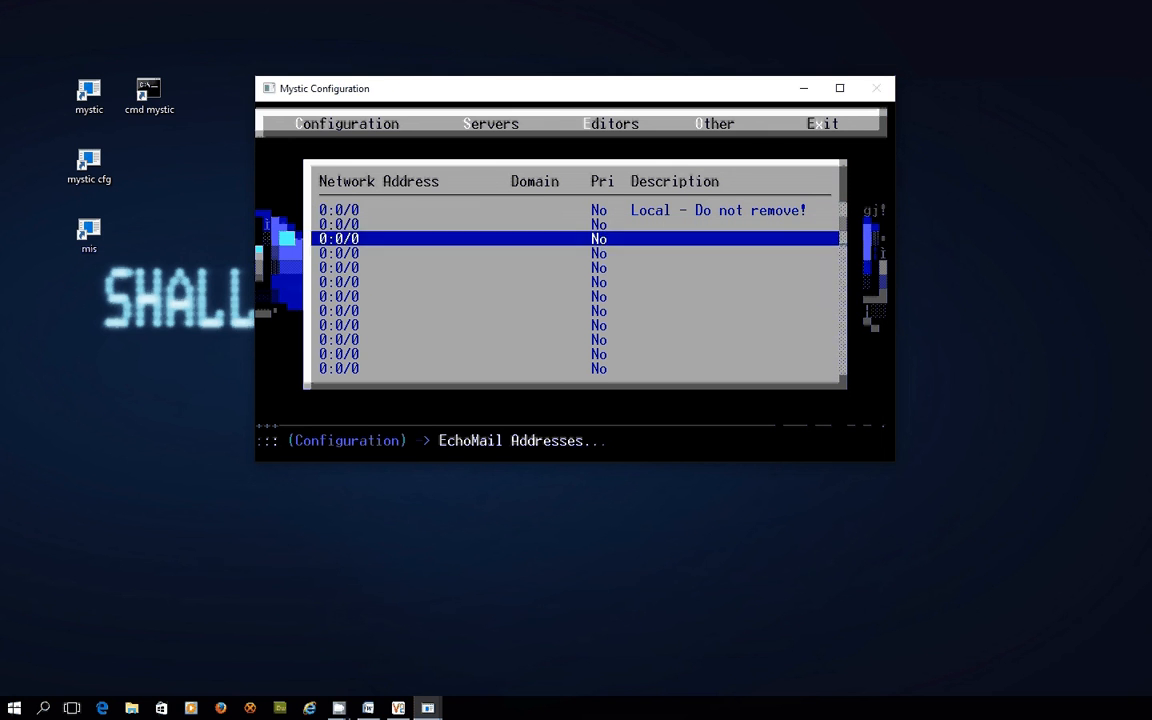
key(up)
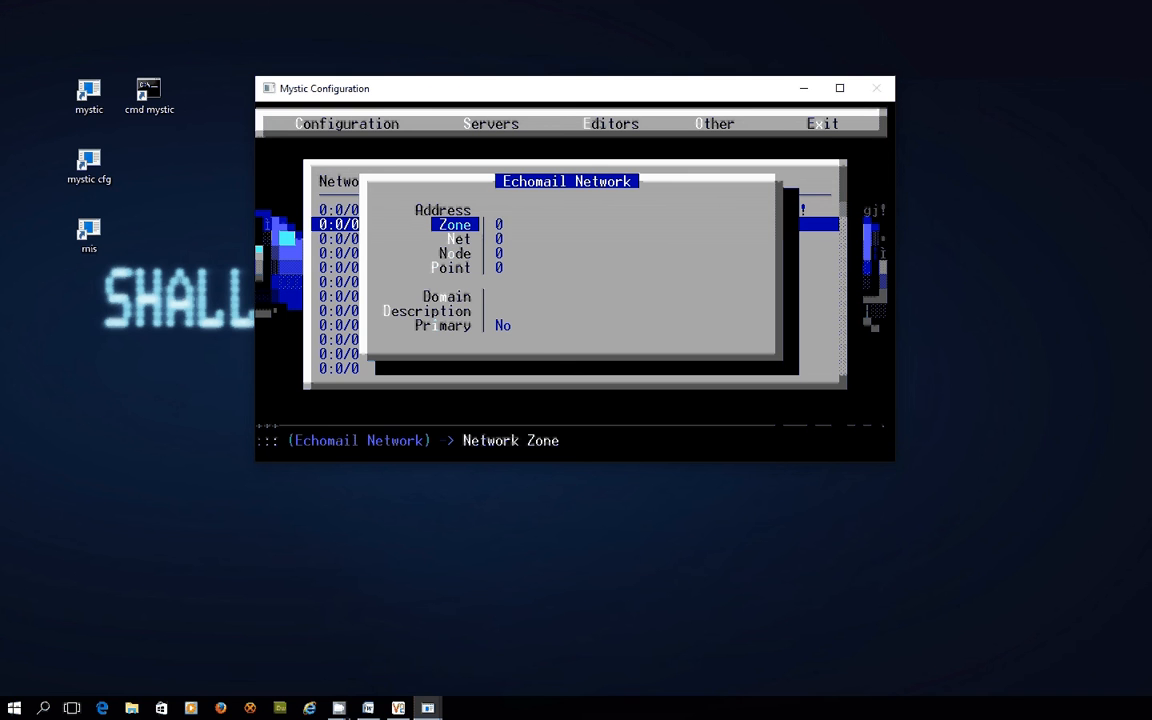
Enter zone 21, net 1, node 999 with domain and description fsxnet for the address
text(21)
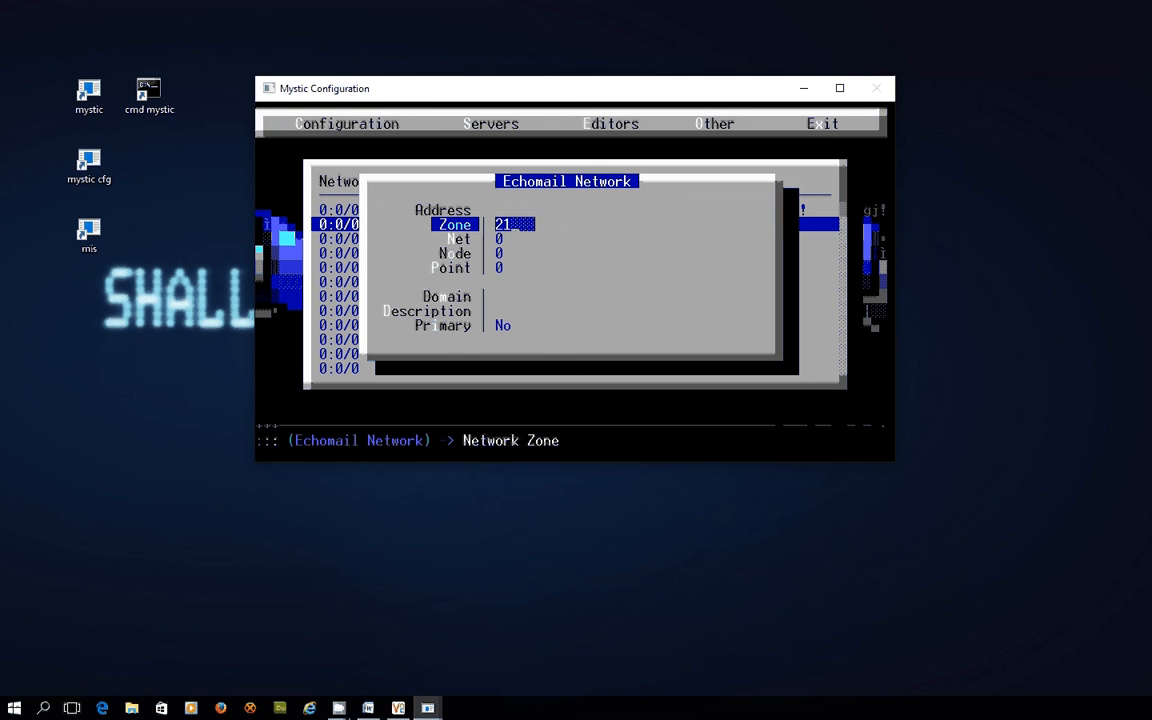
key(Down)
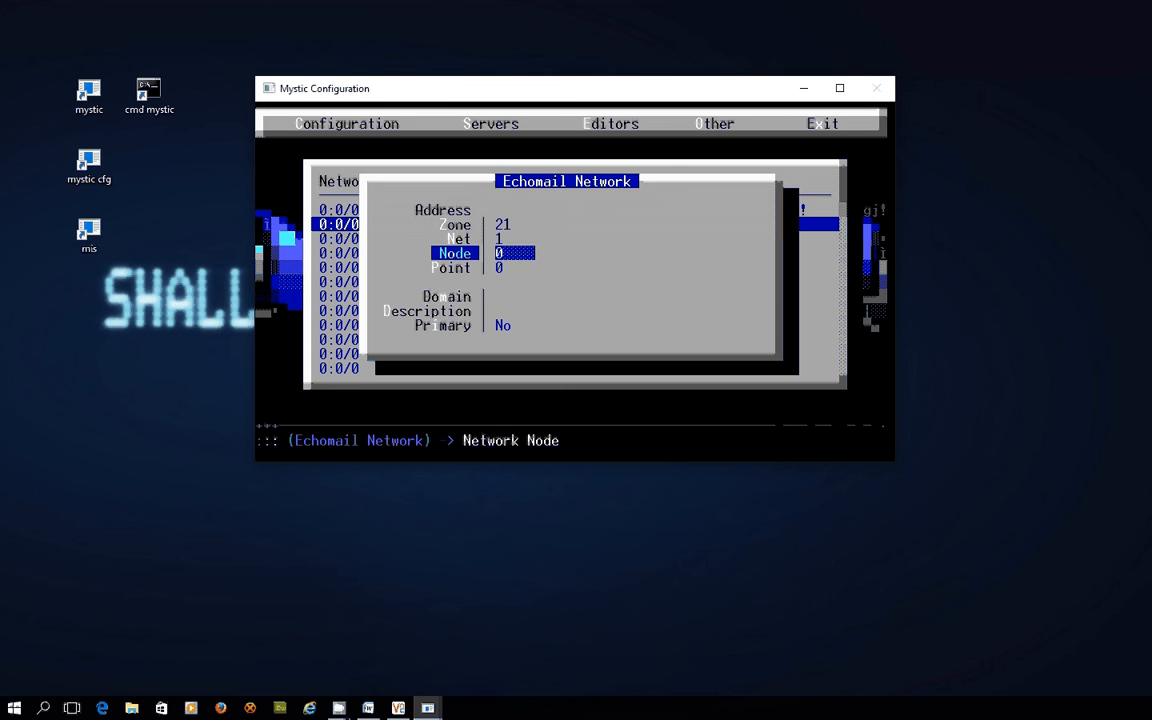
text(999)
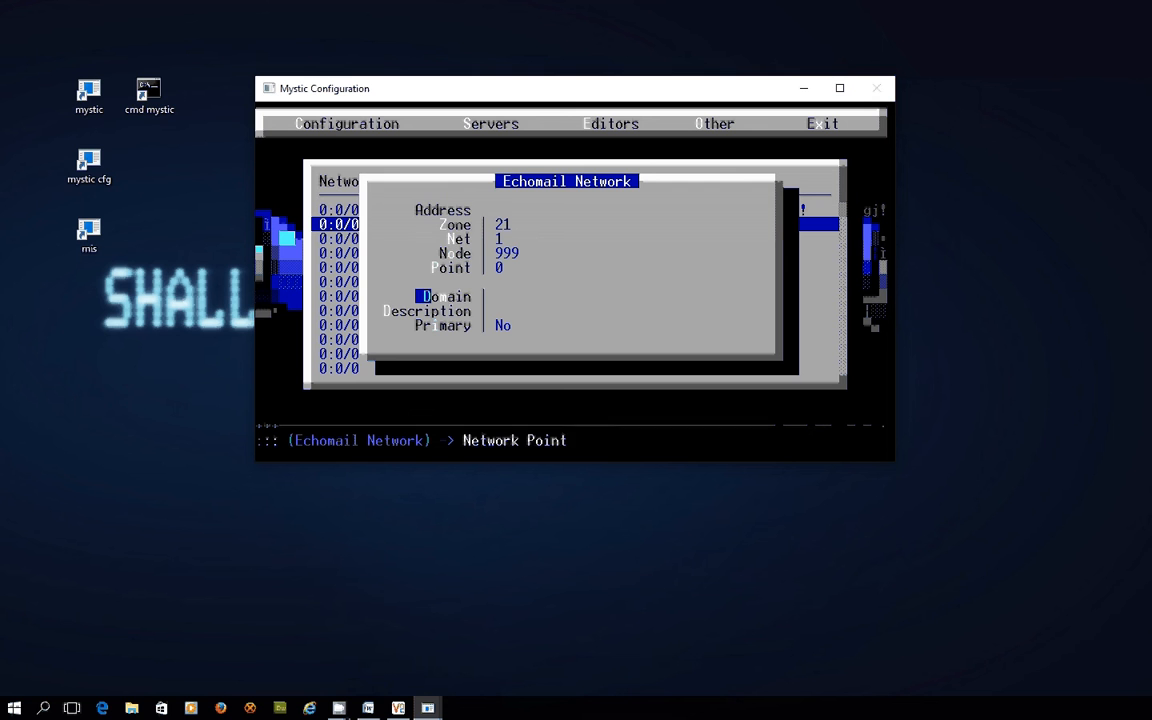
key(Down)
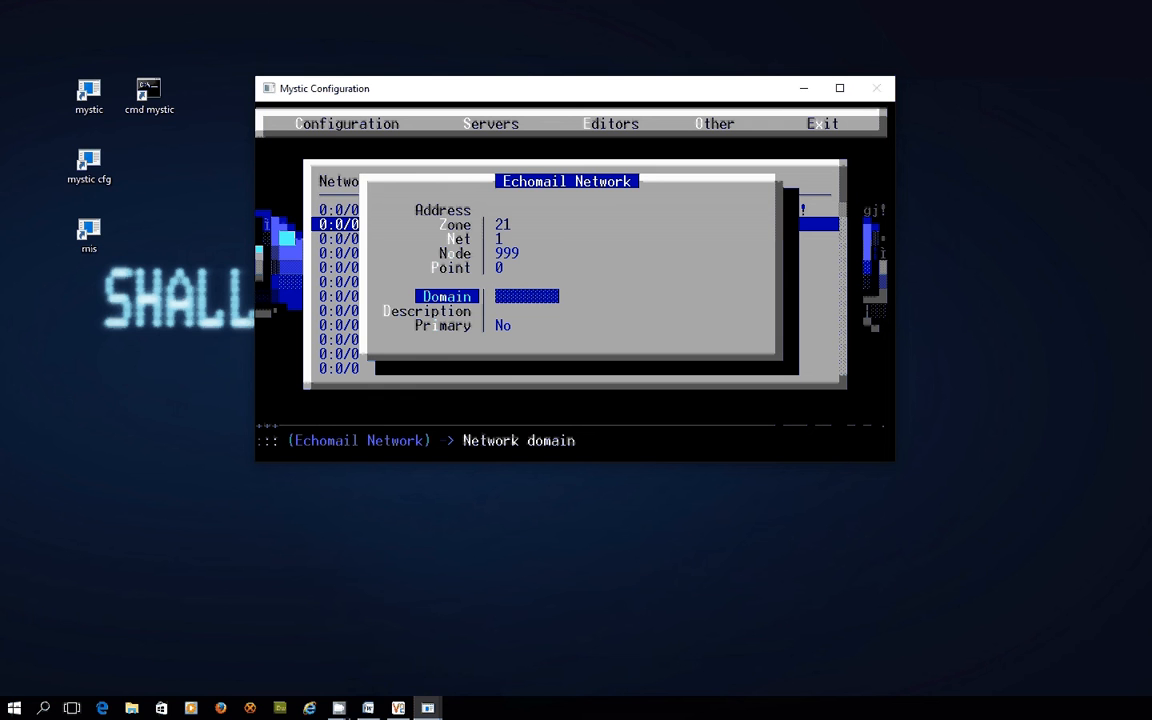
text(fsxnet)
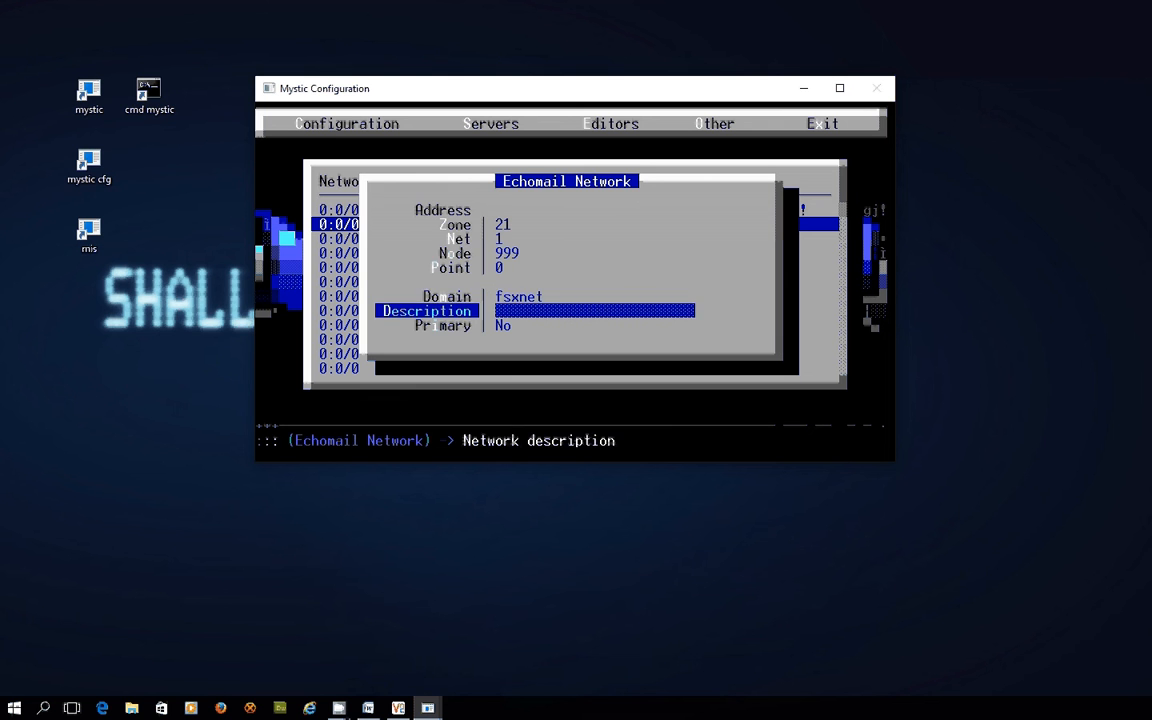
text(fsxnet)
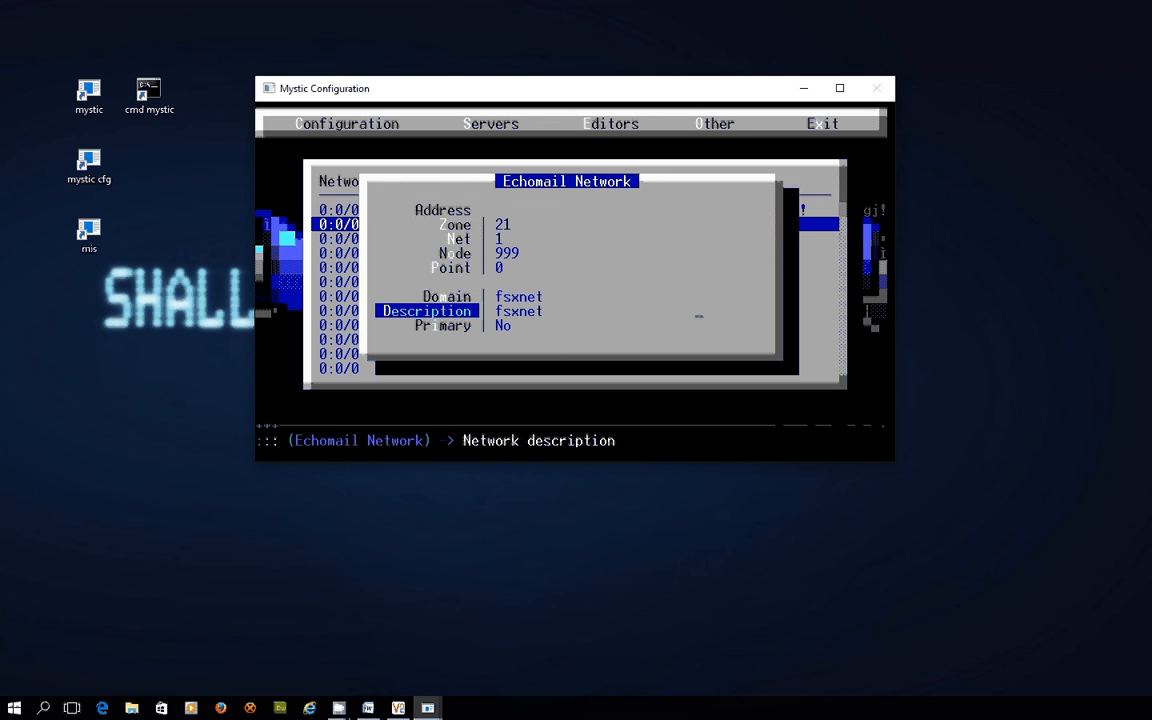
key(Down)
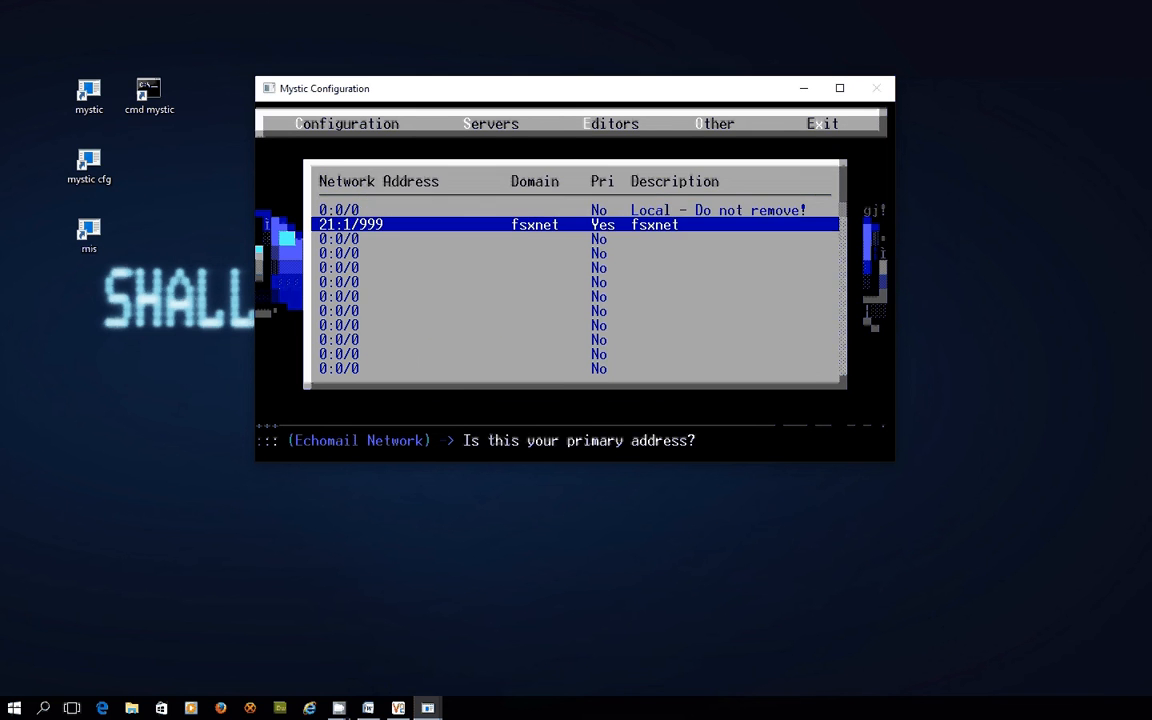
Leave the empty third entry unchanged and recheck the fsxnet 21:1/999 entry set as primary
key(Down)
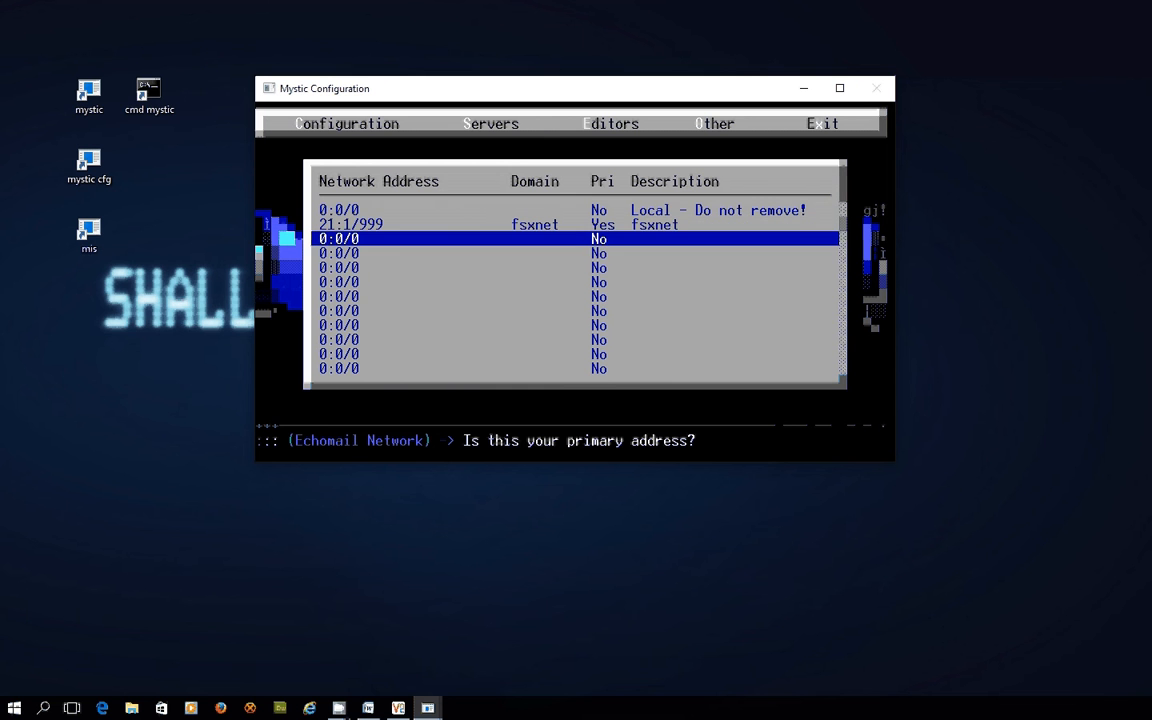
key(down)
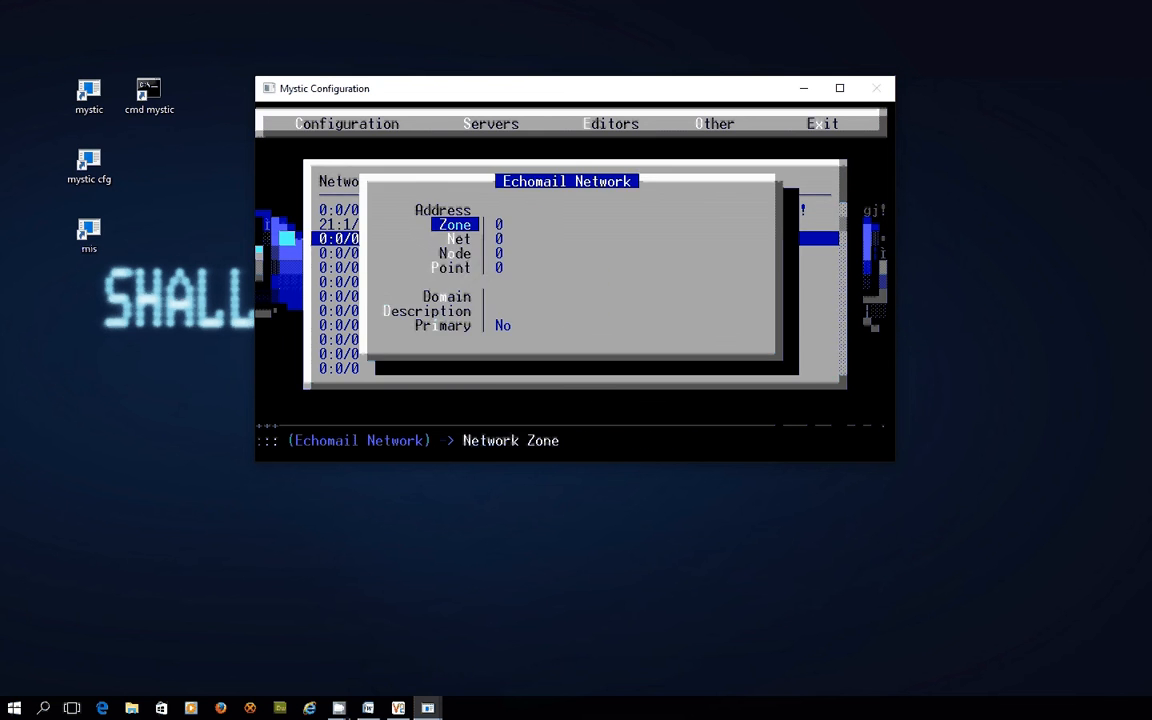
key(Down)
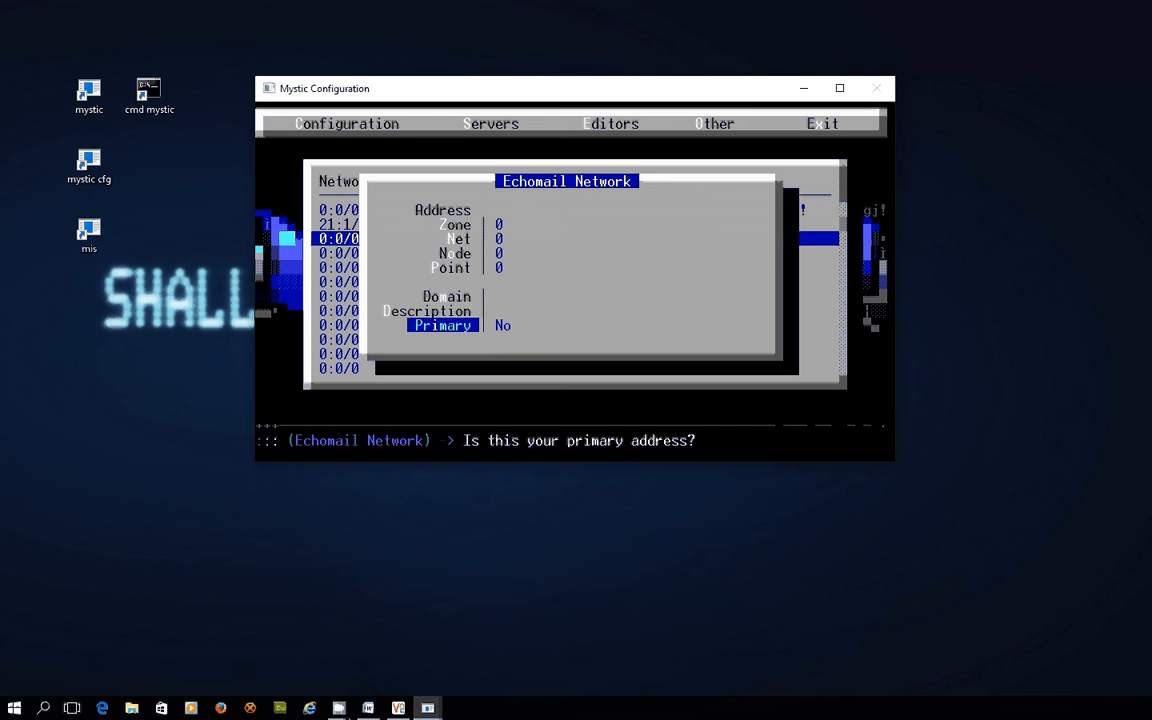
key(Up)
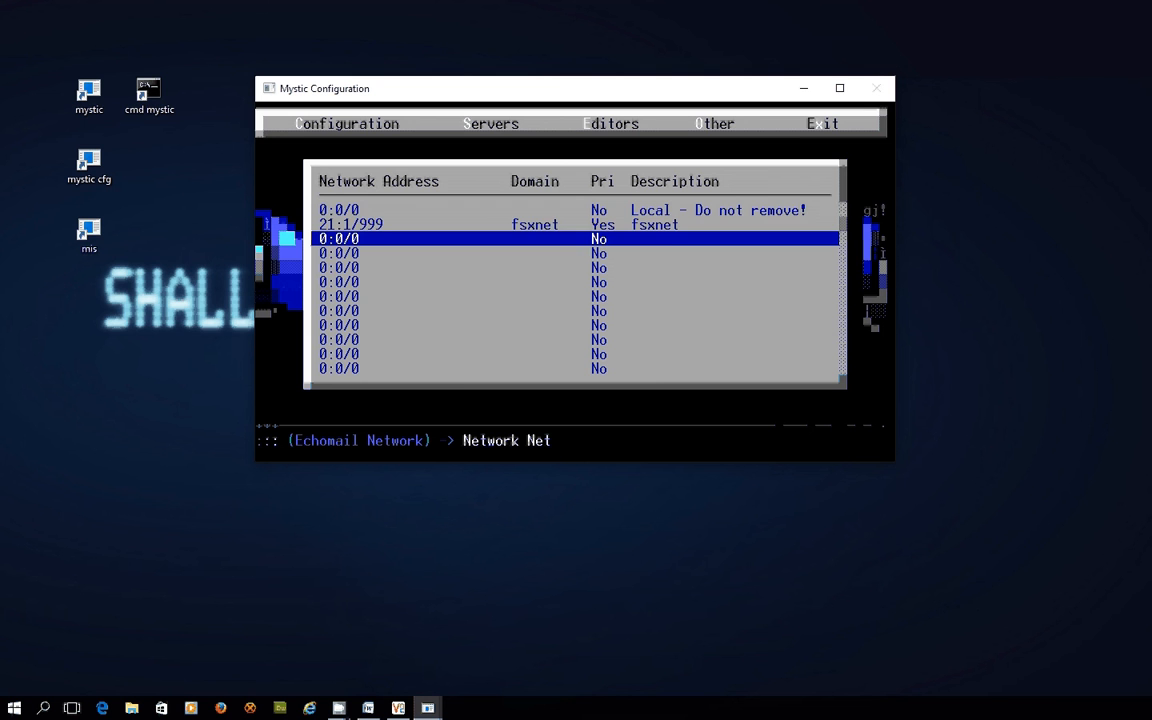
key(Up)
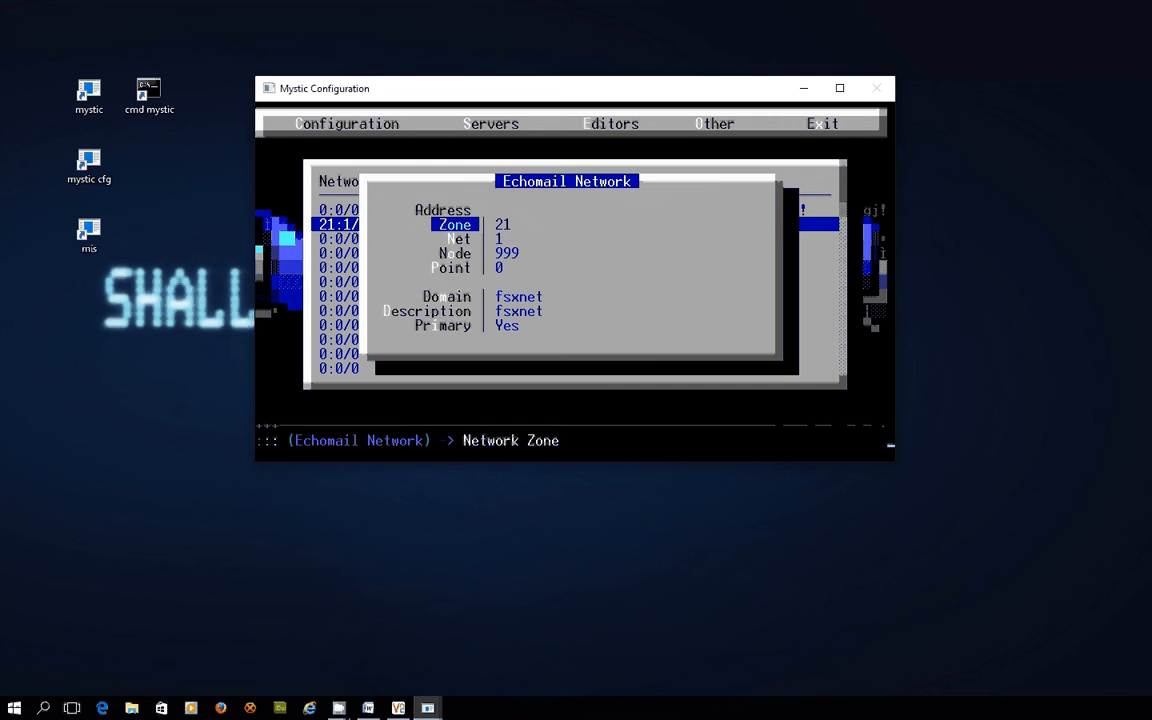
key(Down)
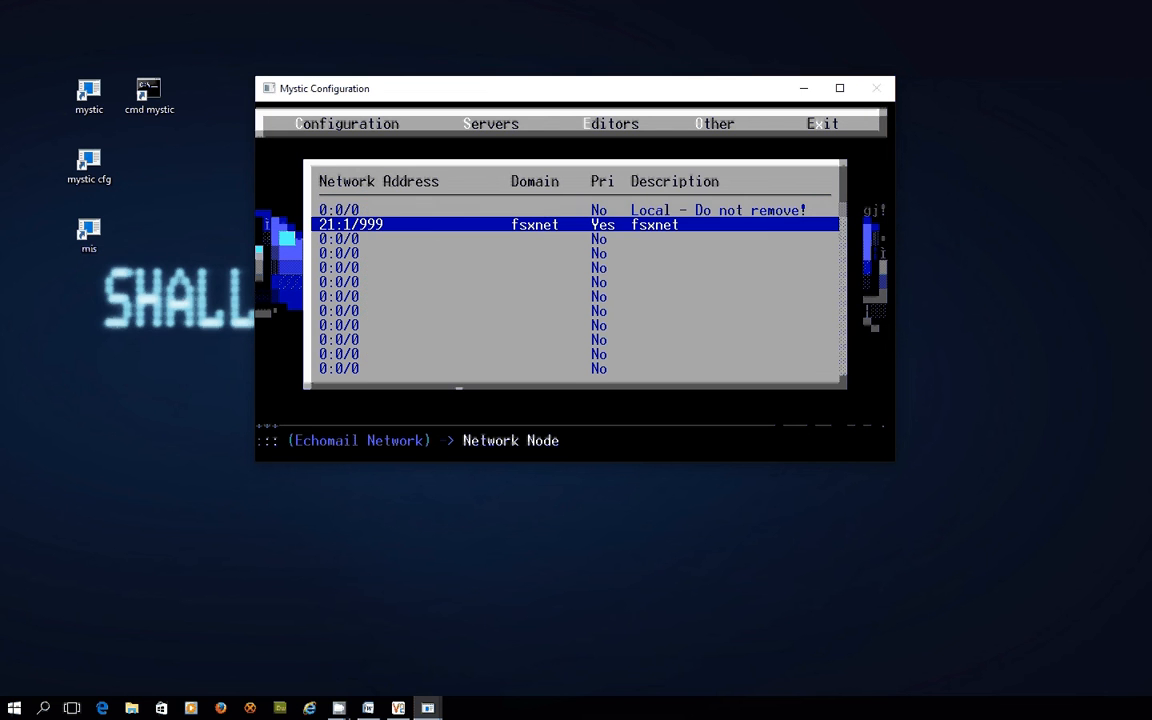
Go to Configuration > EchoMail Nodes and show the command list for the empty list
click(347, 123)
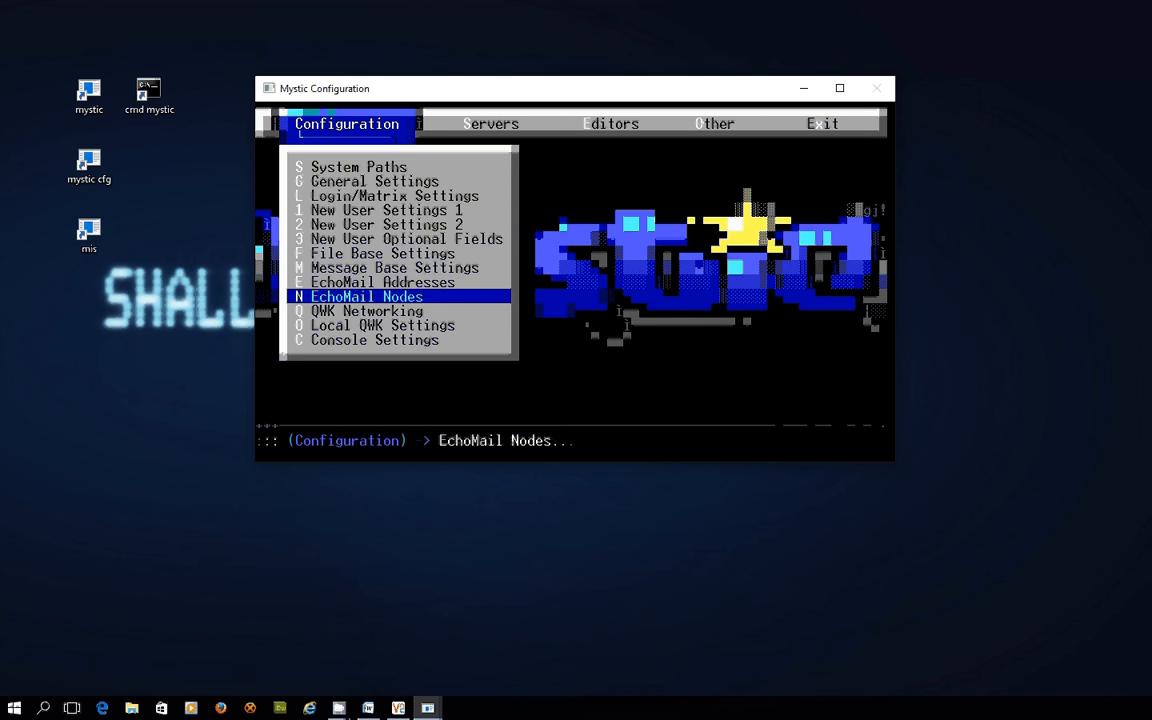
click(366, 296)
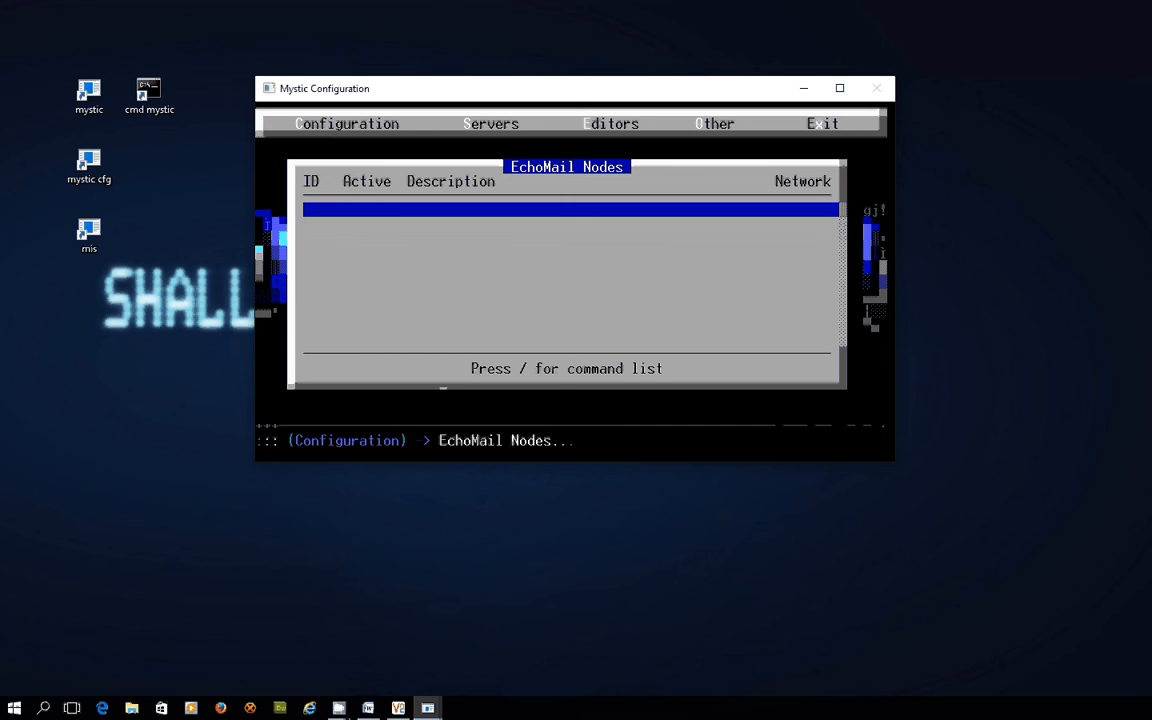
key(/)
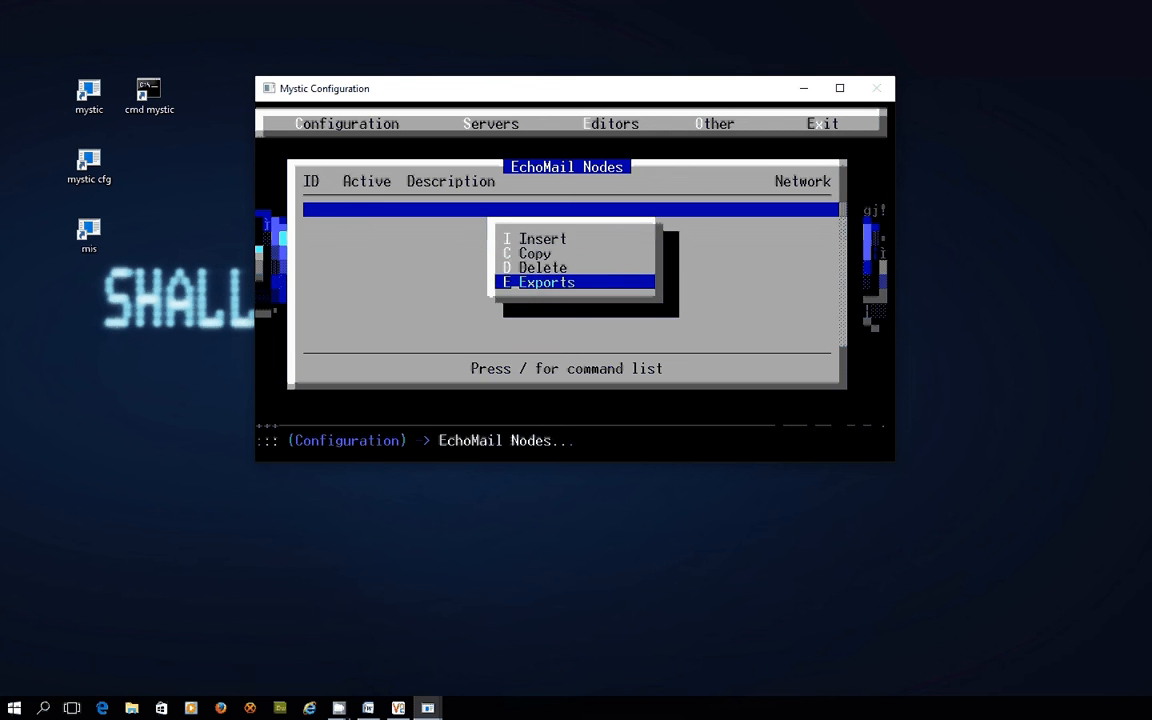
Insert a new active node fsxNet HUB at 21:1/100 on the fsxnet domain
click(543, 238)
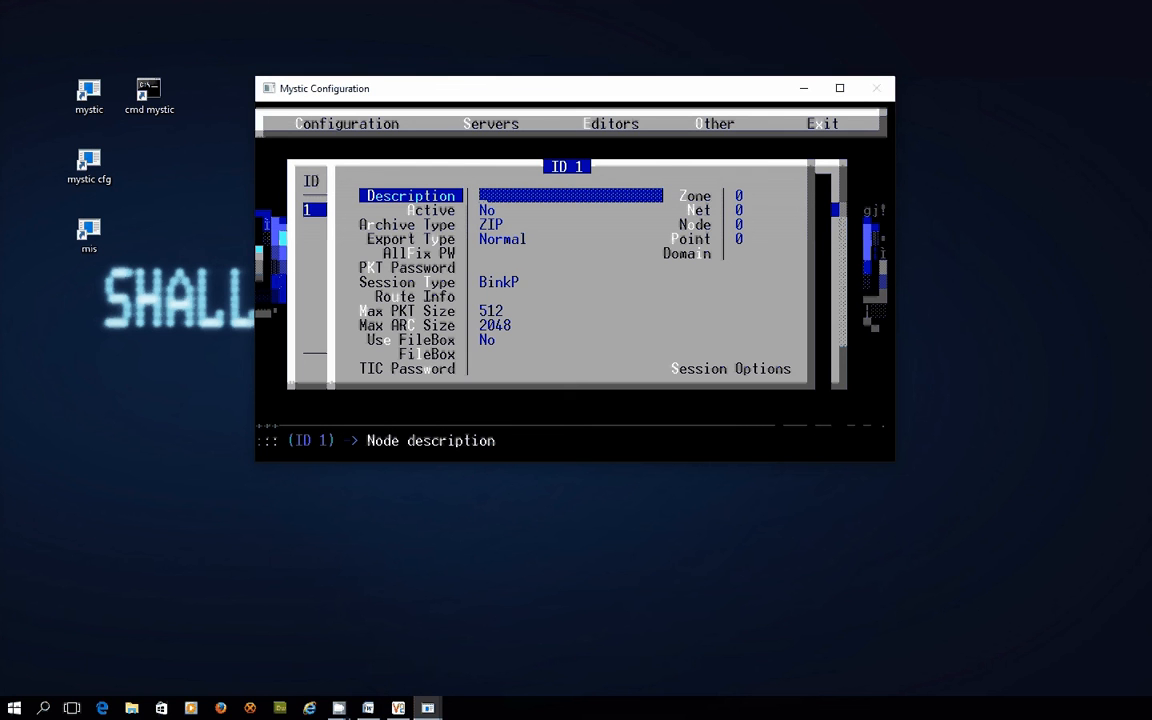
text(fsxNet HUB)
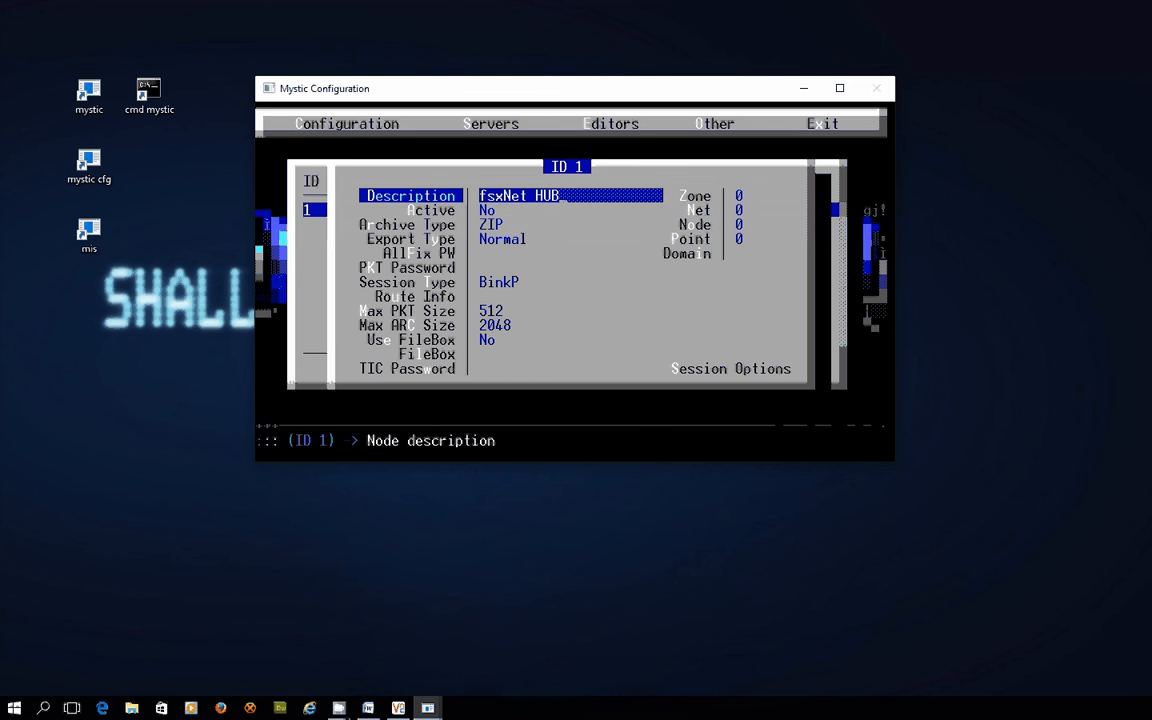
key(Down)
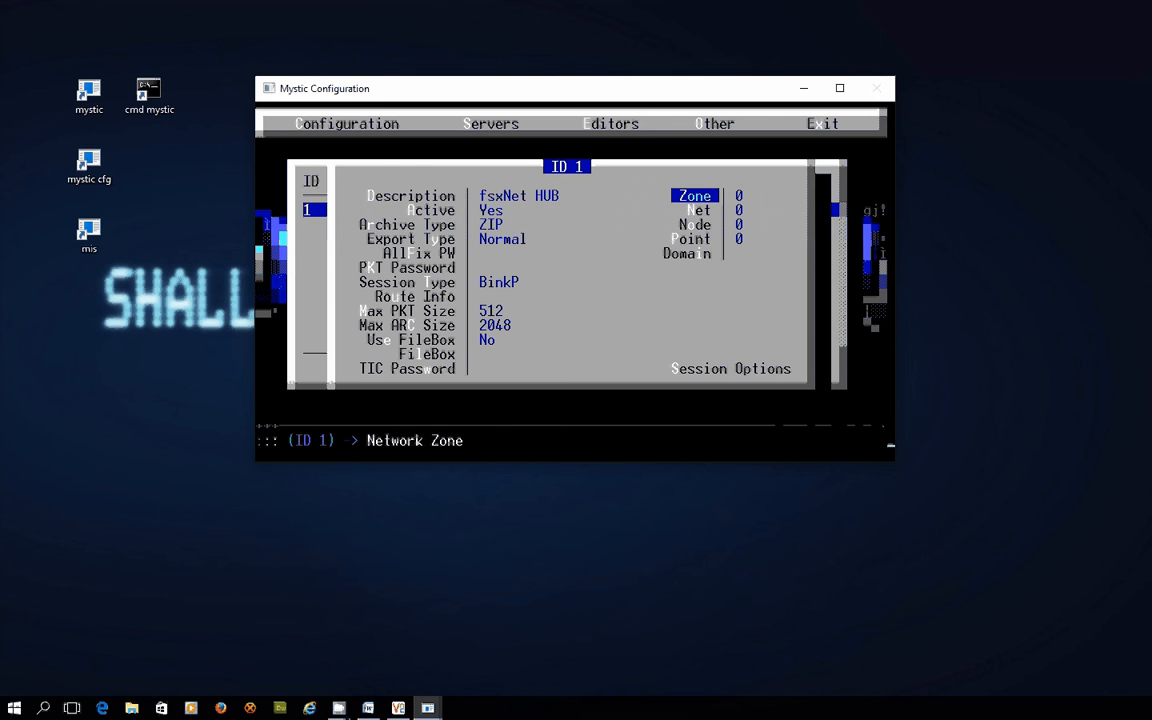
text(21)
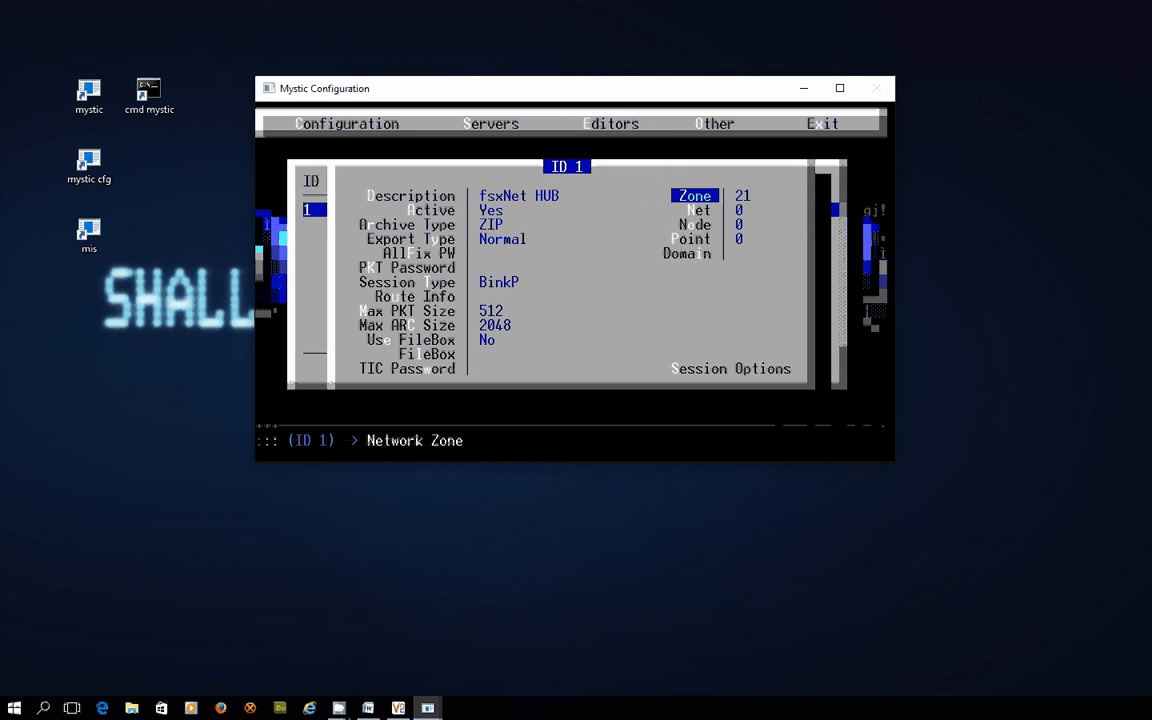
key(Down)
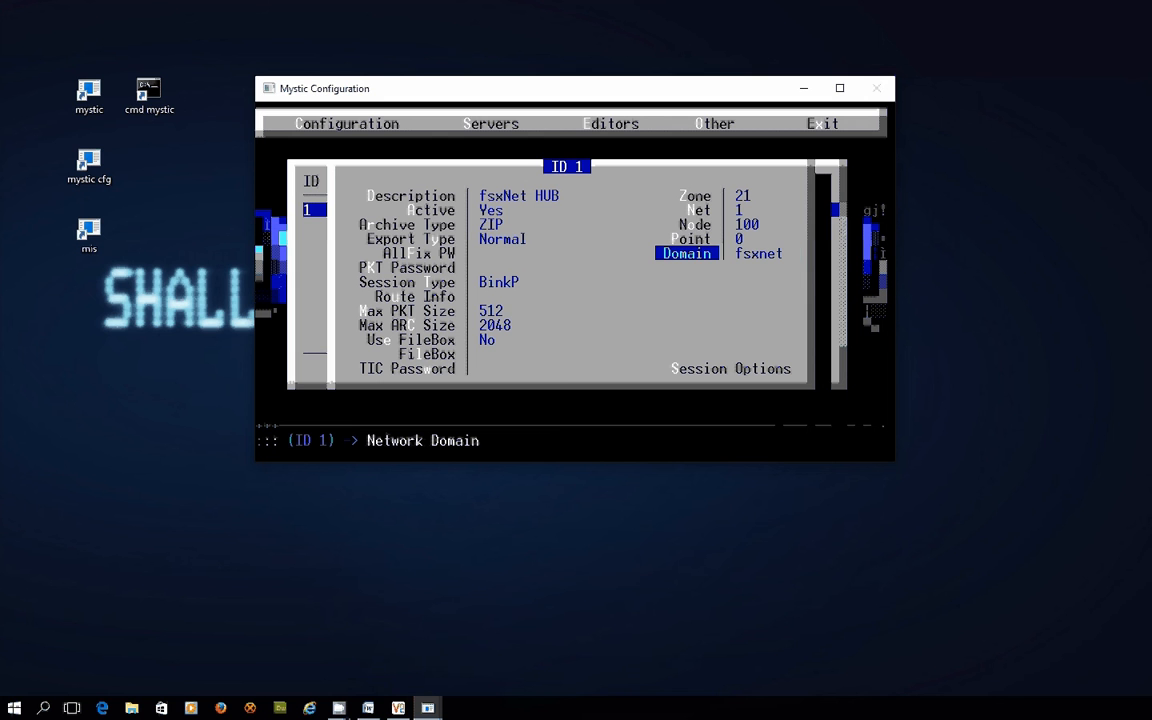
Set the node's export type to Crash and move down past the password and session fields to Route Info
key(Up)
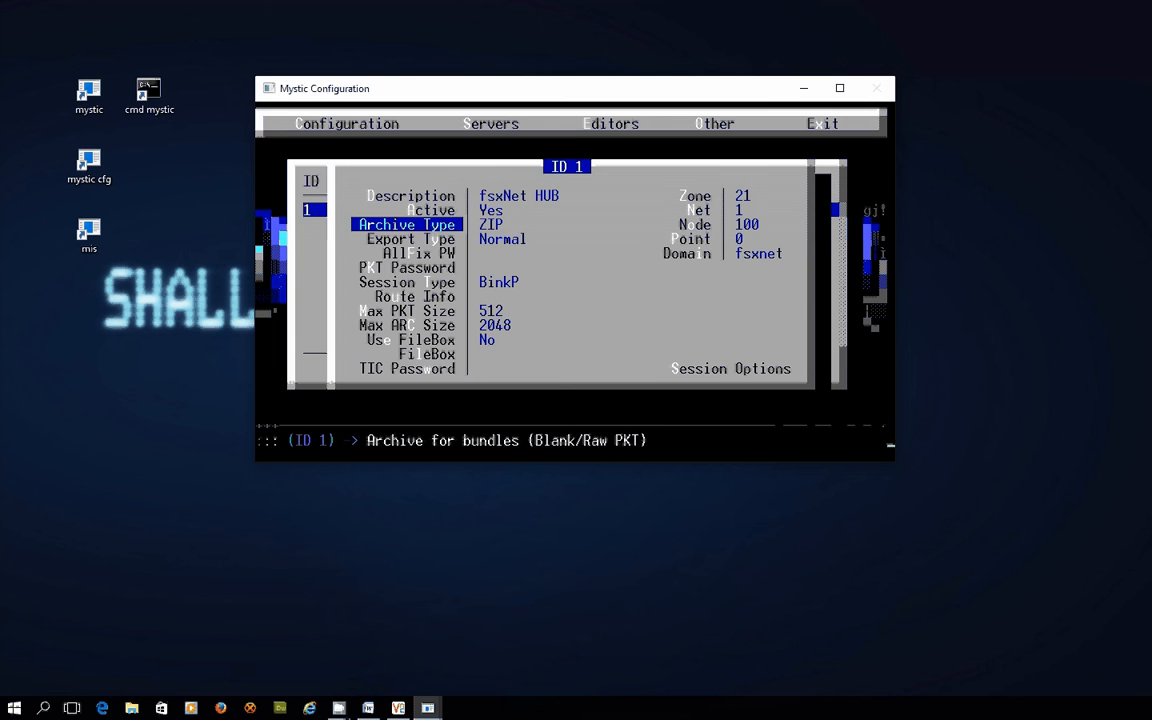
key(Down)
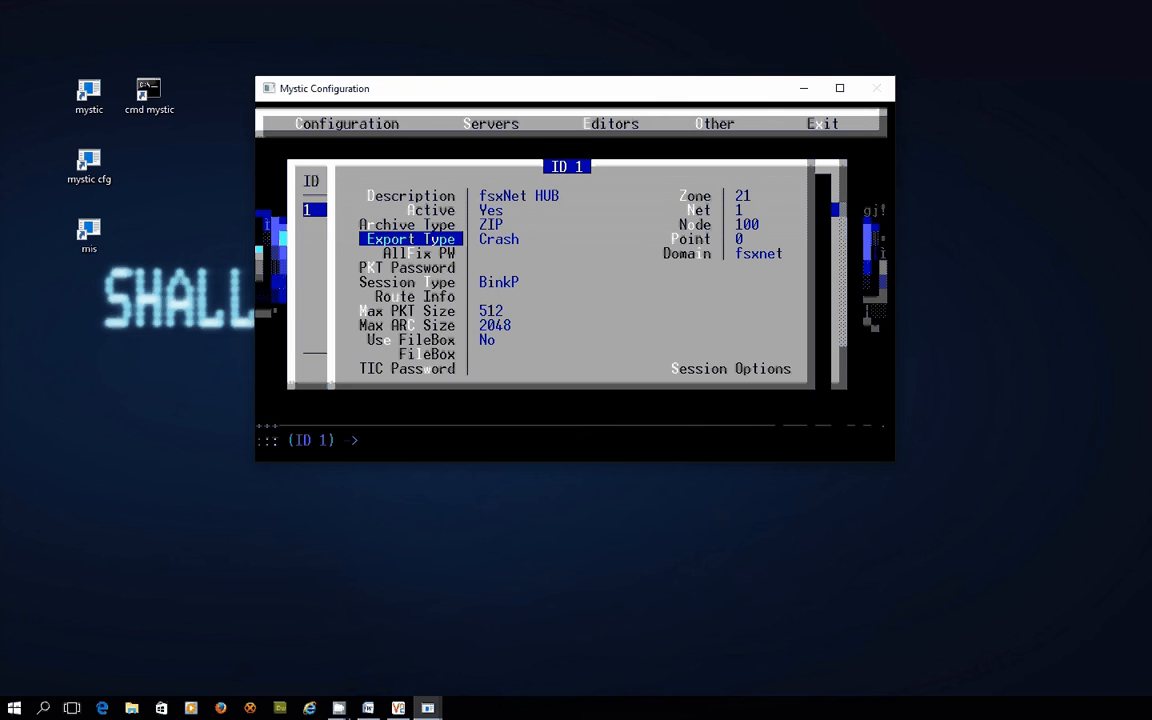
key(Down)
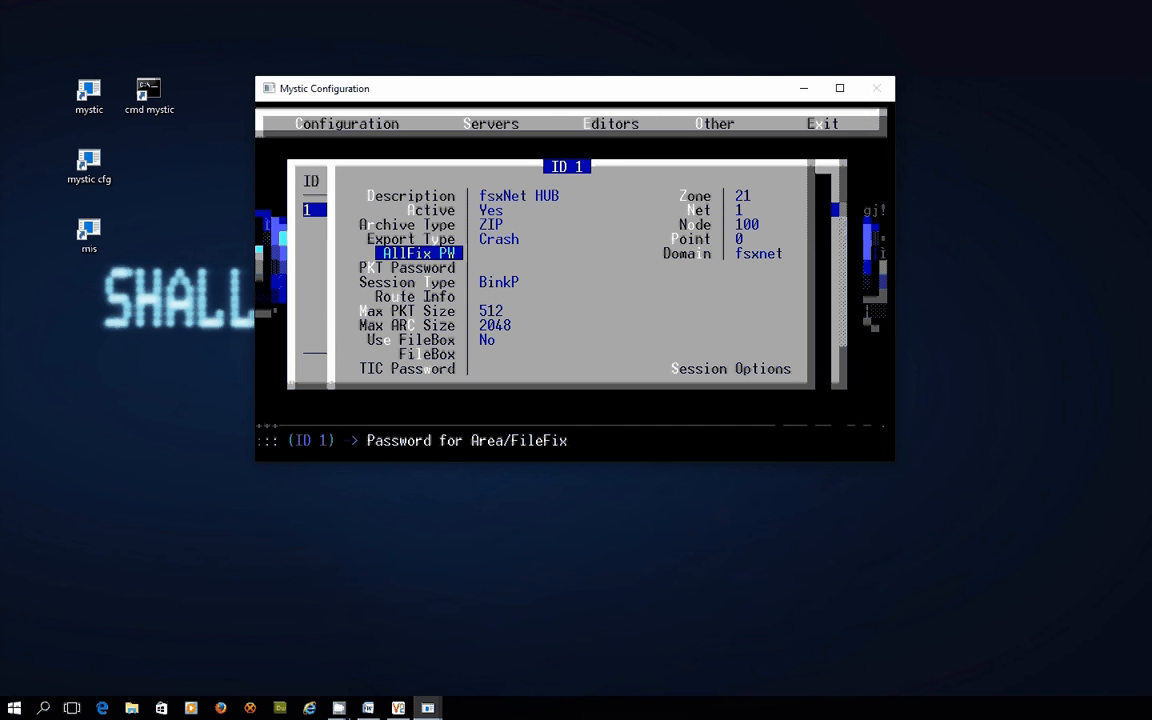
key(Down)
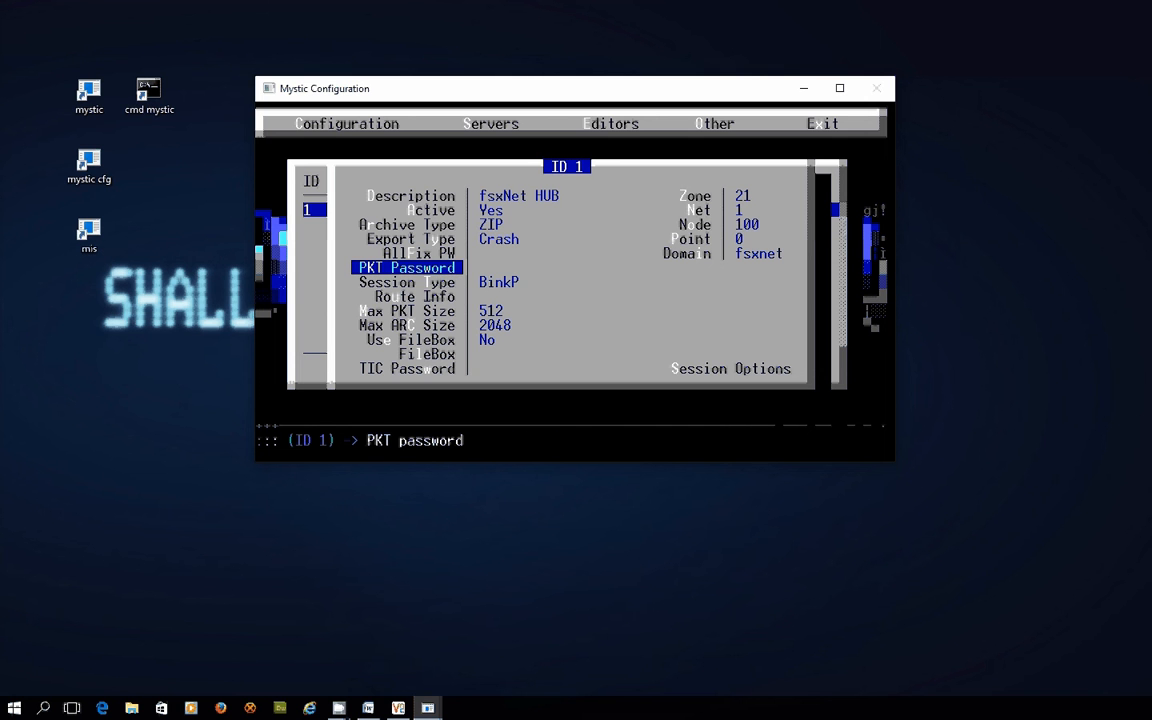
key(Down)
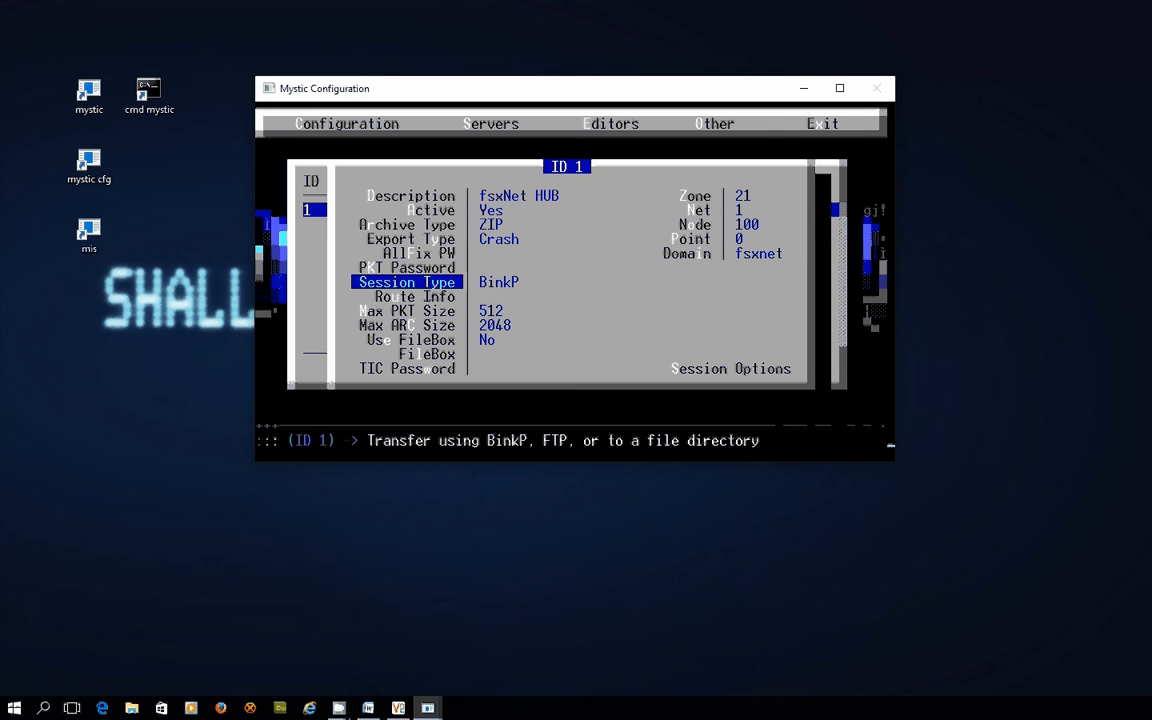
key(Down)
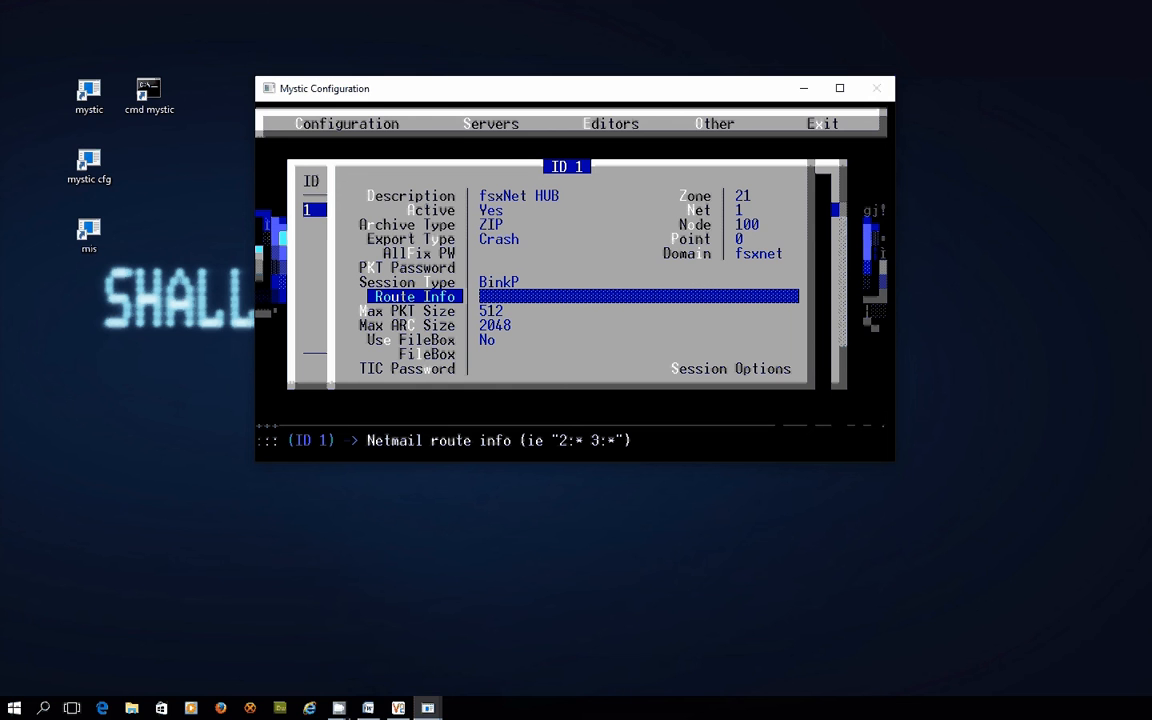
Set route info to 21:*, skip the size limits and FileBox, and start the TIC password
text(21:*)
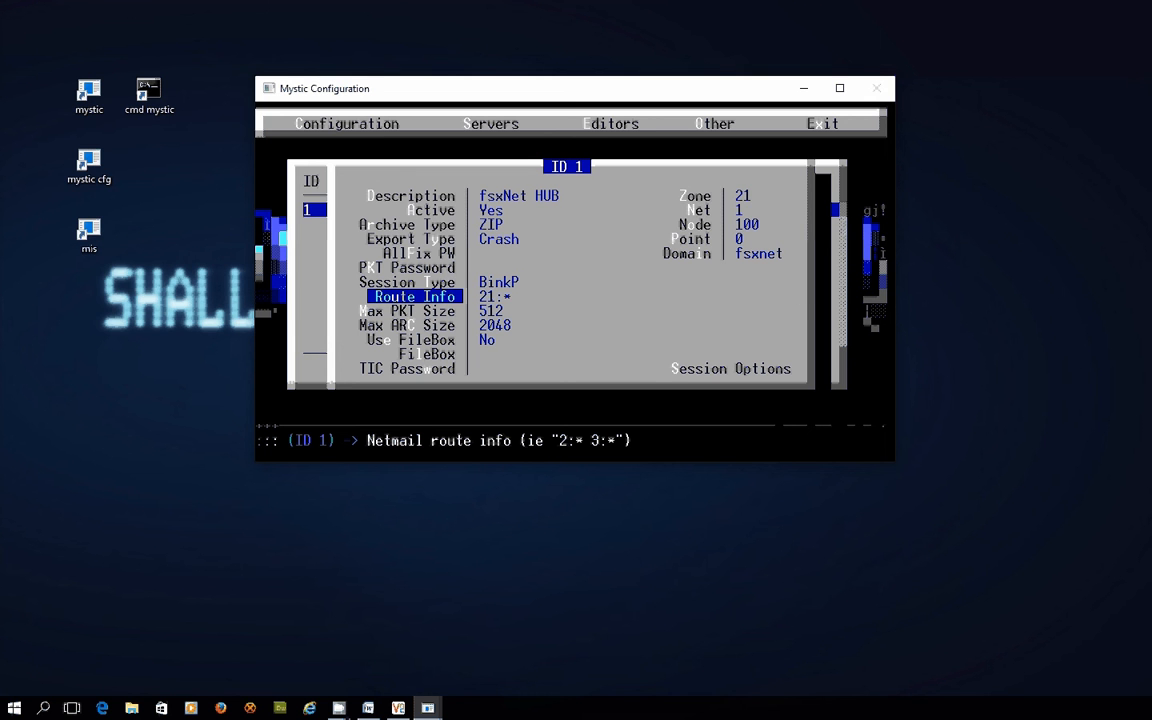
key(Down)
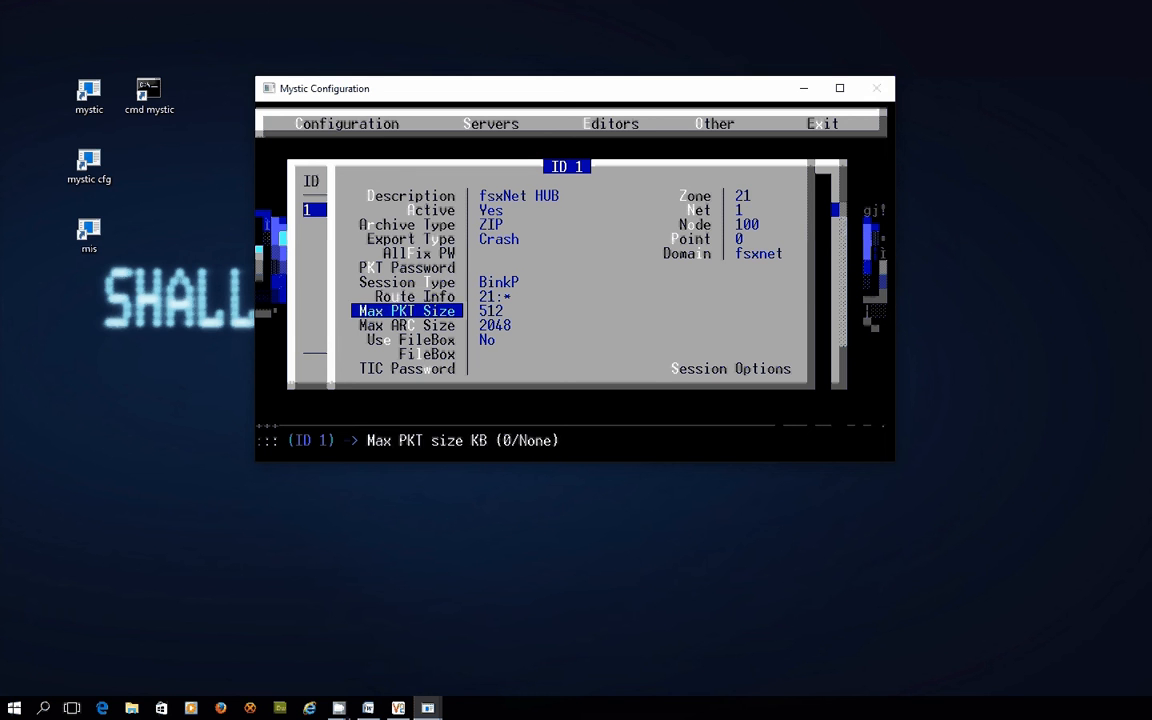
key(Down)
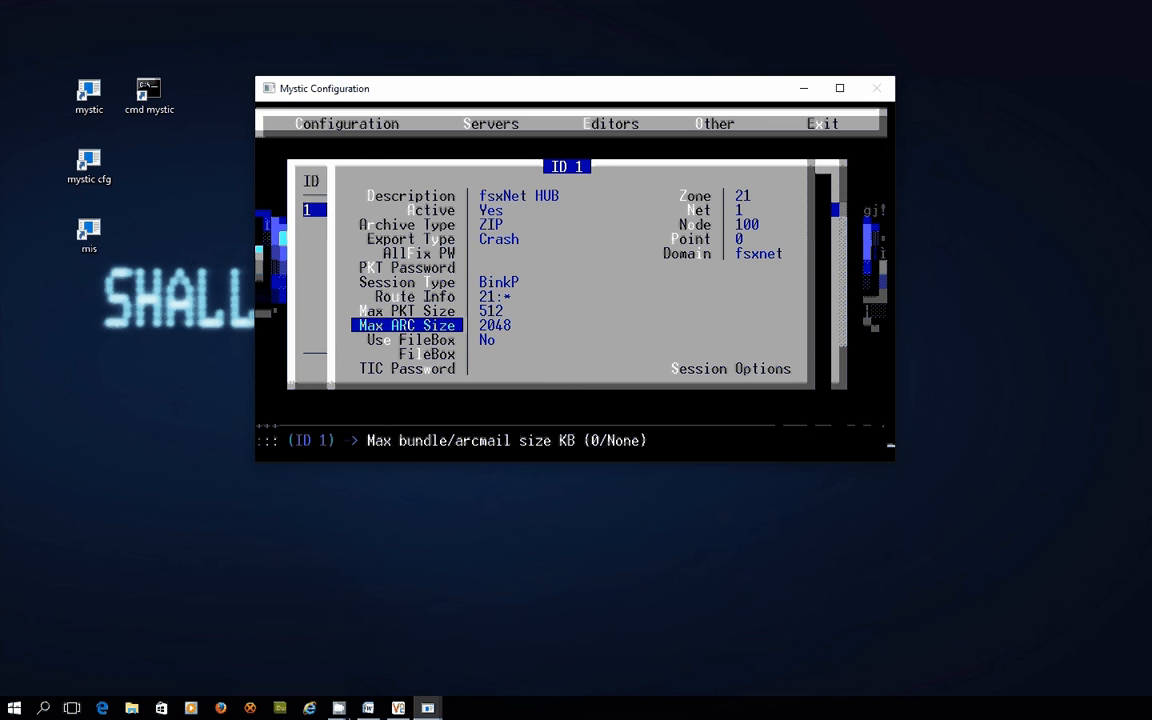
key(Down)
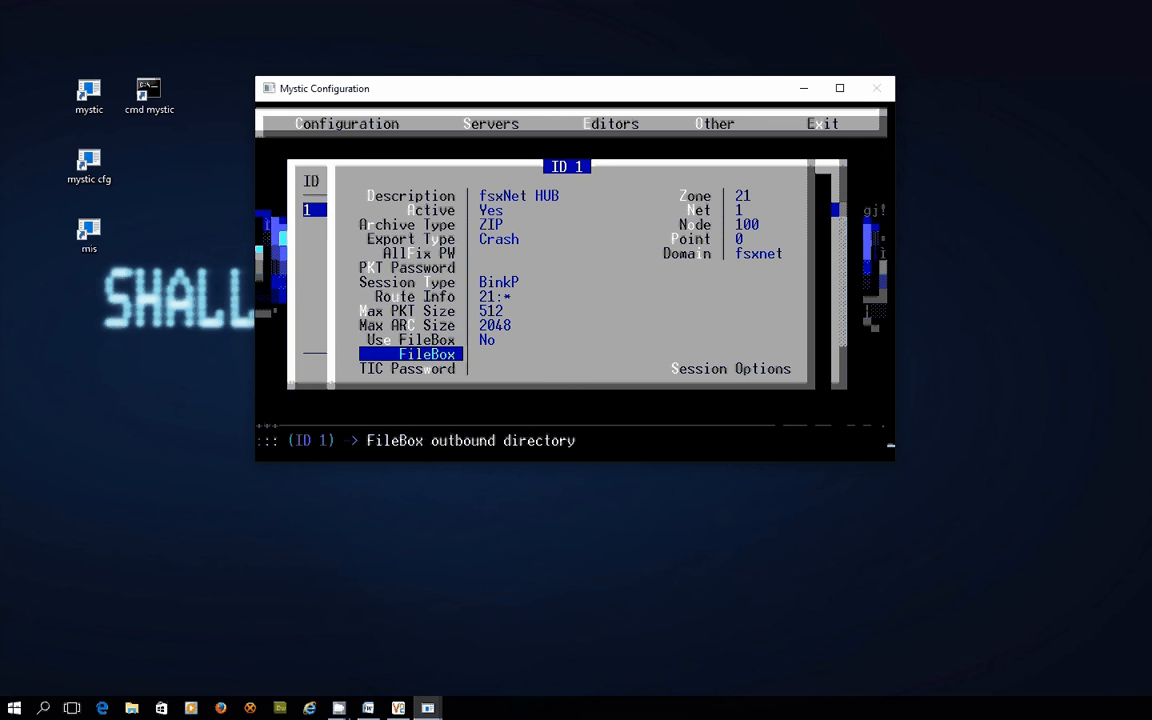
key(Down)
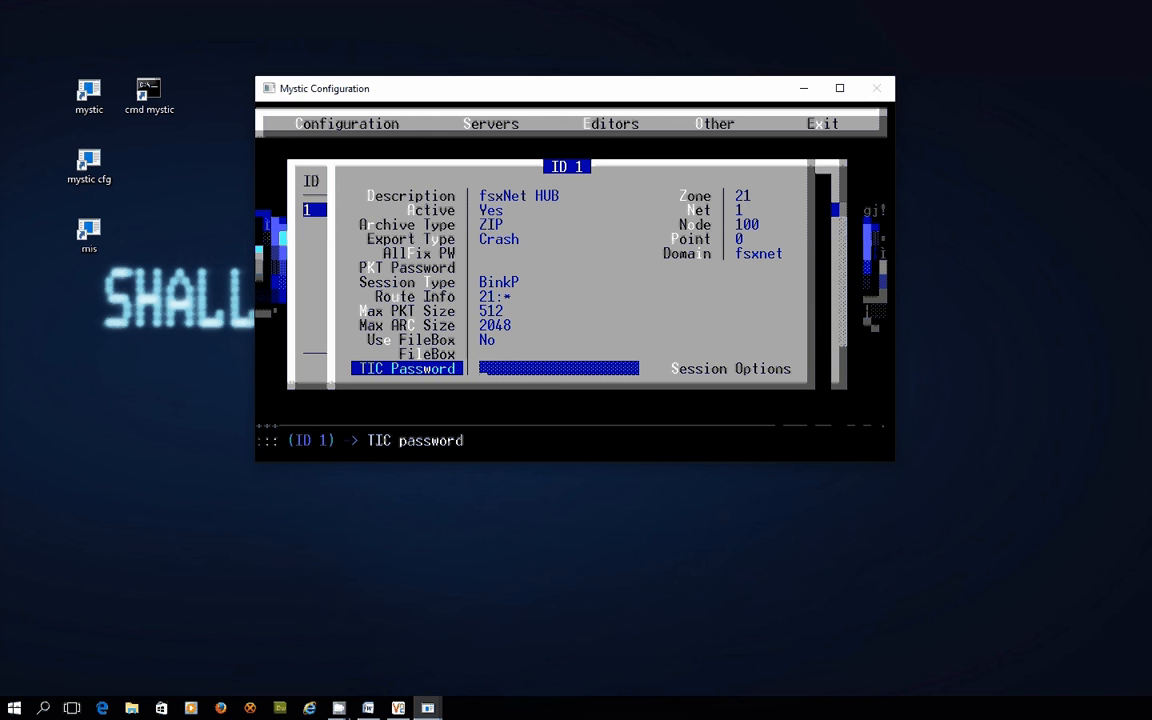
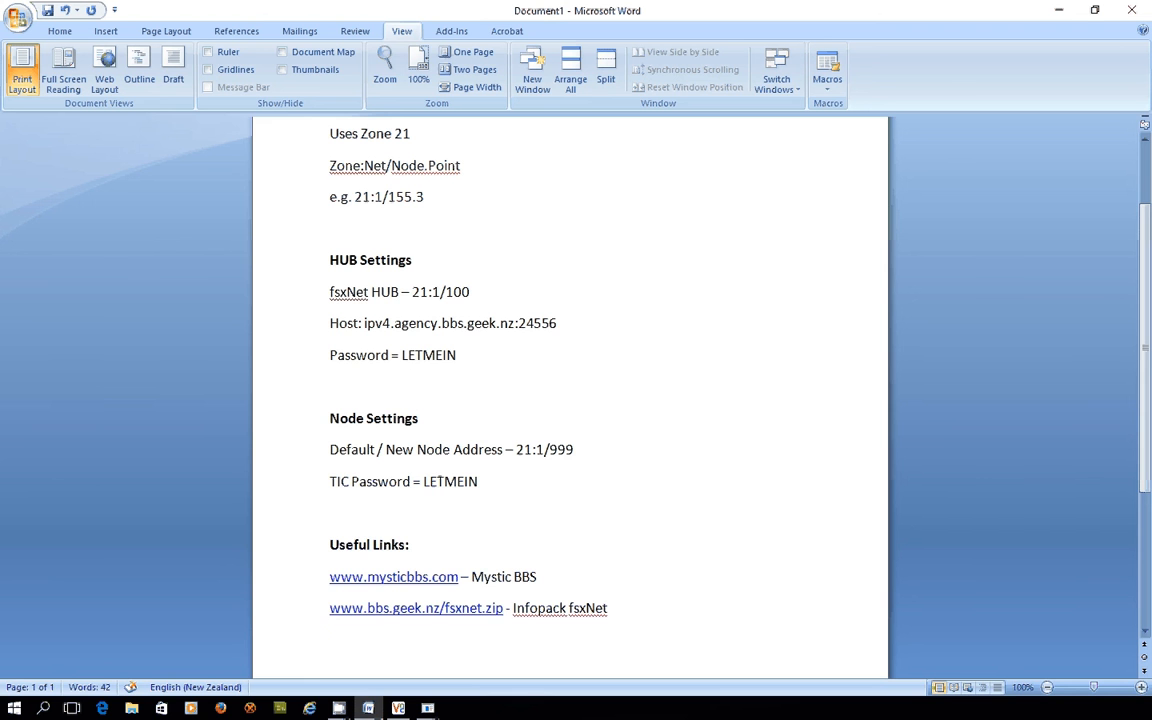
Check the HUB Settings section of the Word notes, then return to the Mystic configuration window
scroll(up, 3)
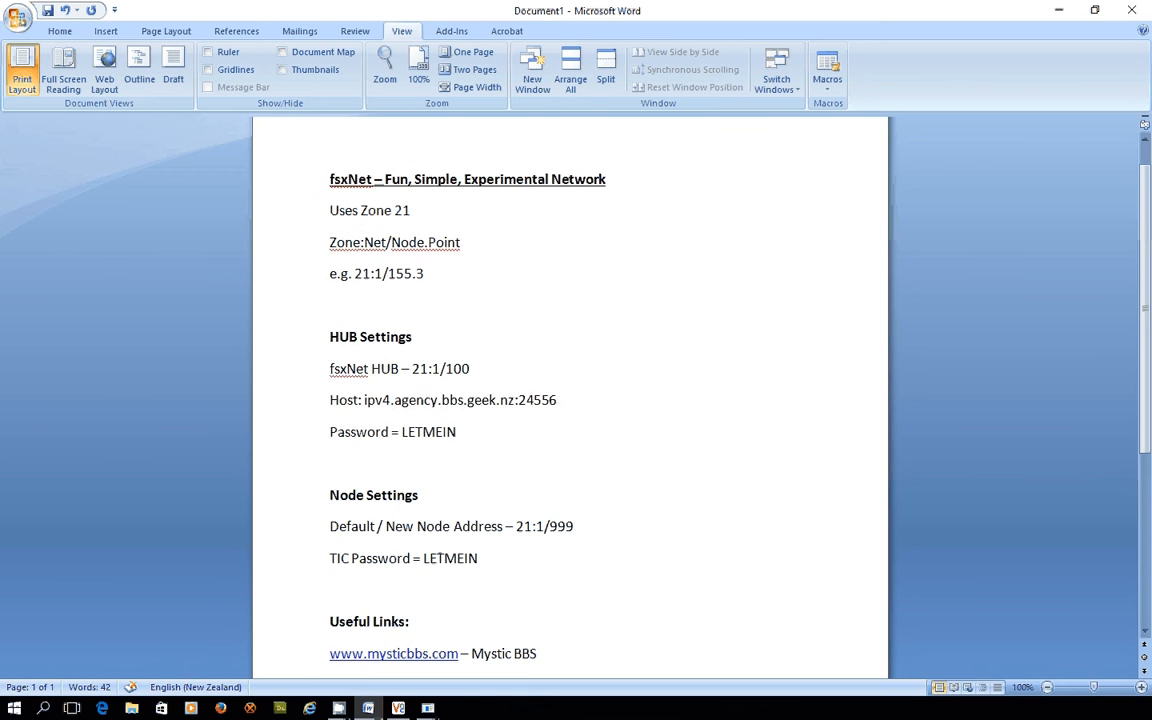
click(558, 400)
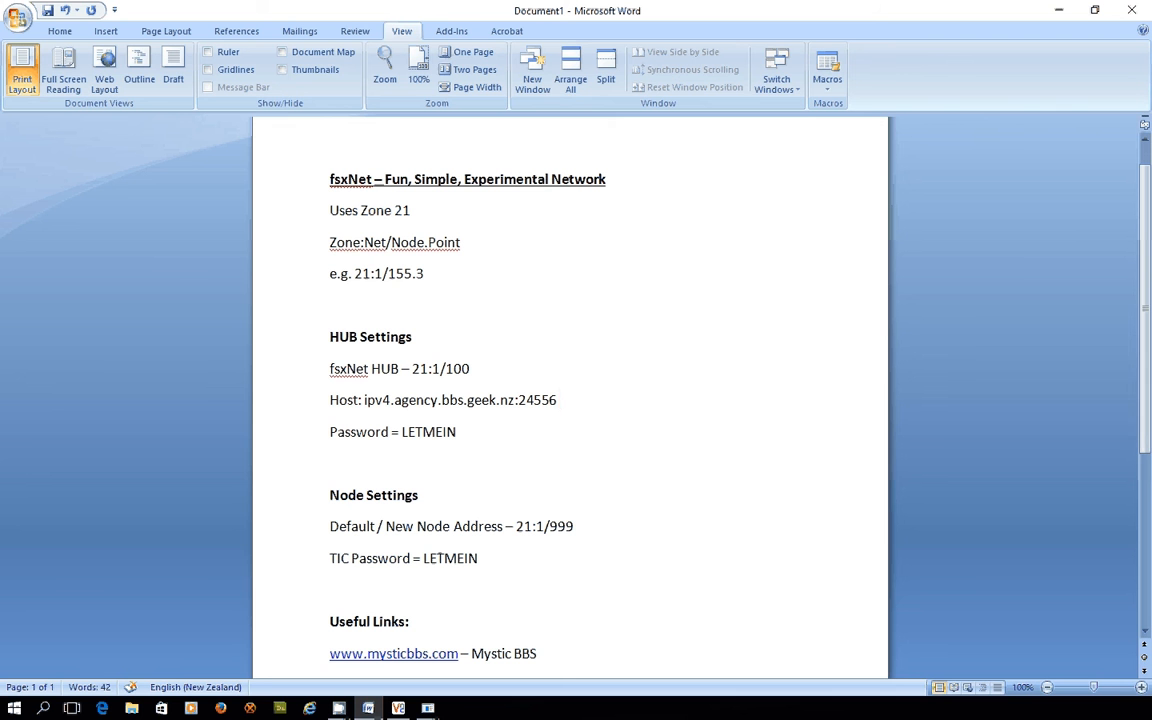
click(560, 399)
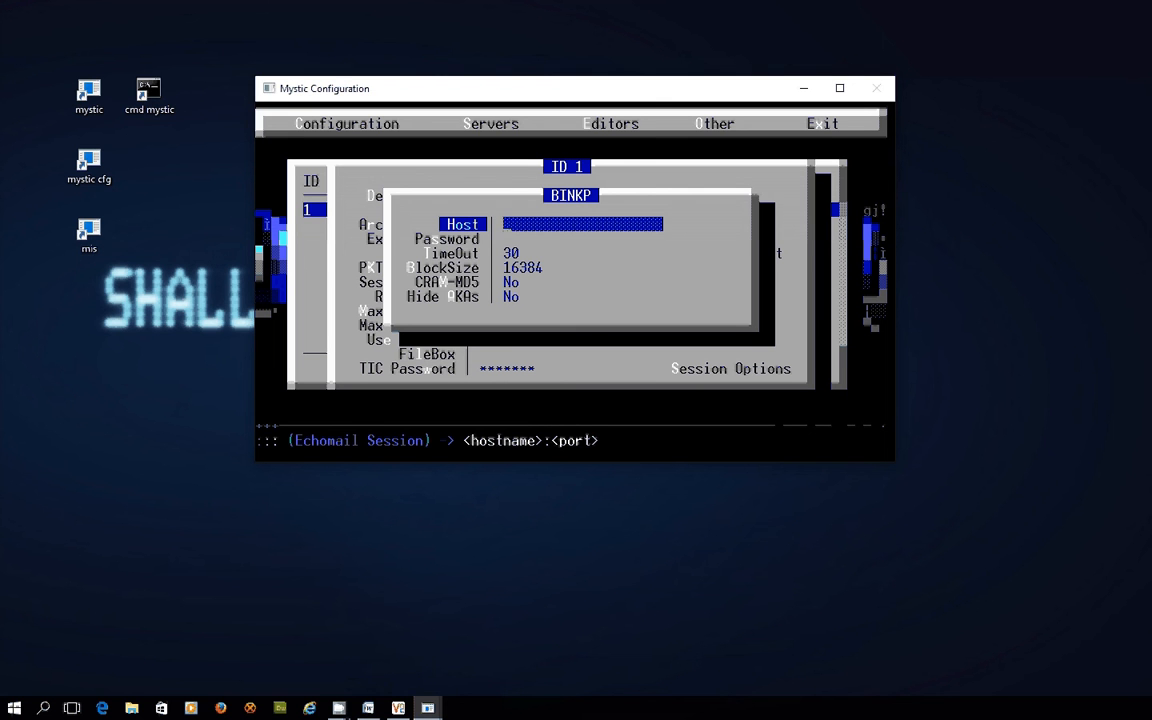
Give the fsxNet HUB's BinkP session host ipv4.agency.bbs.geek and a session password
text(ipv4.agency.bbs.geek)
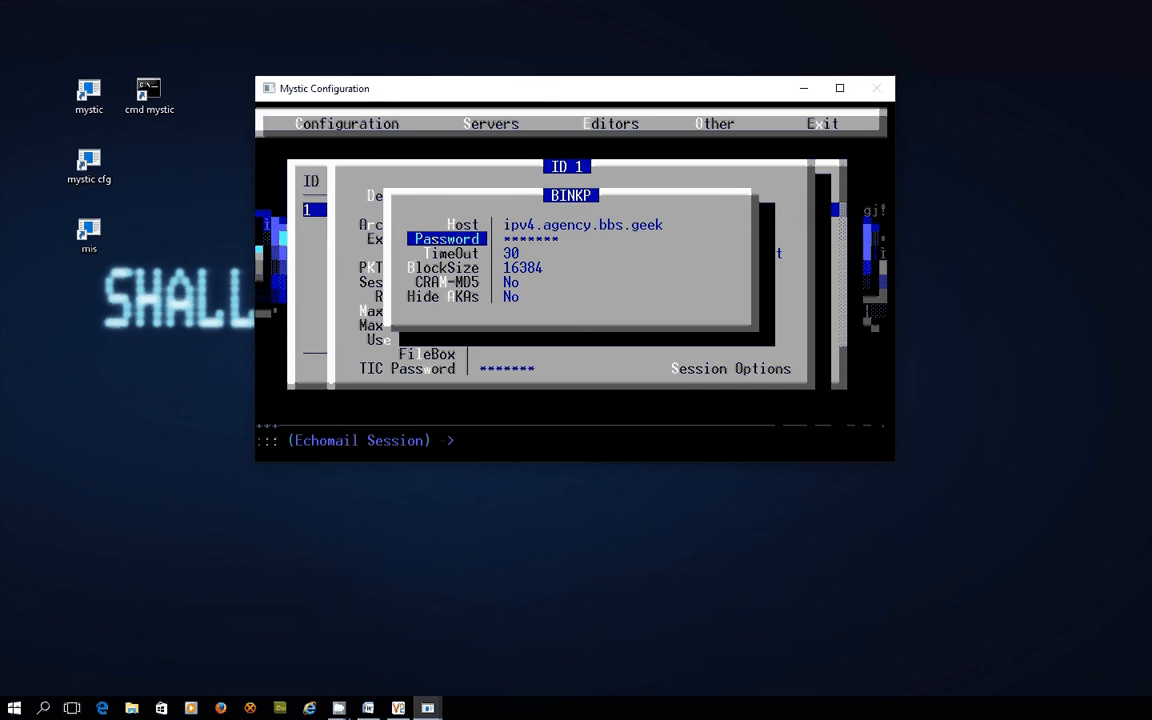
key(Down)
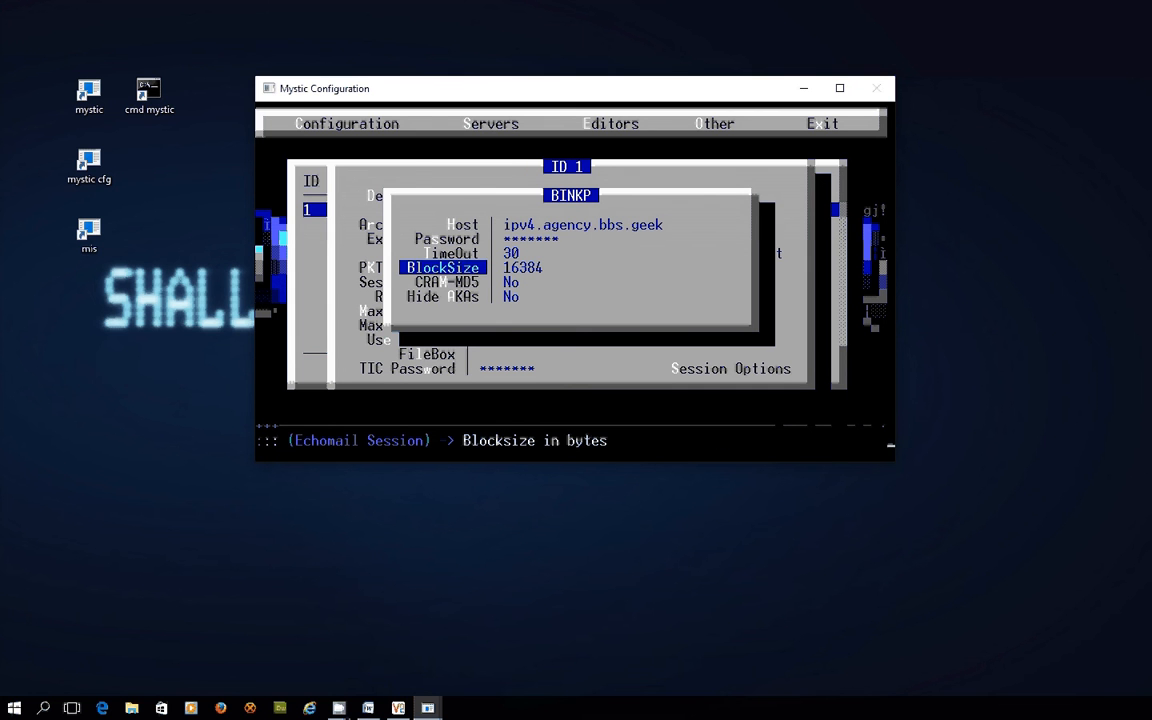
key(Down)
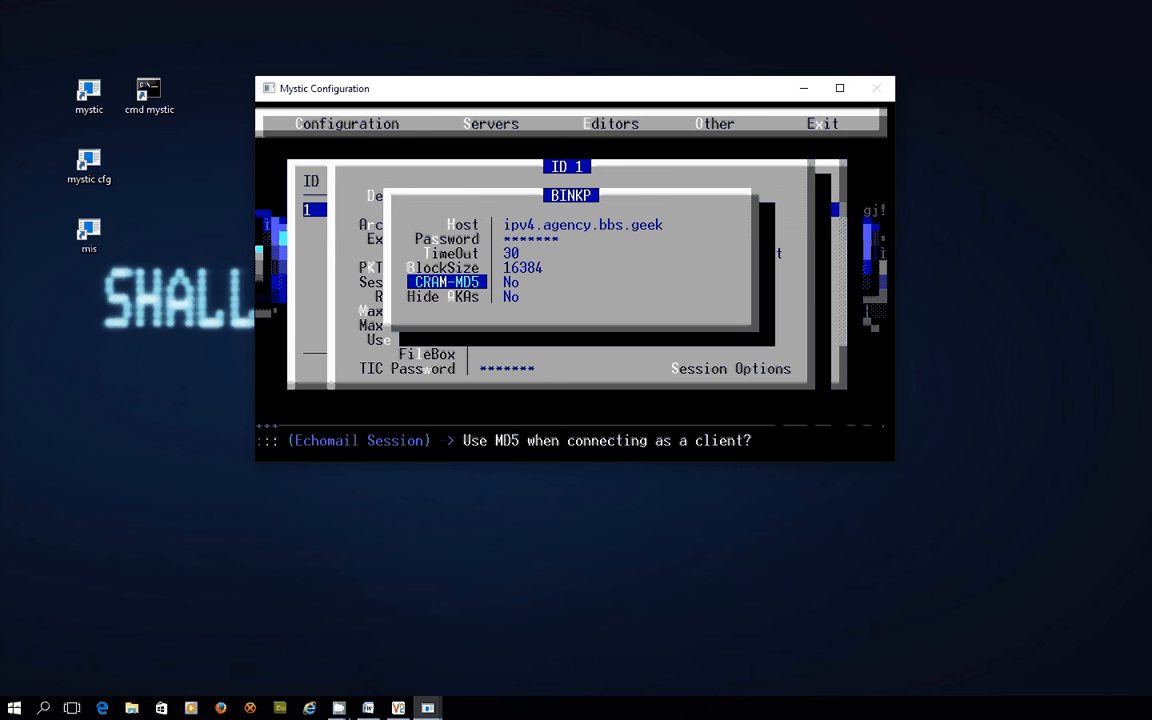
key(up)
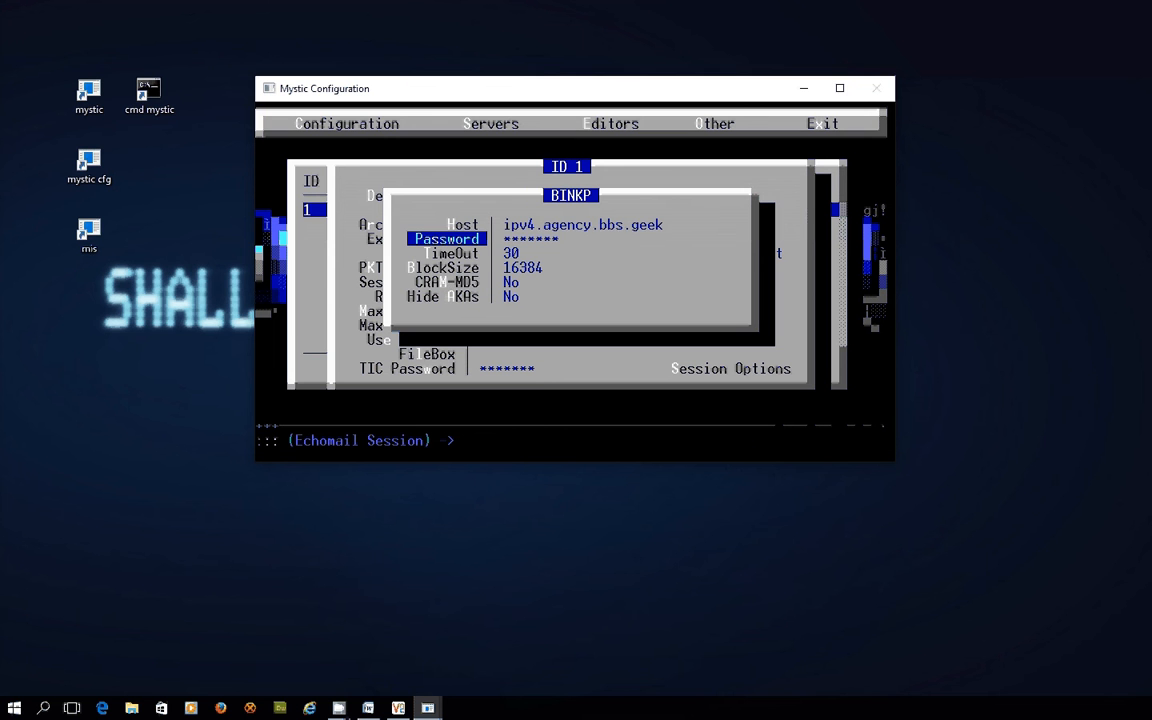
Enable CRAM-MD5 and Hide AKAs for the hub, then save the node
key(down)
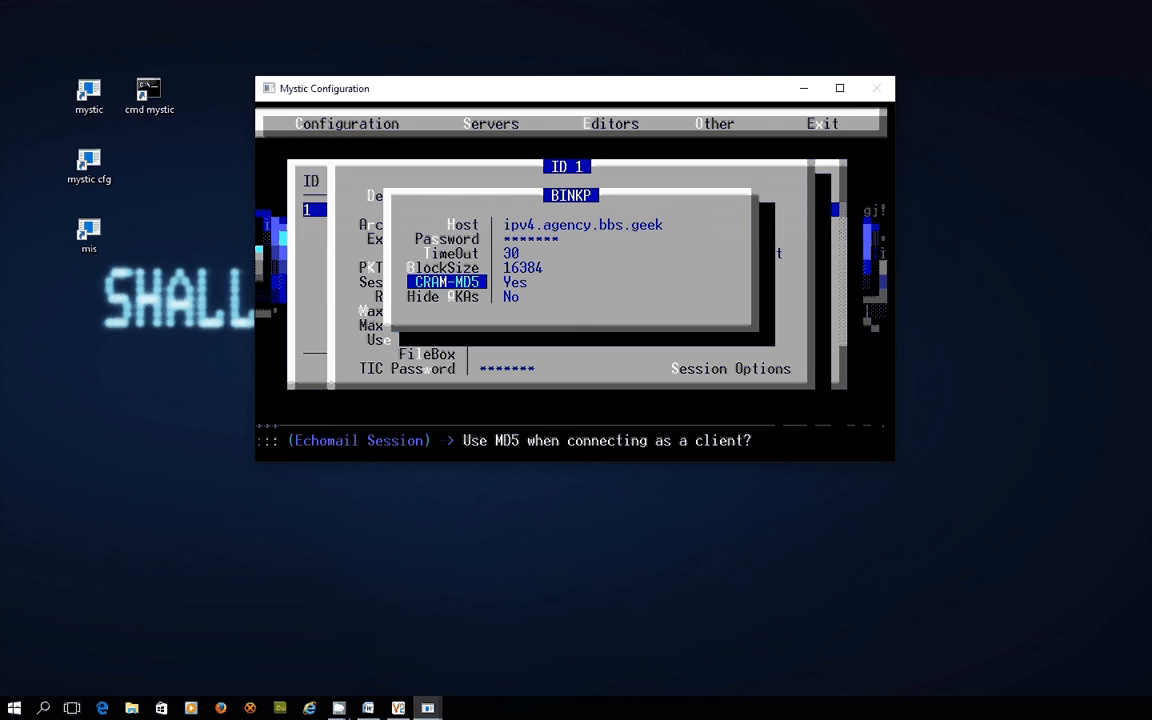
key(Down)
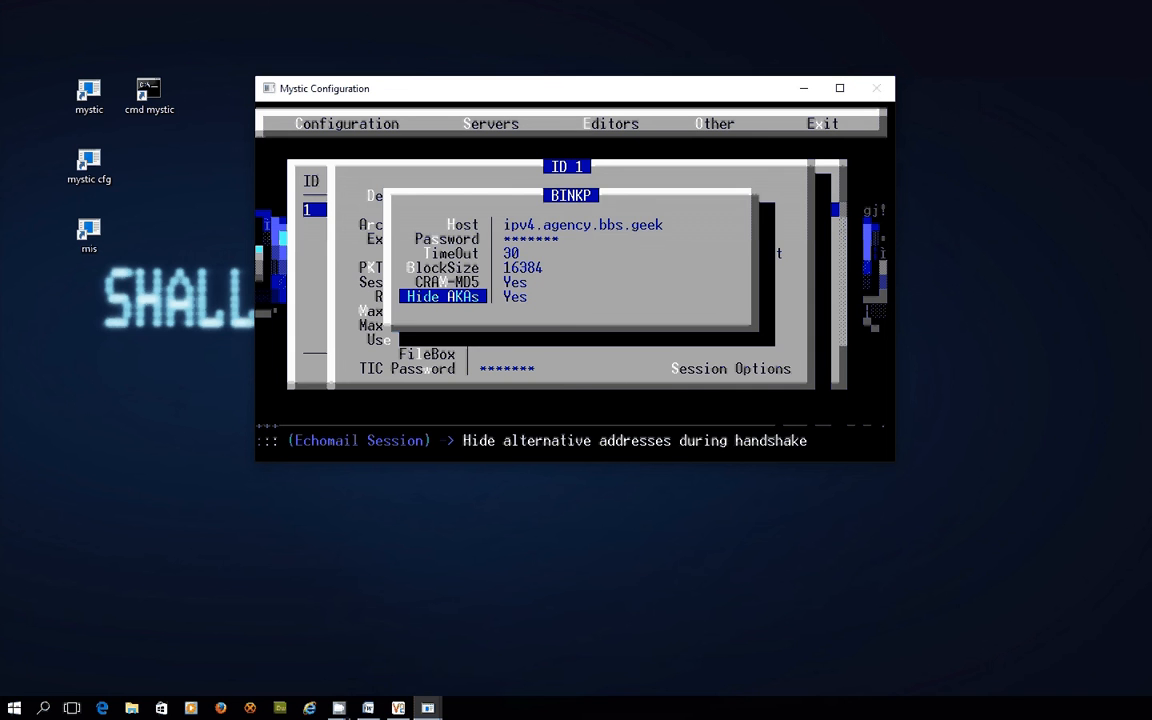
key(Escape)
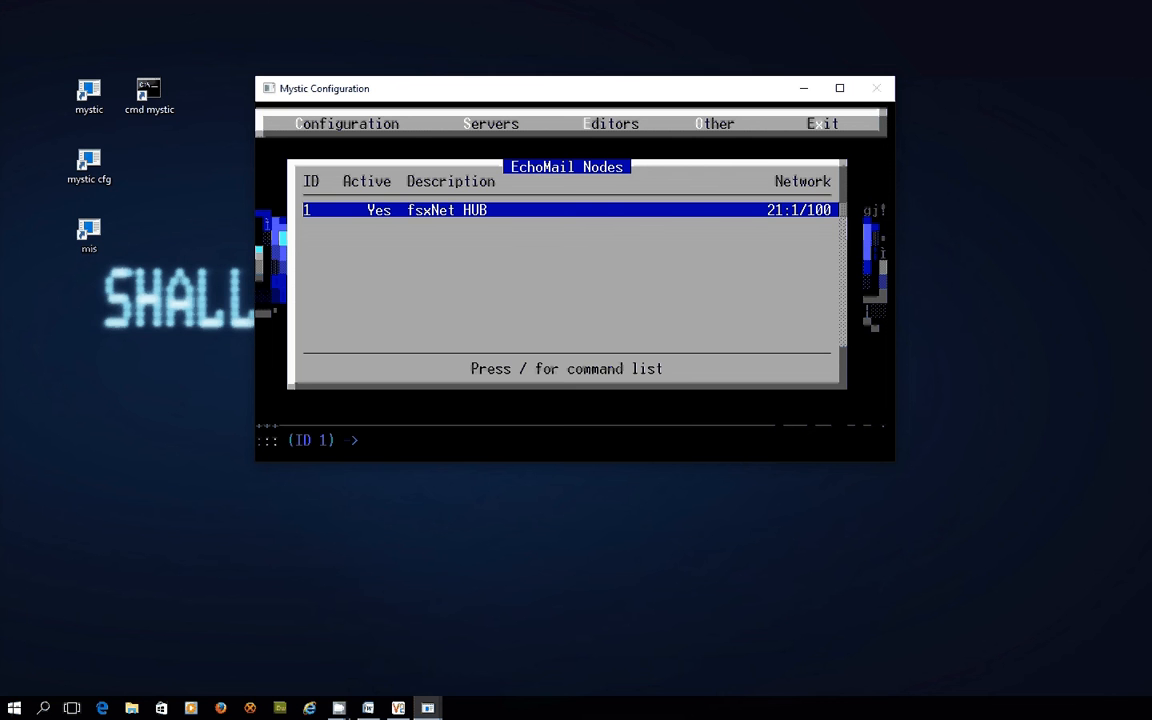
Leave the EchoMail Nodes list and bring up the Editors menu
click(347, 123)
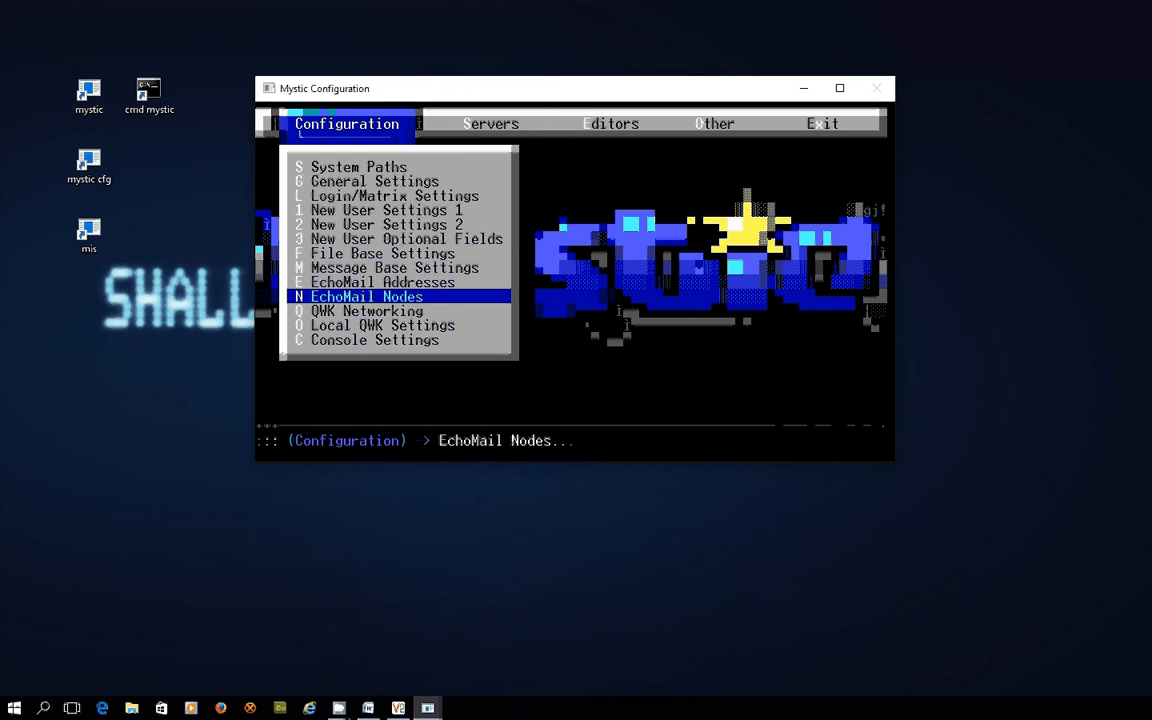
click(611, 123)
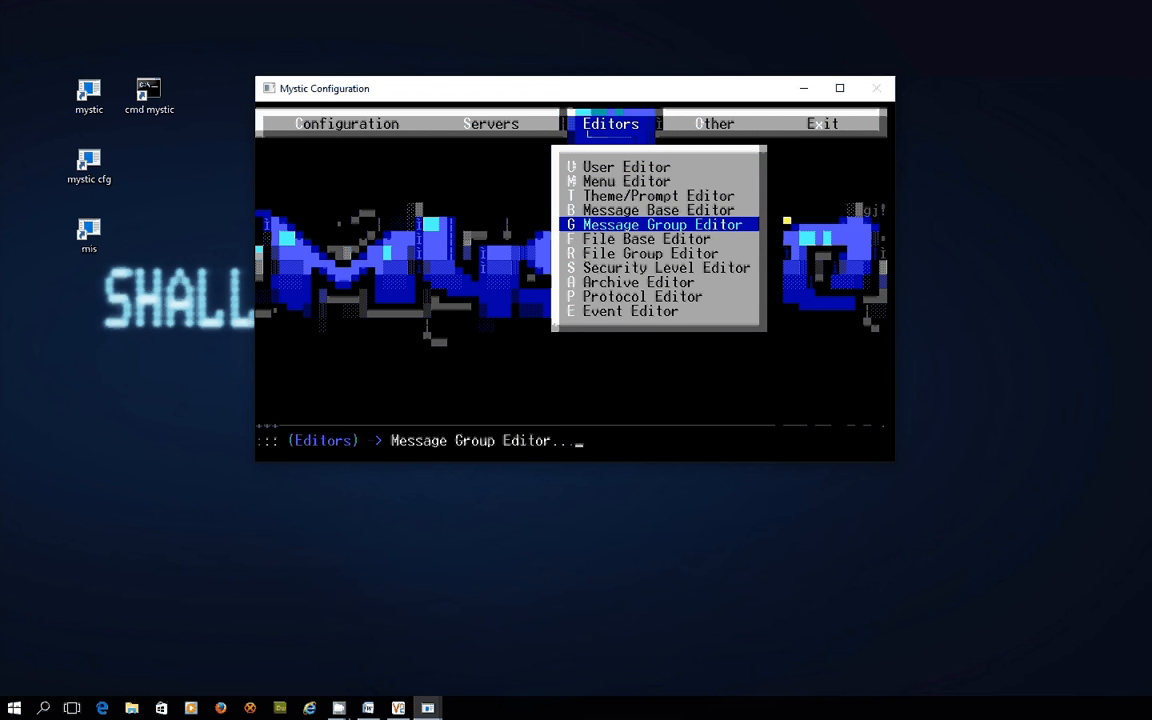
Create message group ID 1 named fsxNet in the Message Group Editor and return to Editors
click(662, 224)
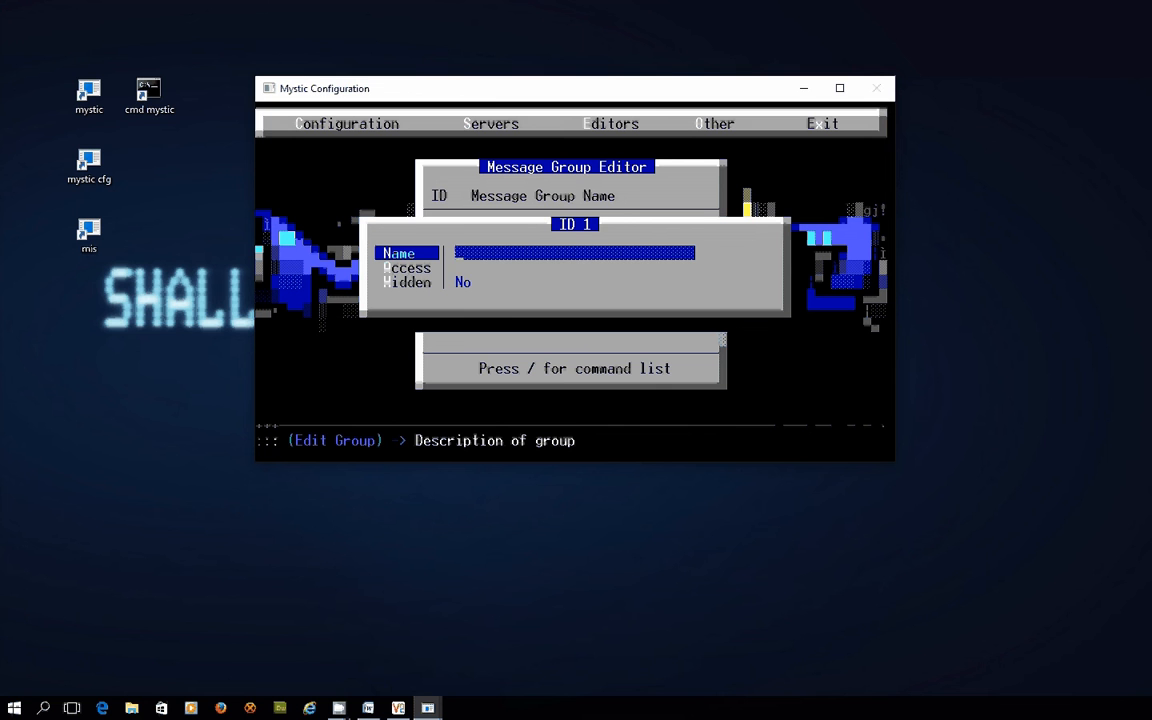
text(fs)
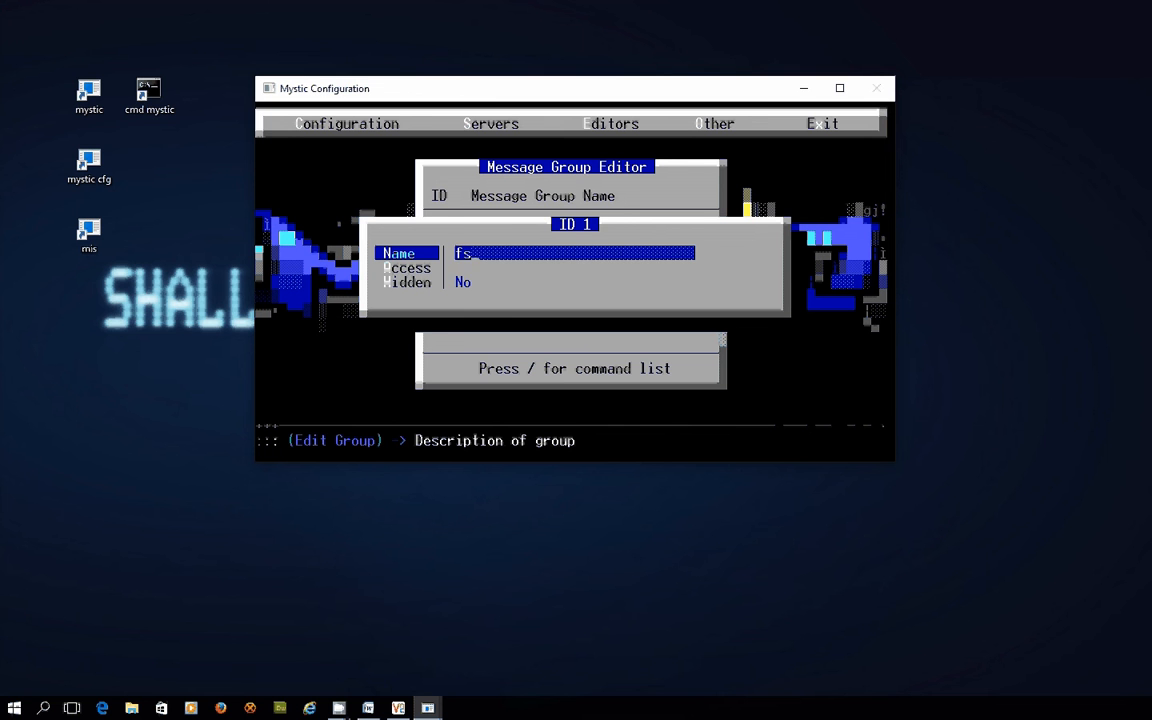
text(xNet)
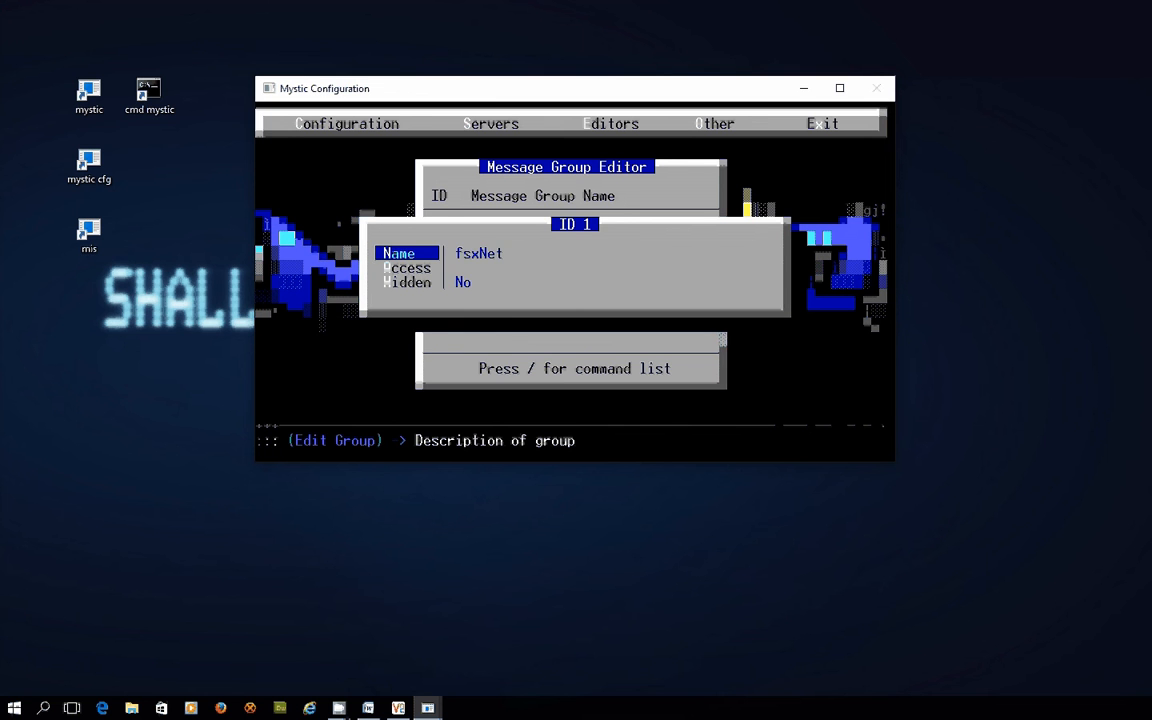
key(Escape)
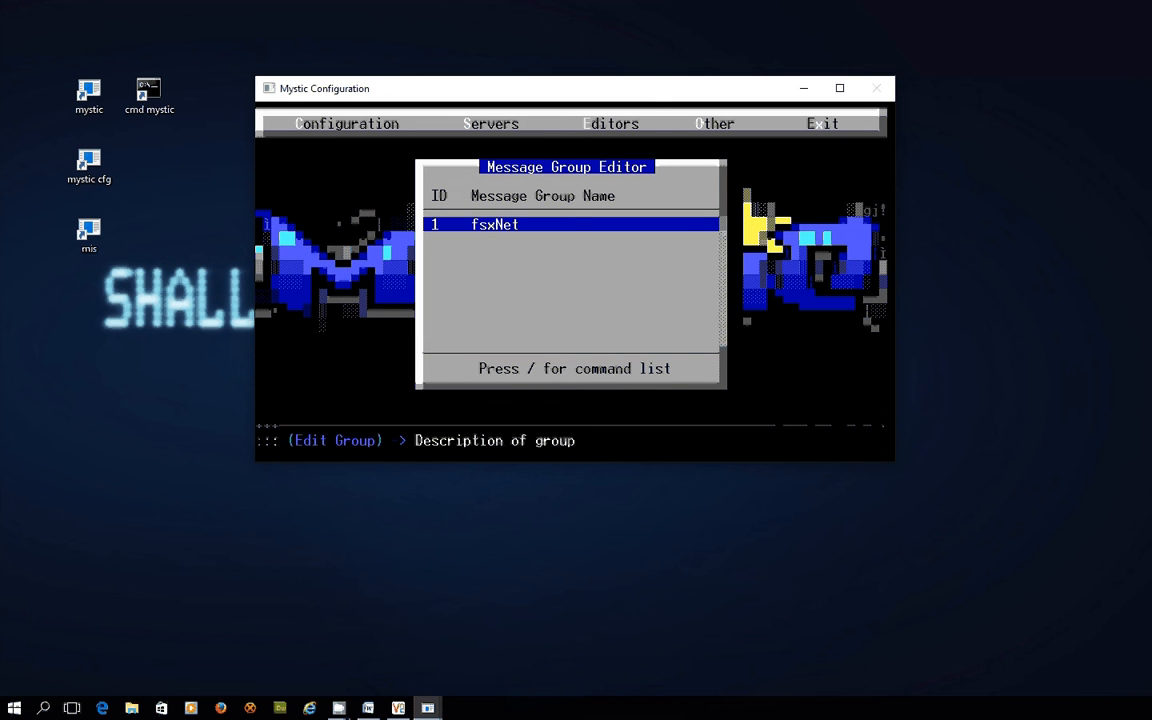
click(611, 123)
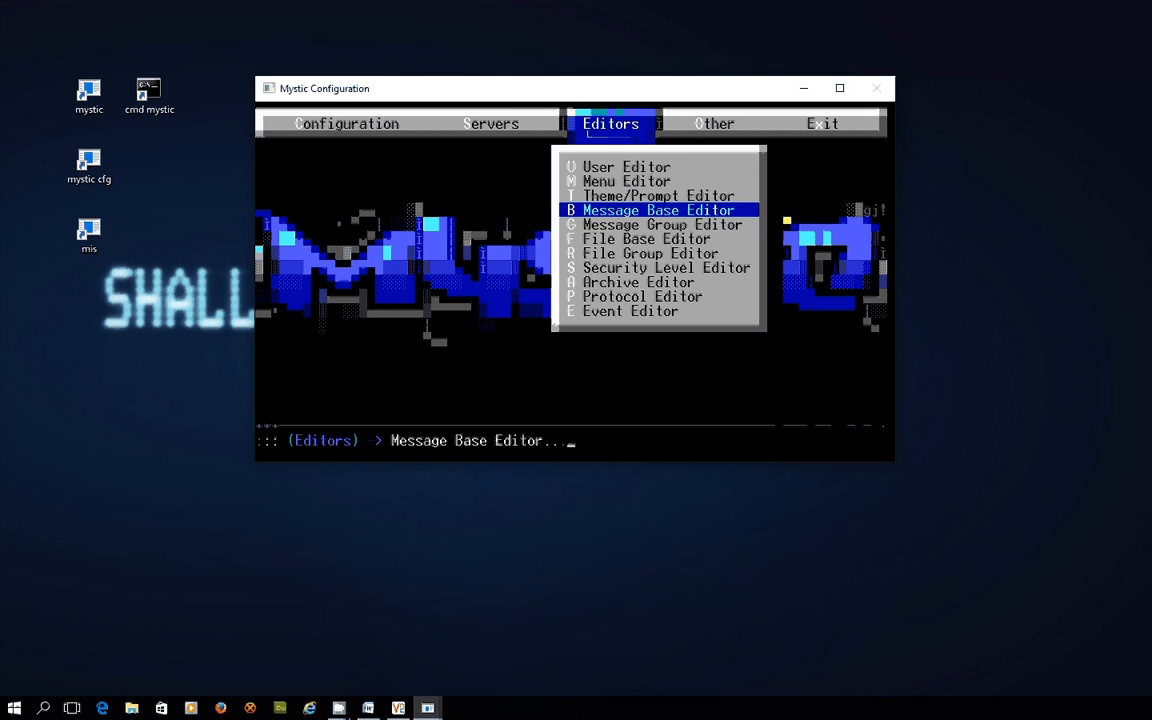
Insert a new message base (ID 4) below the last one in the Message Base Editor
click(657, 210)
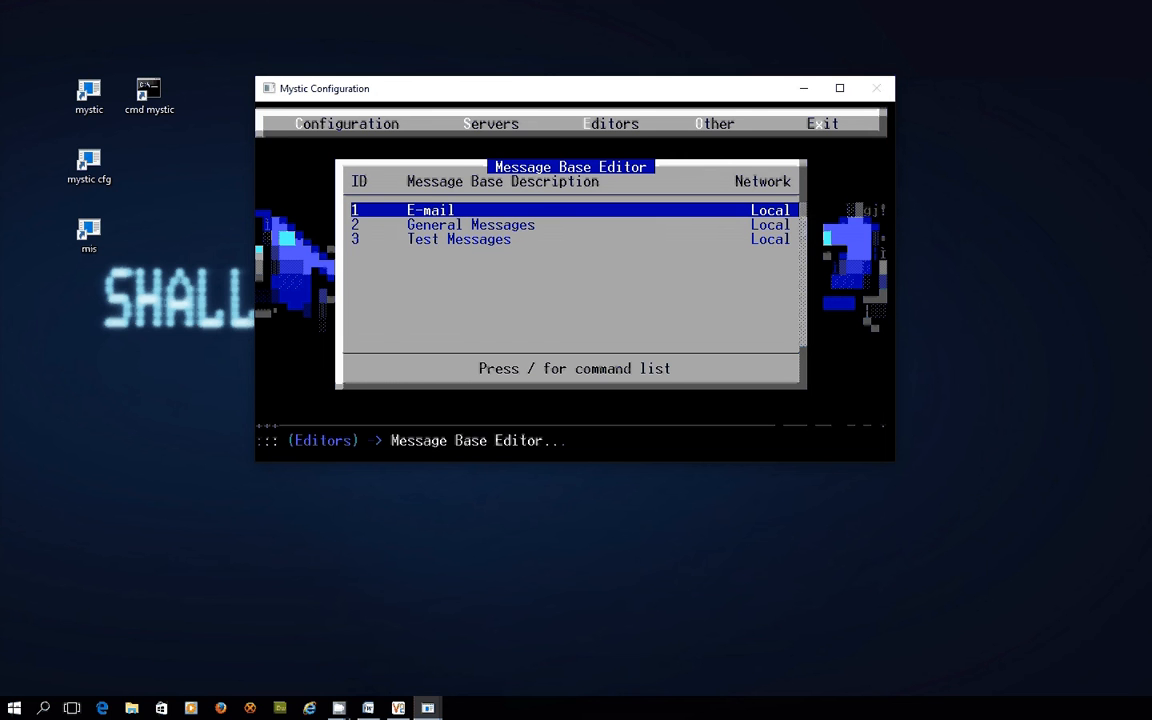
key(down)
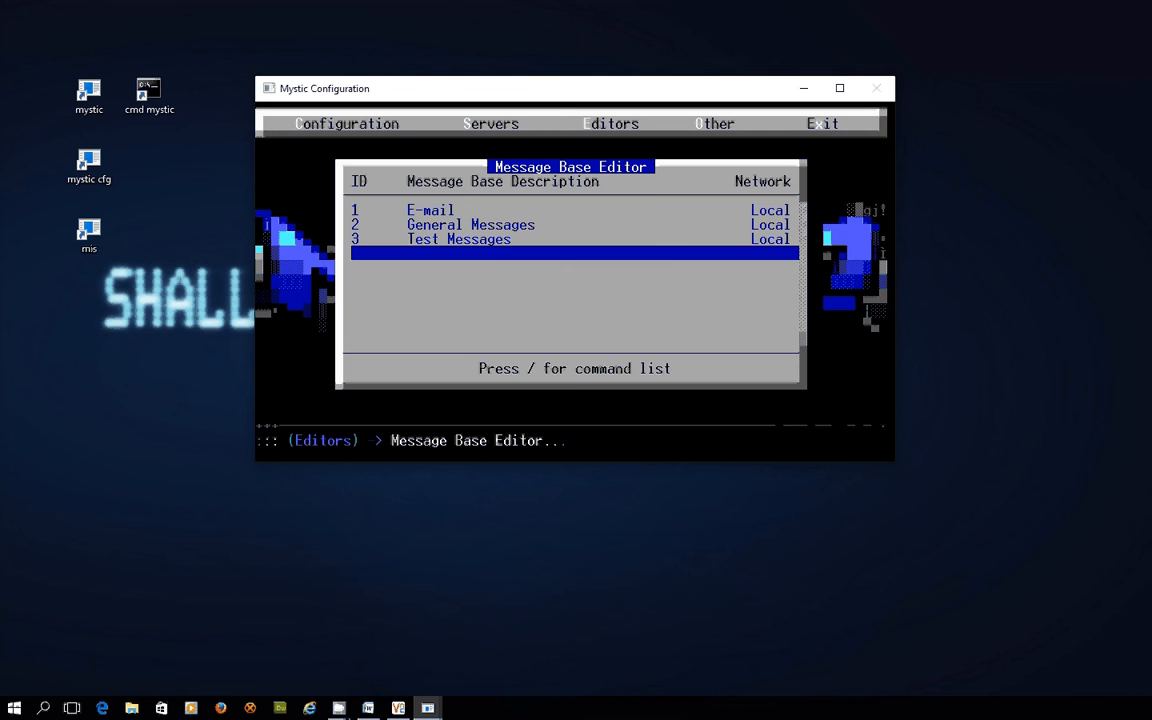
key(/)
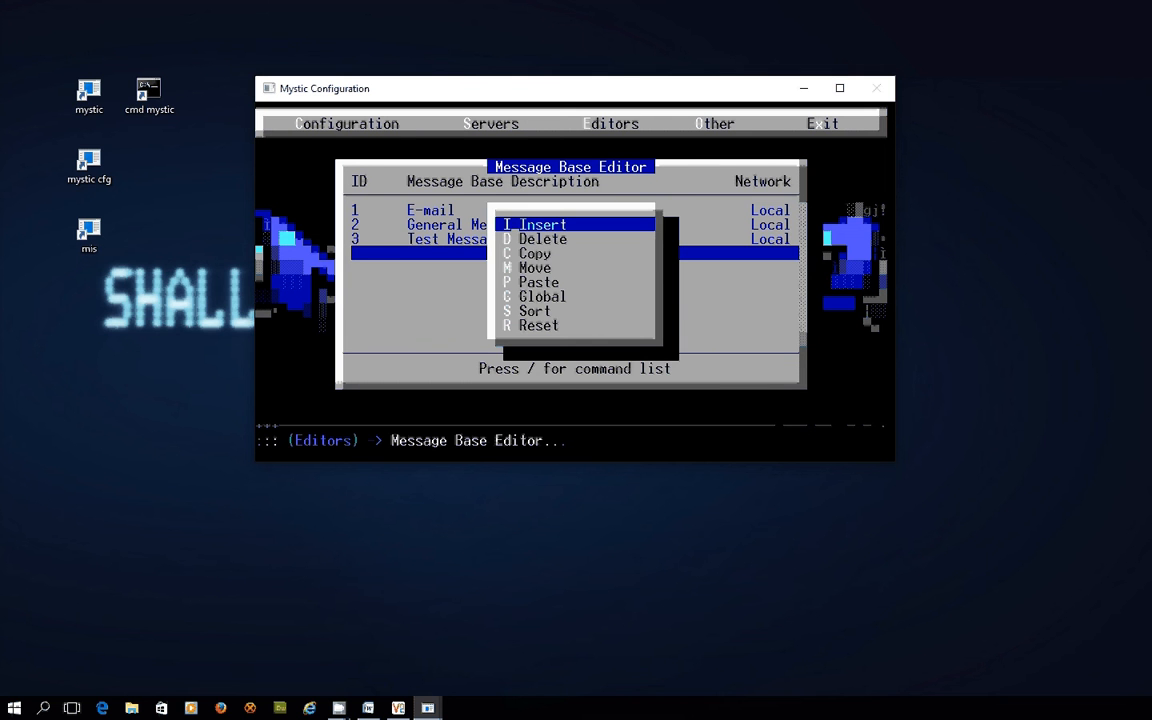
click(543, 224)
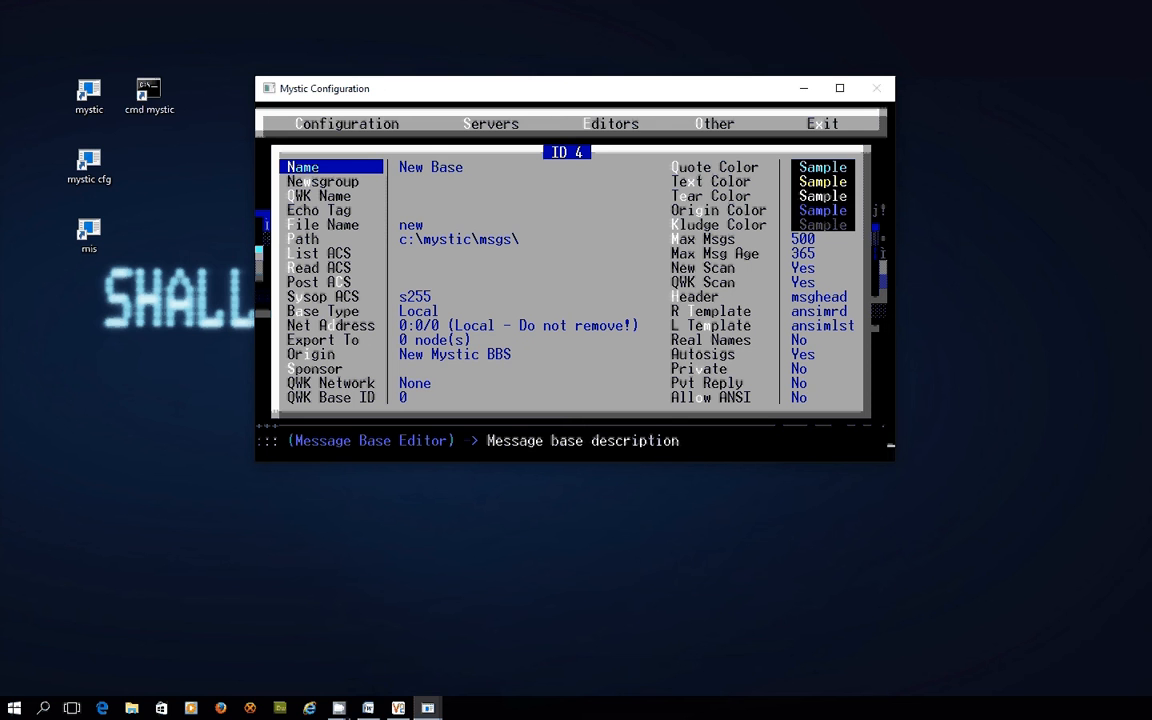
Name the new base General Chat
click(430, 167)
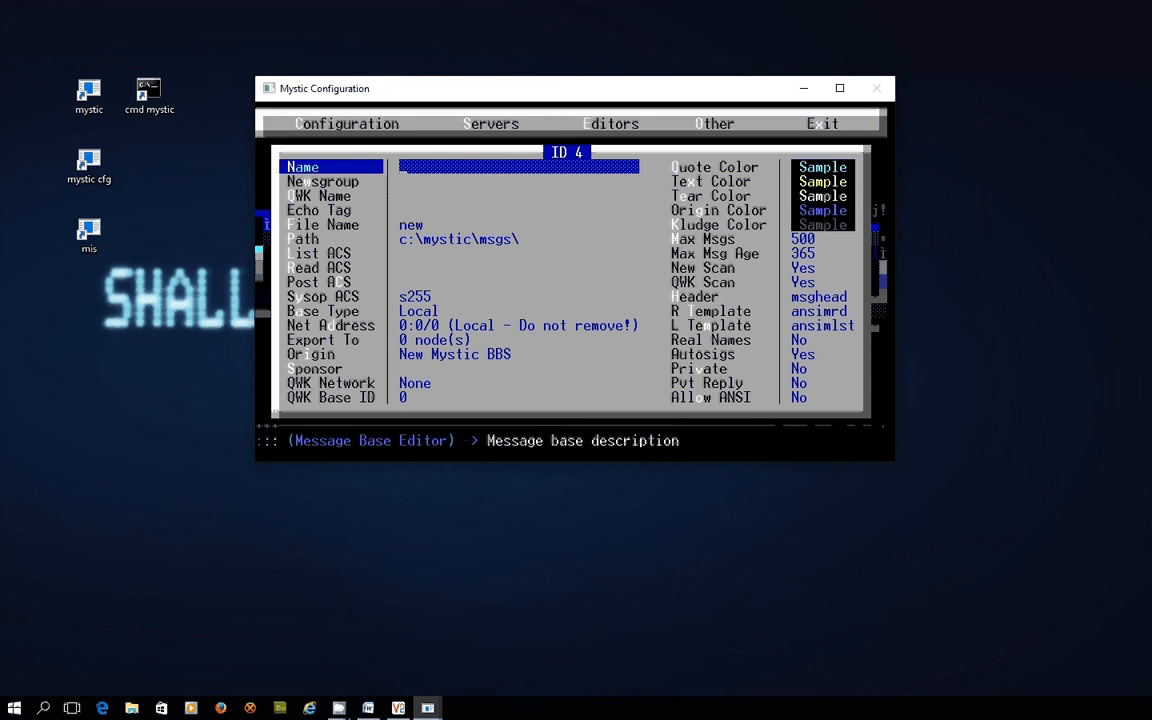
text(Gneral Chat)
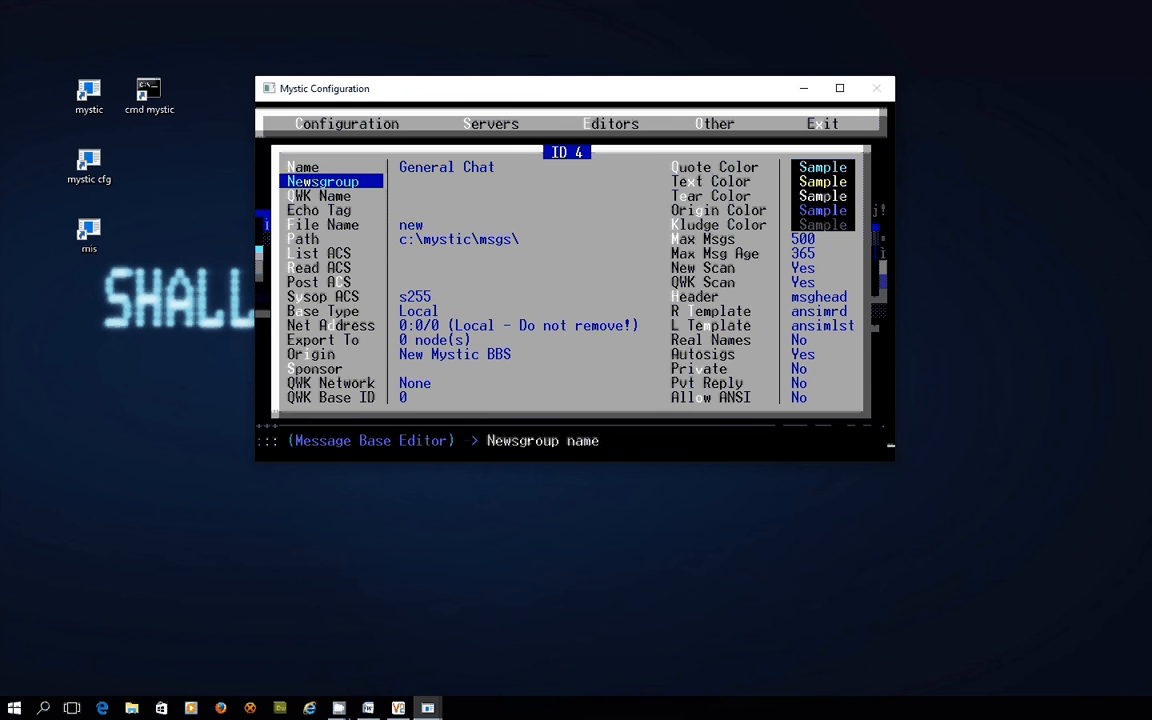
key(Down)
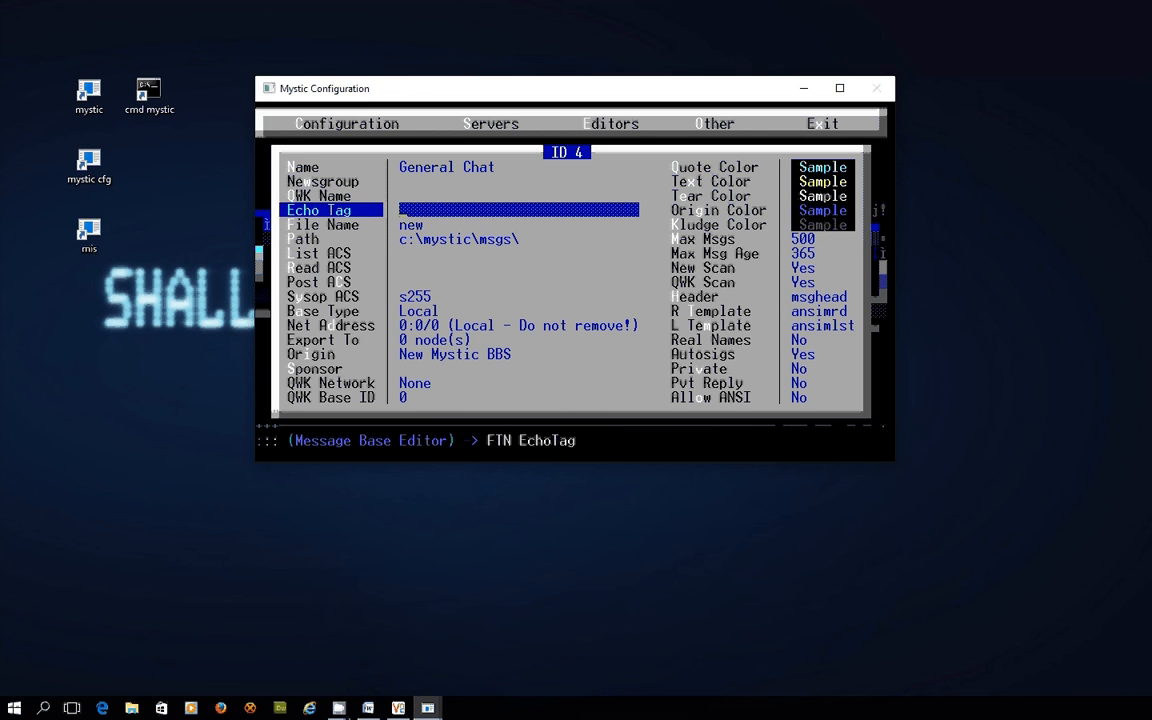
Set the base's echo tag to FSX_GEN and its file name to fsx_gen
text(FSX)
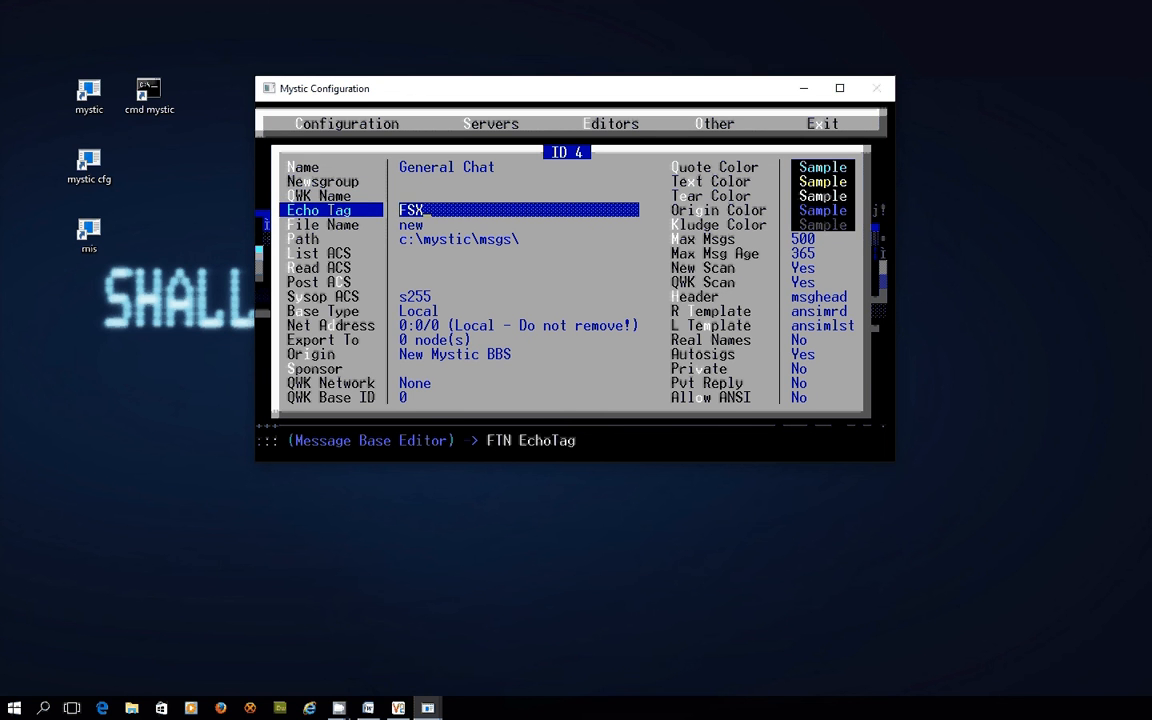
text(_G)
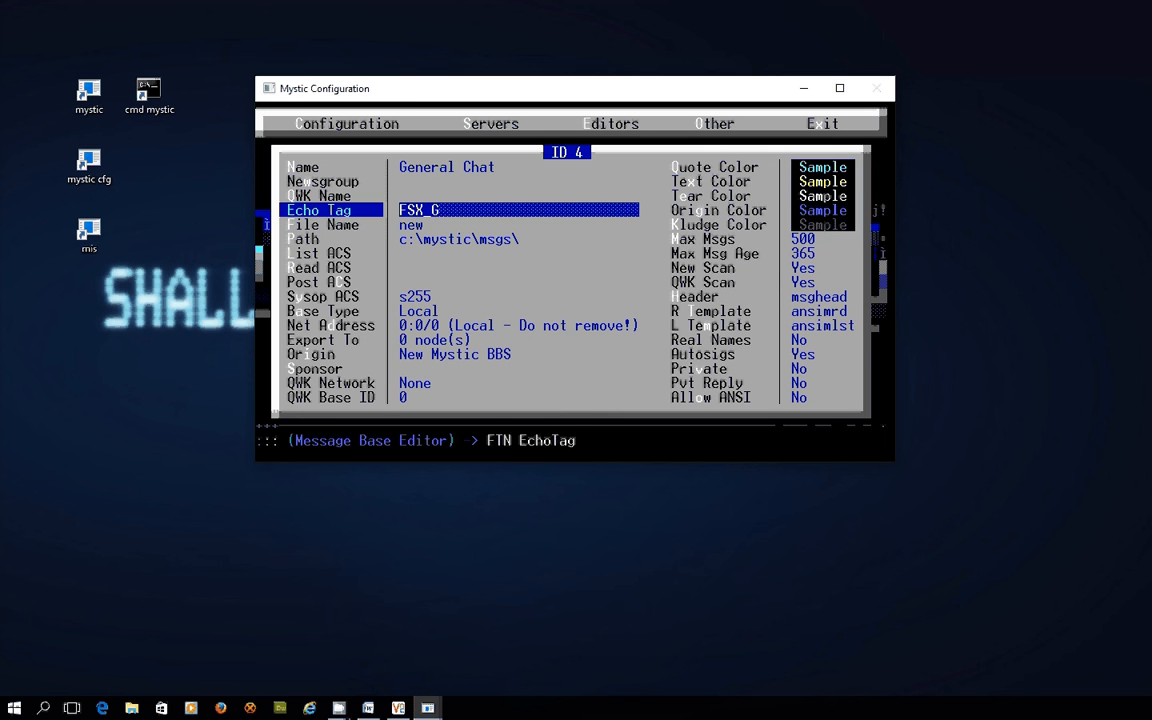
text(EN)
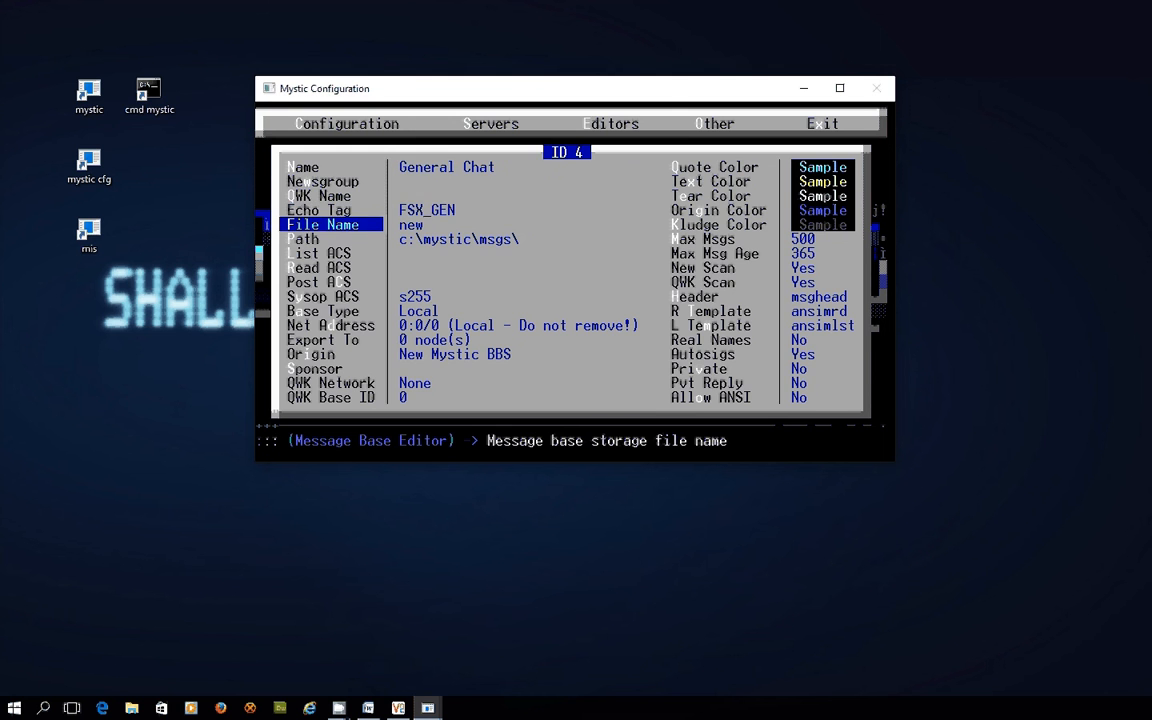
key(Down)
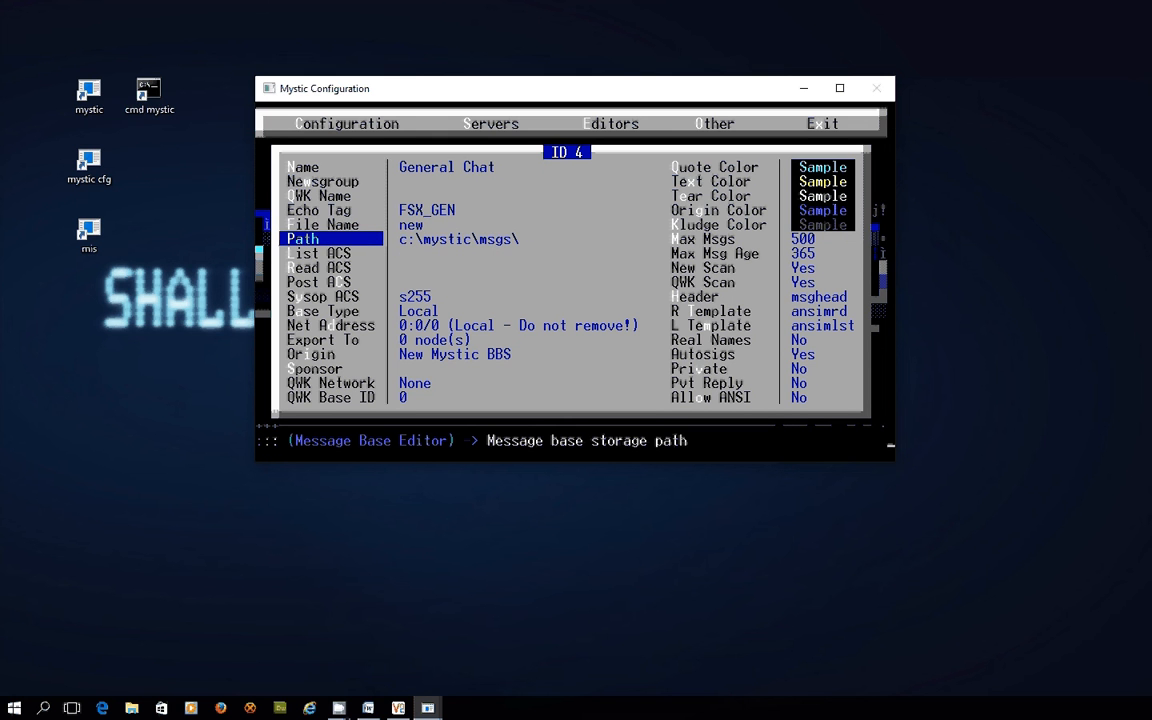
key(up)
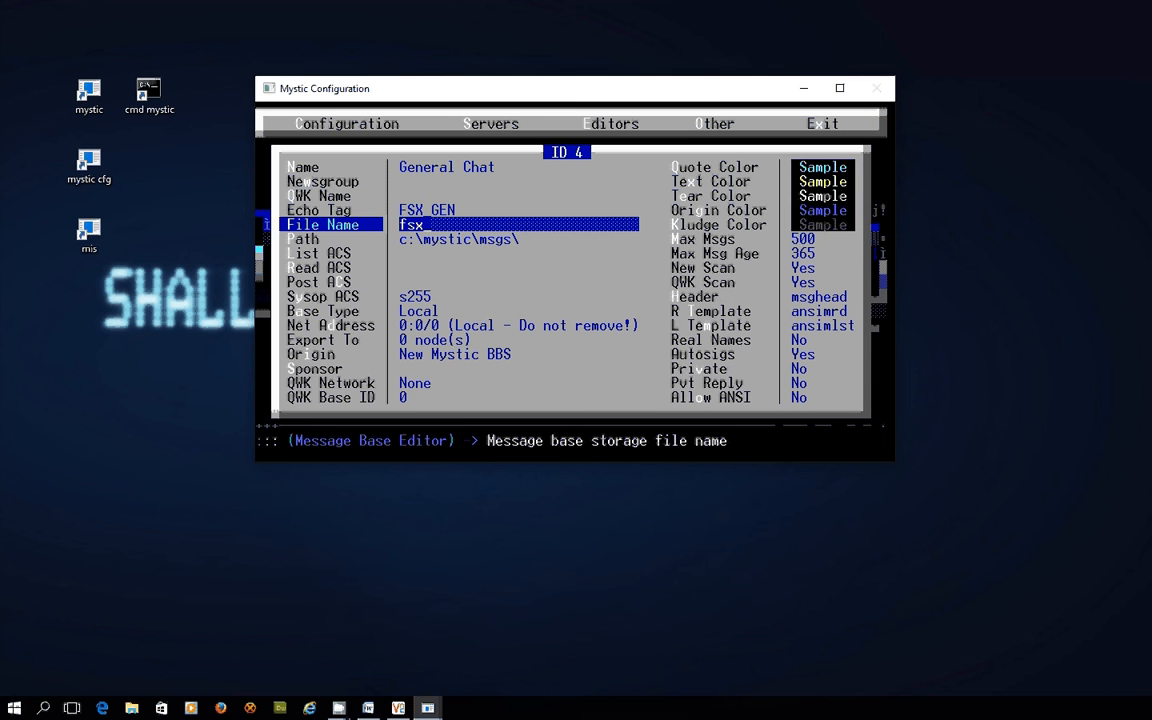
text(gen)
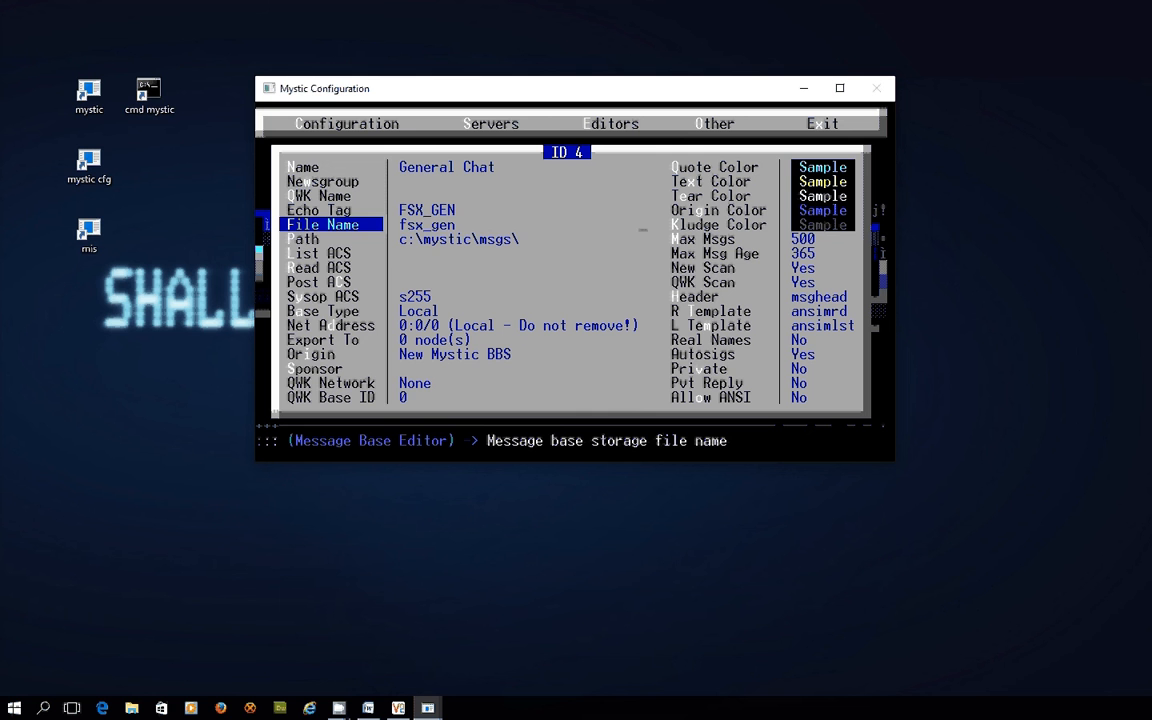
key(Down)
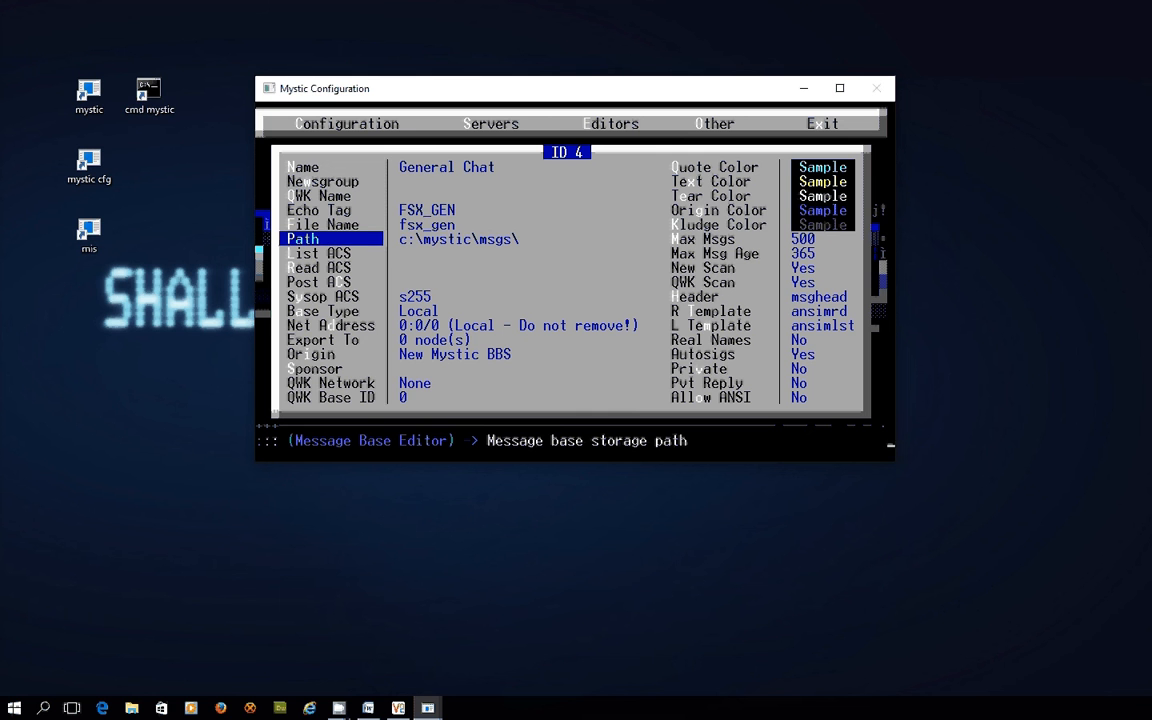
Set General Chat's list and read access to s10g1
key(Down)
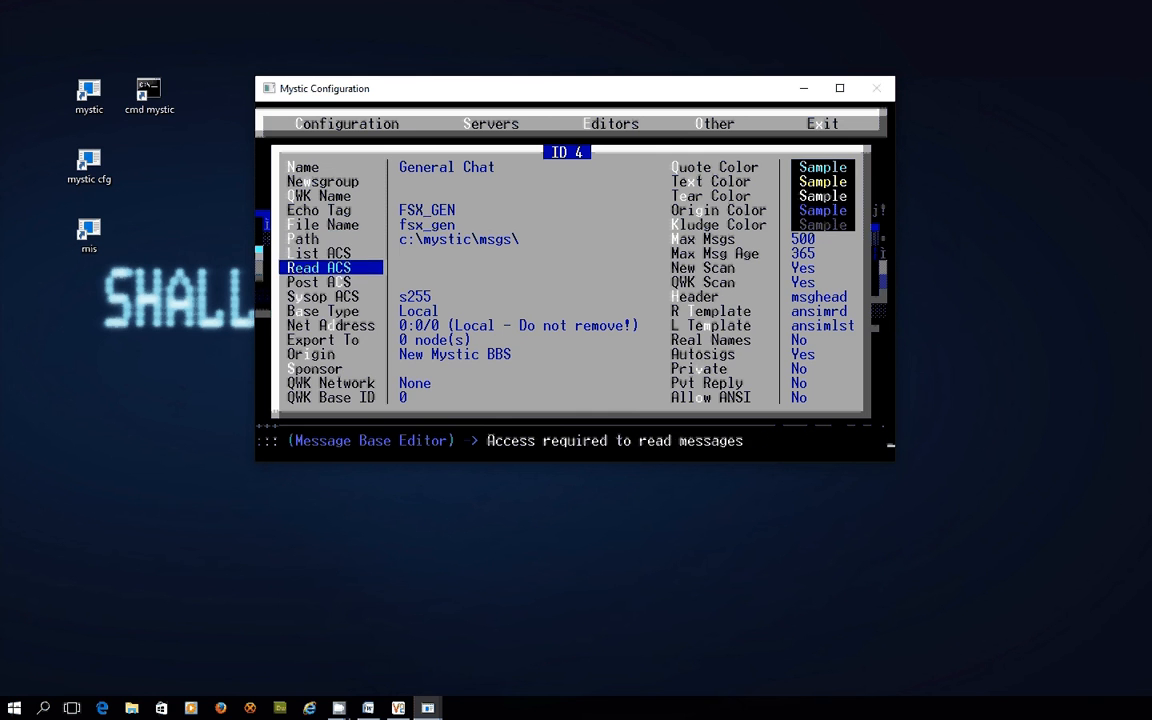
key(down)
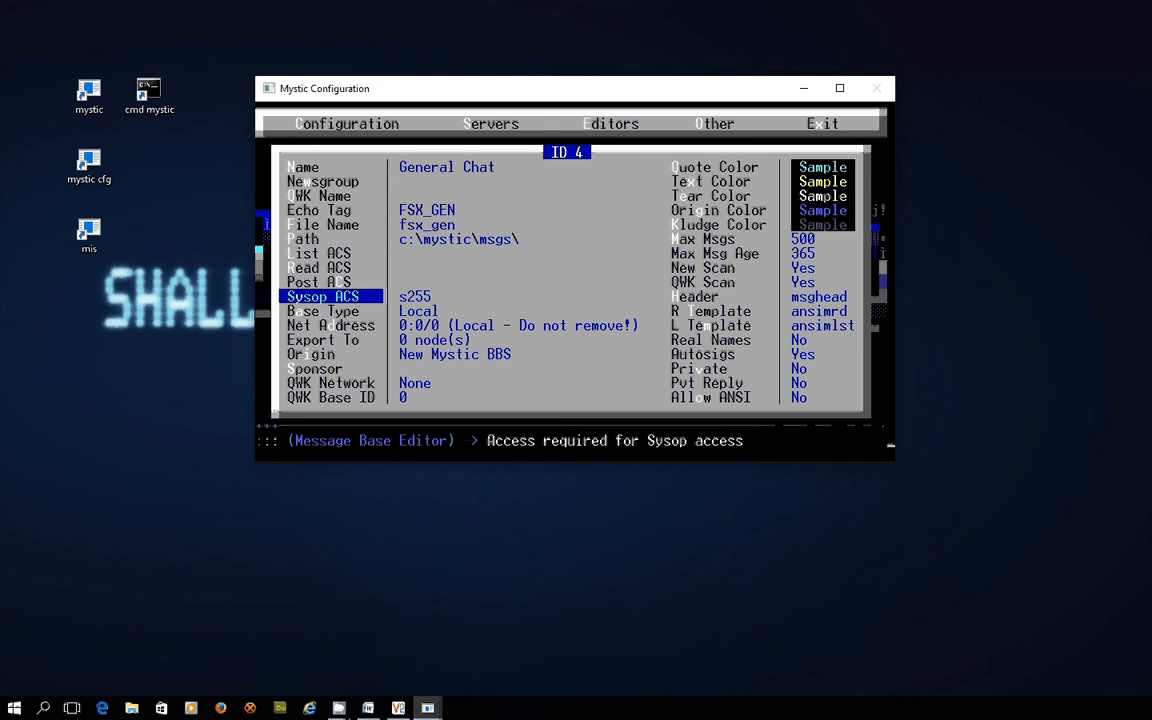
key(up)
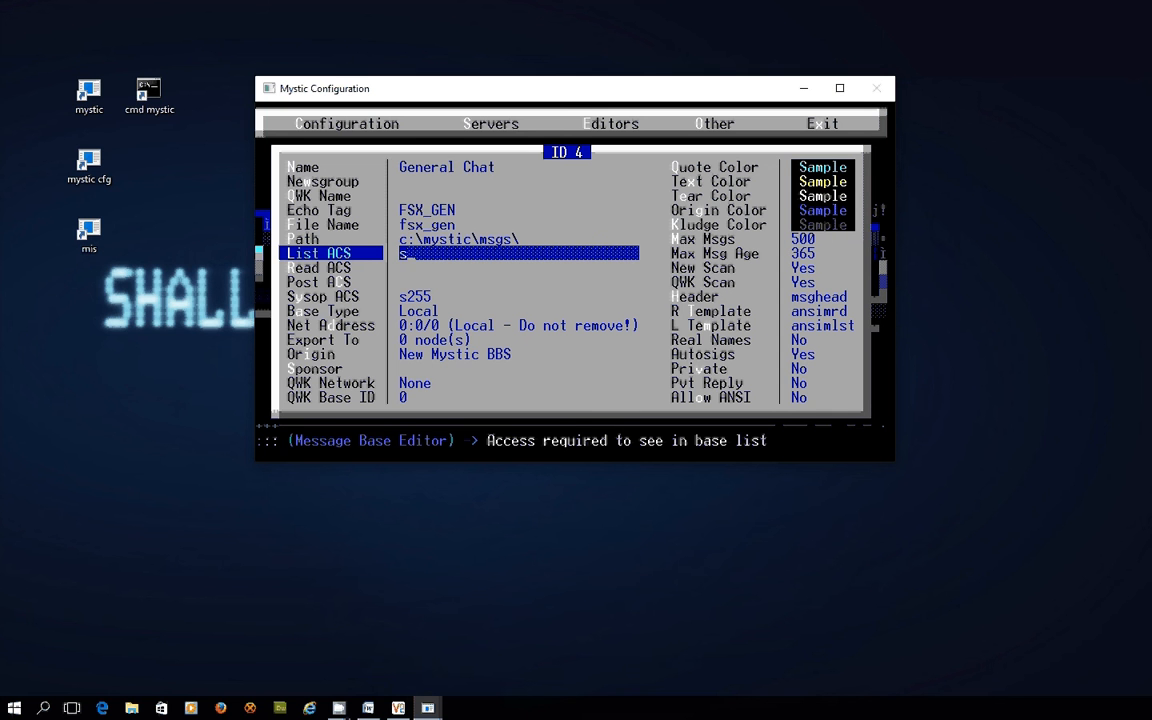
text(10)
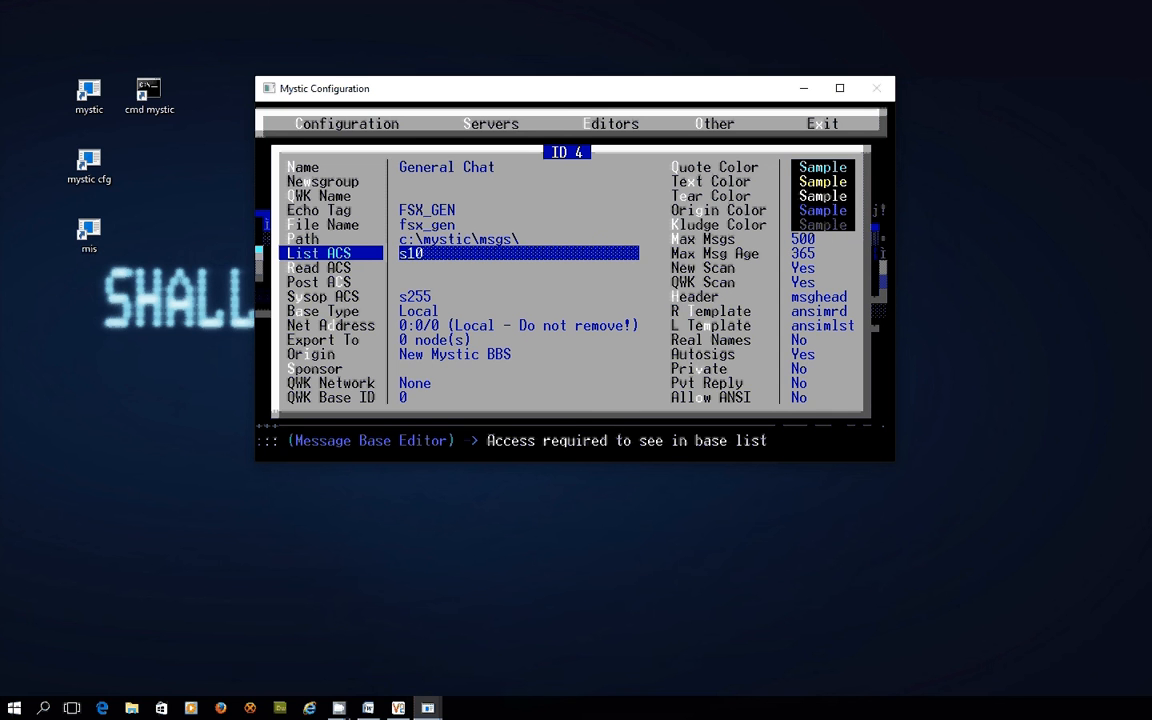
text(g1)
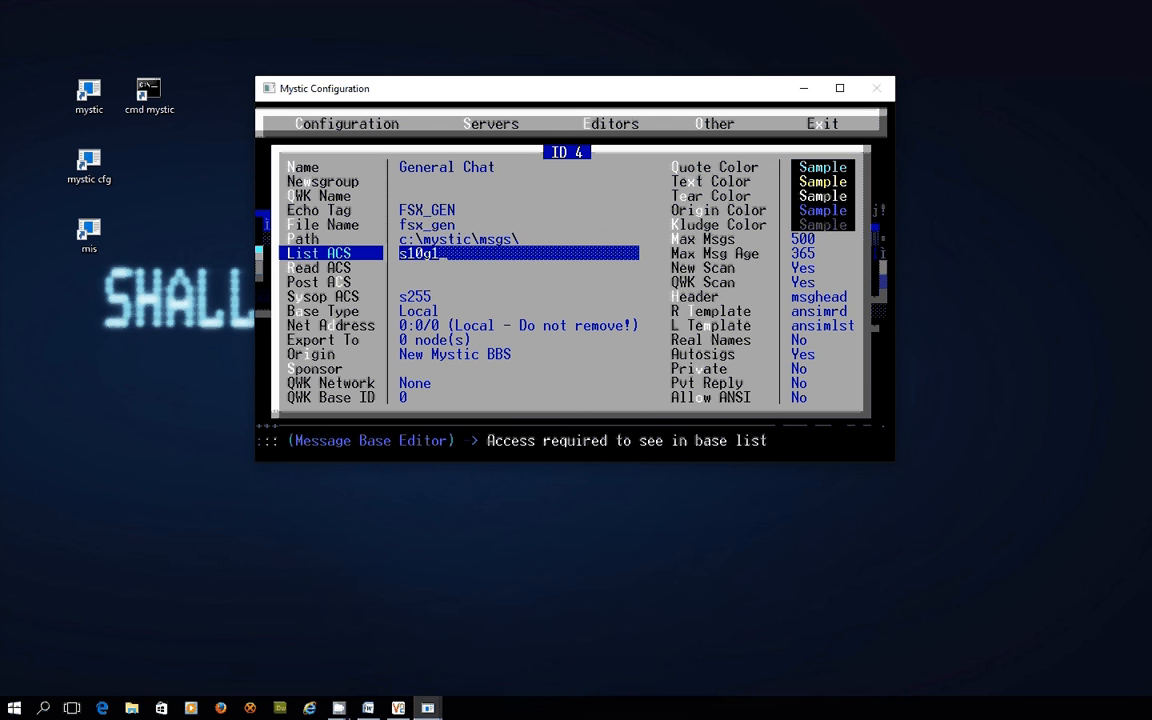
key(Down)
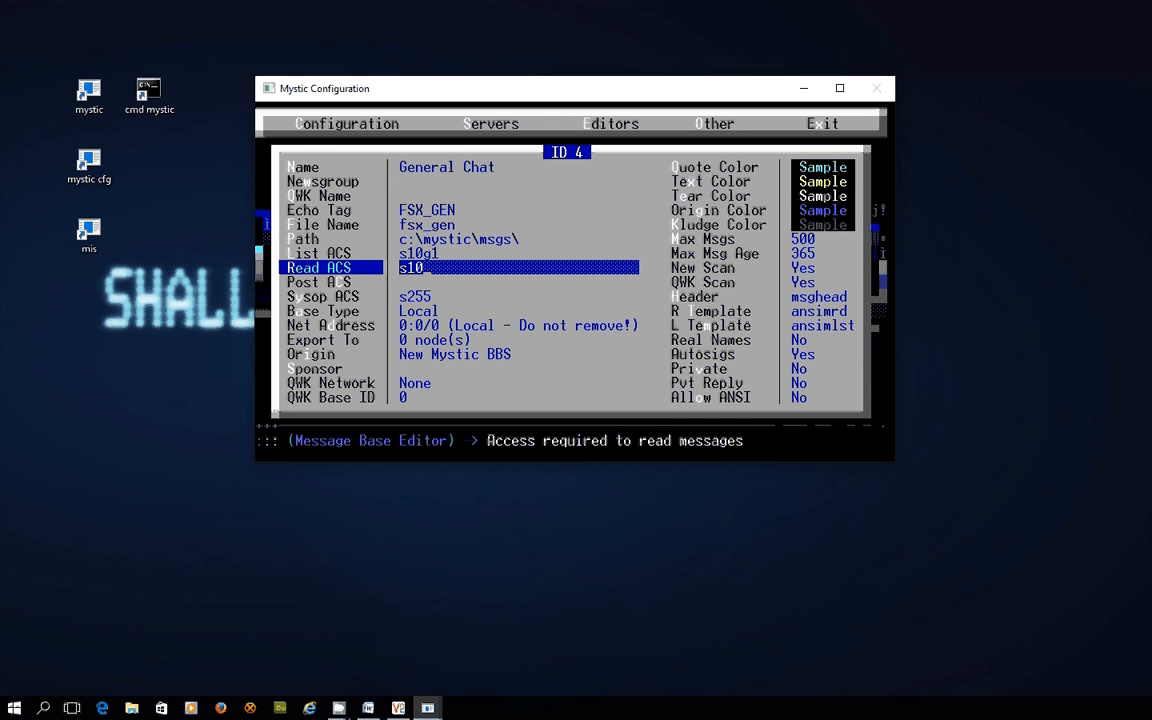
key(down)
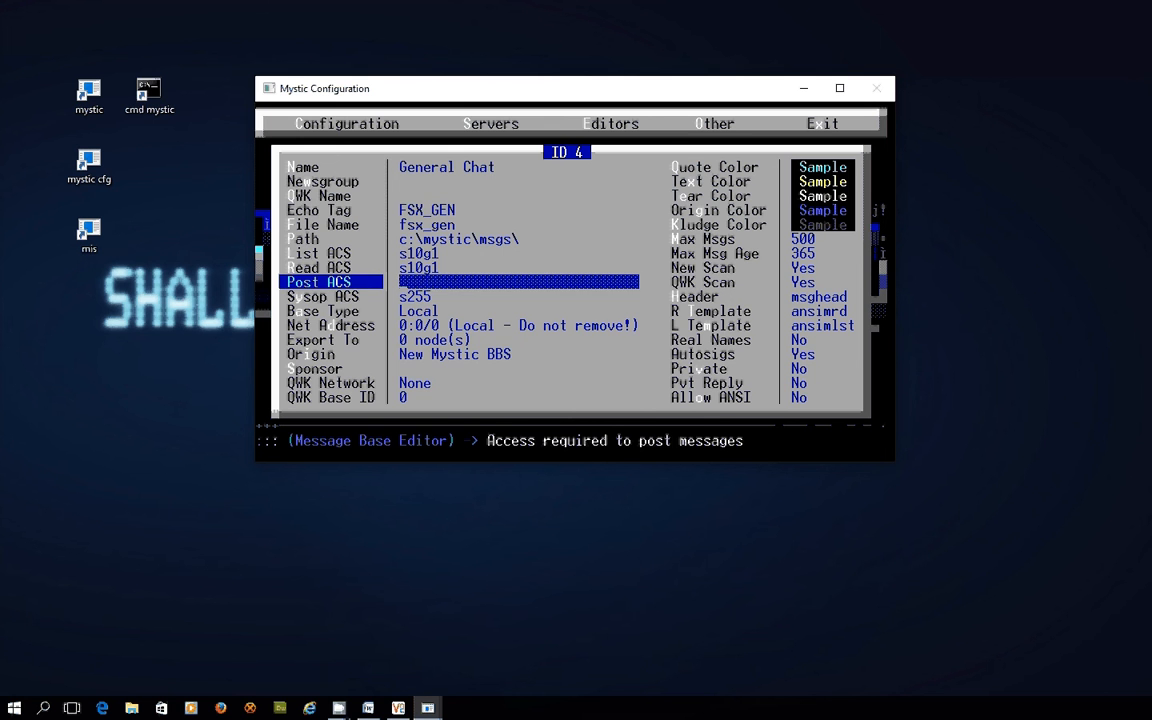
Set posting access to s20g1 and sysop access to s255g1
text(s20g)
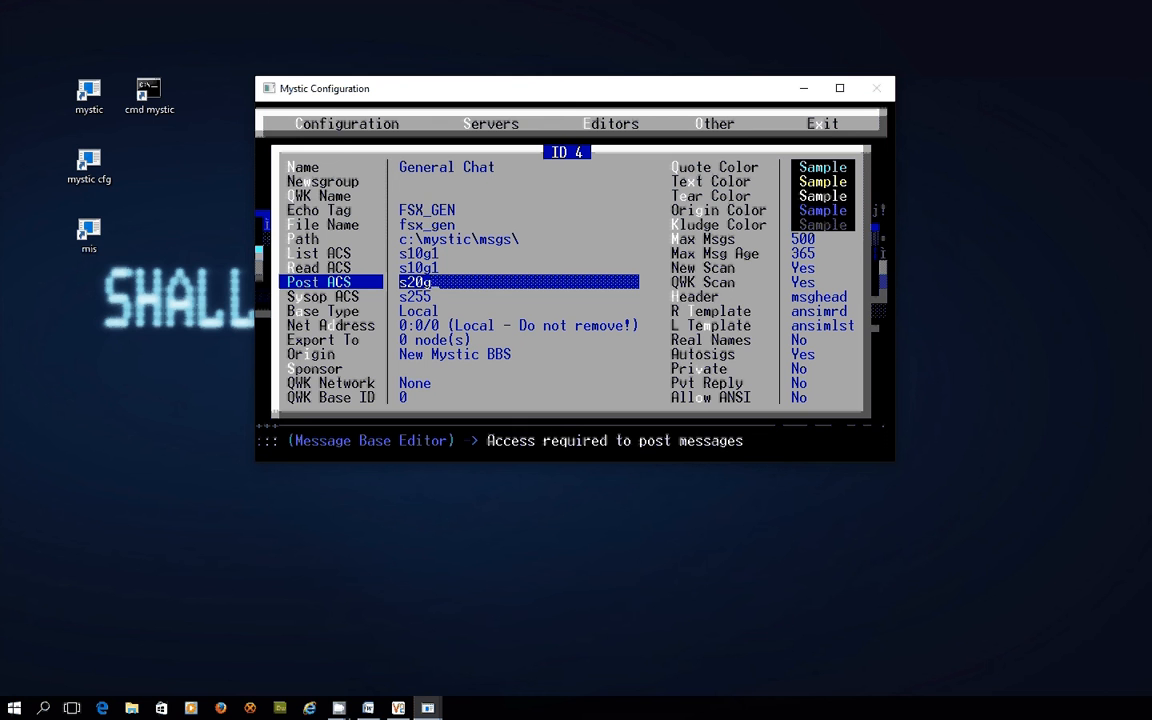
key(down)
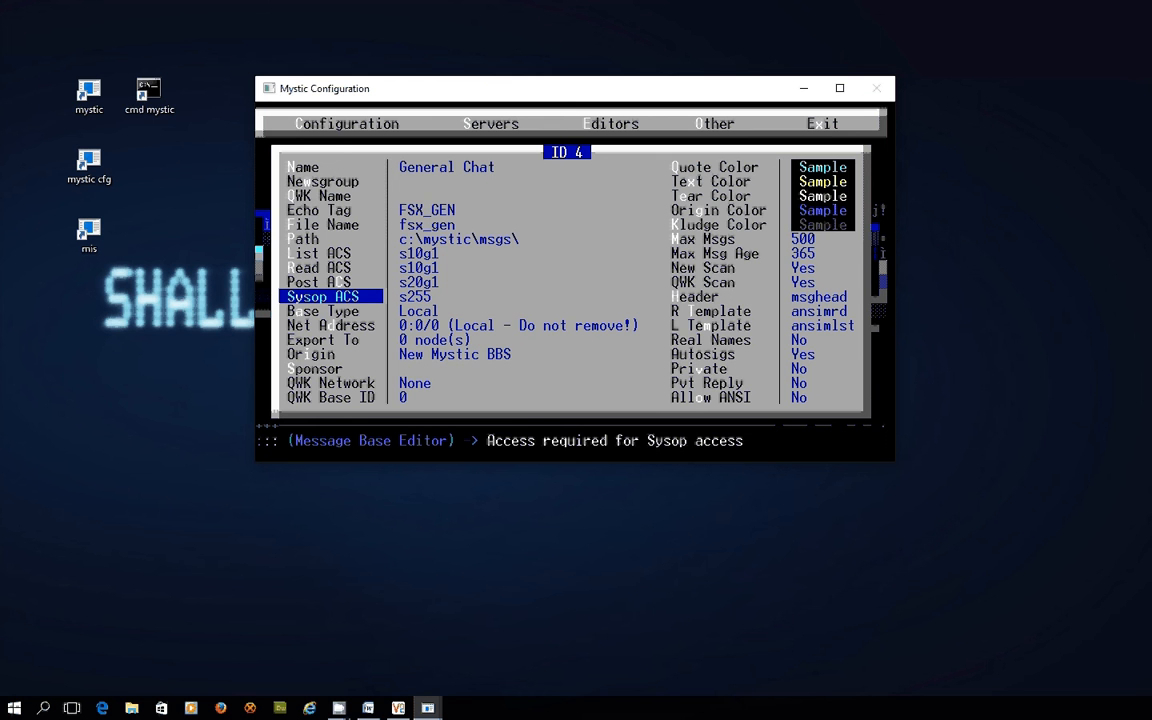
click(418, 296)
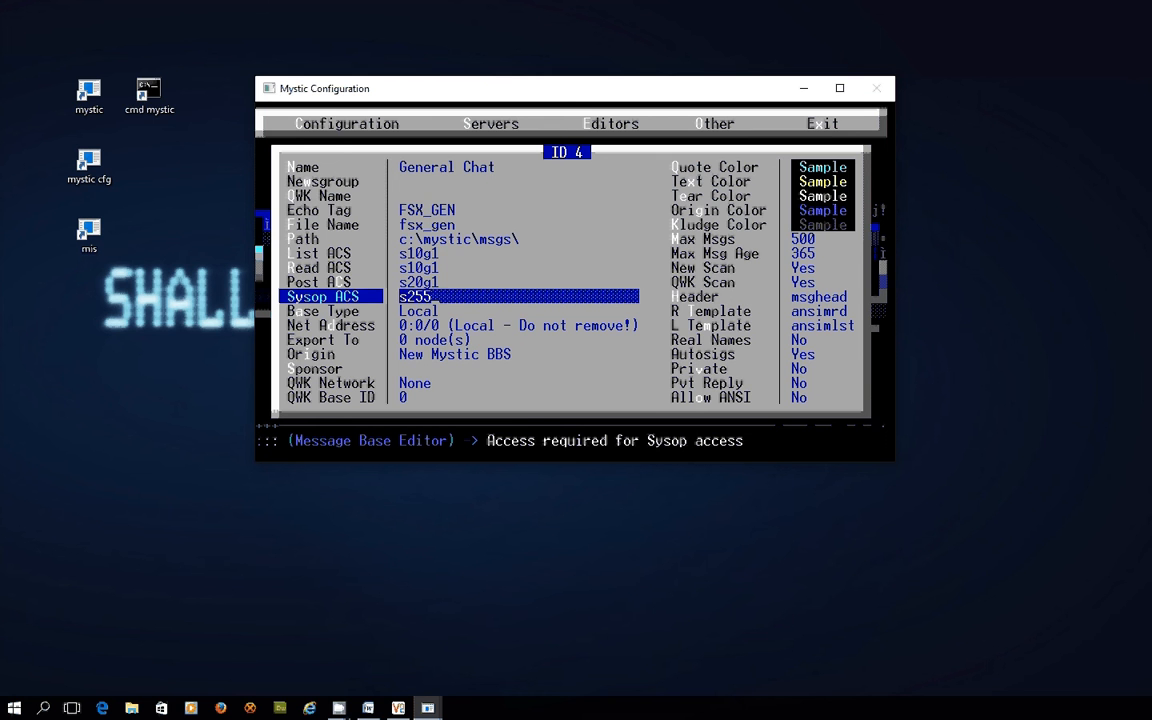
text(g1)
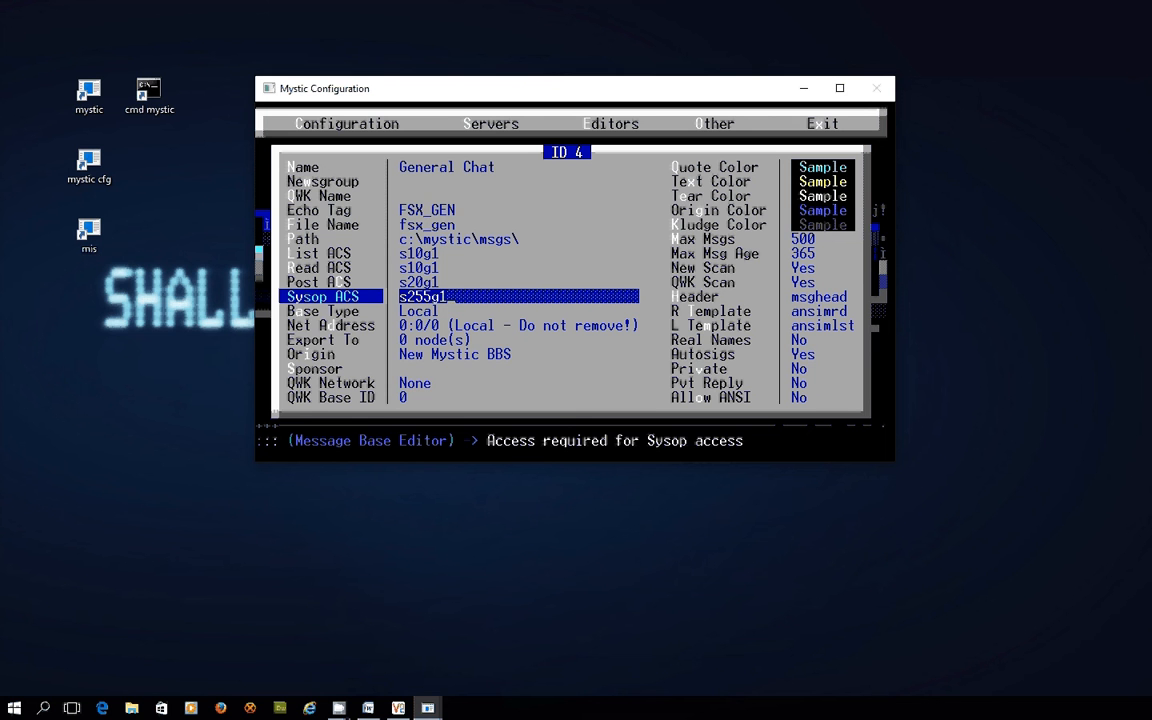
key(Down)
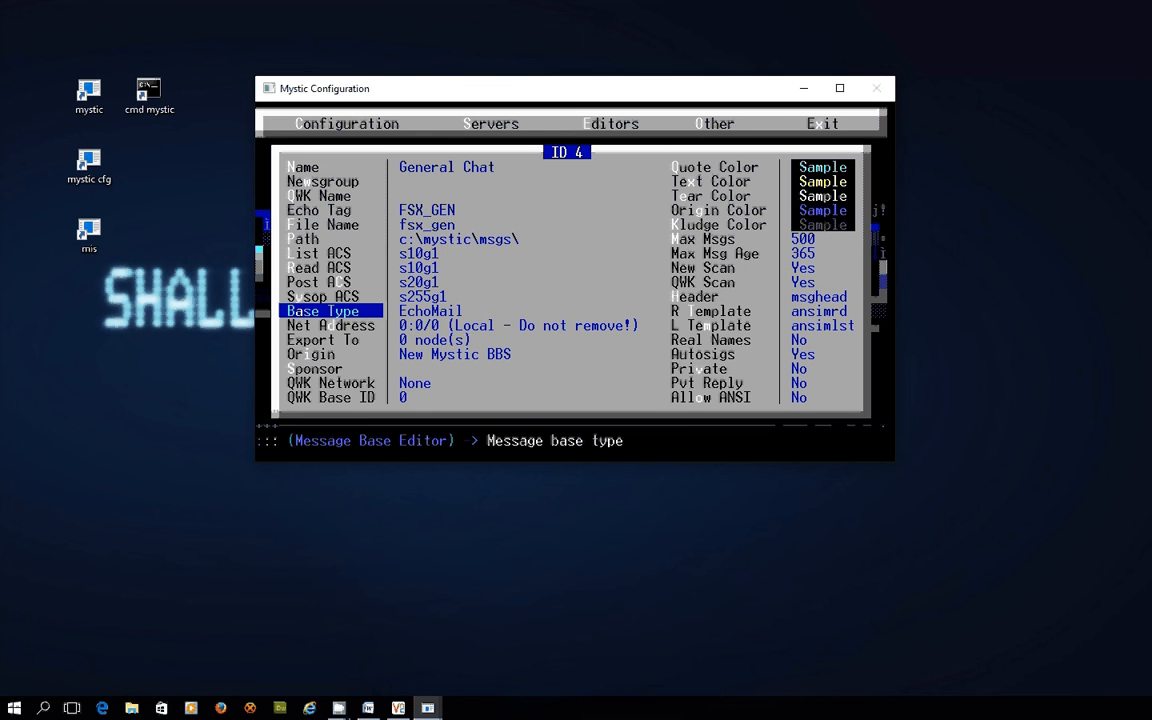
Assign net address 21:1/999 (fsxnet) to General Chat and export it to the uplink node
key(down)
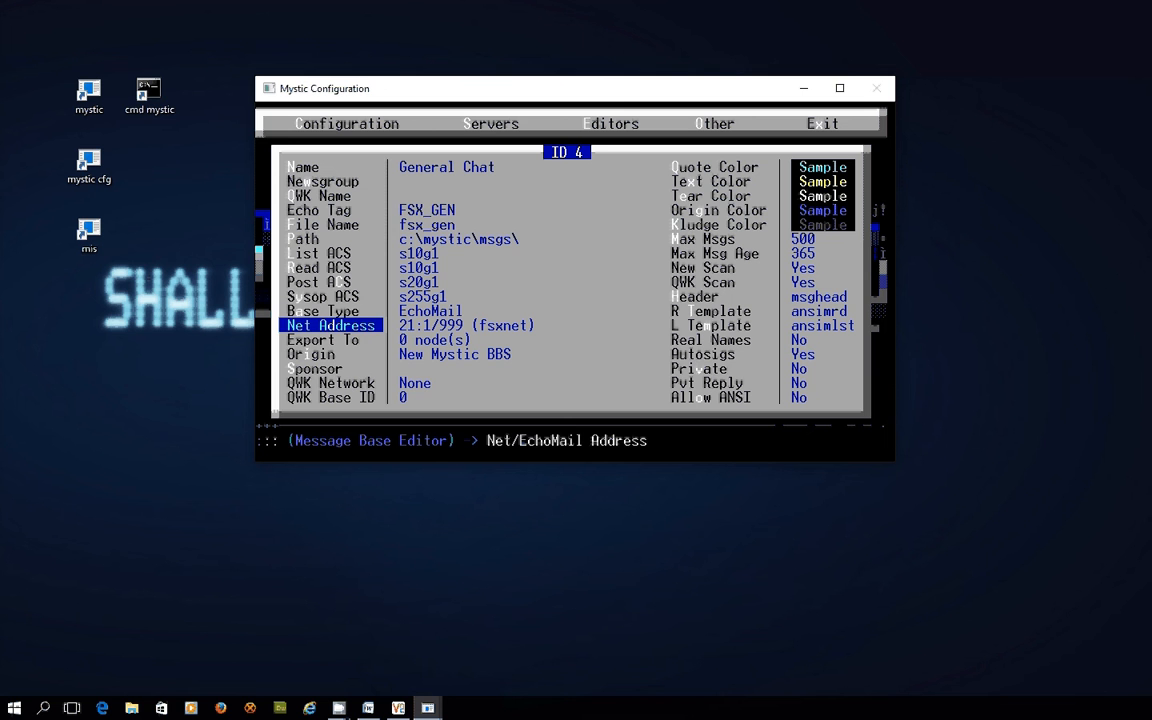
key(Down)
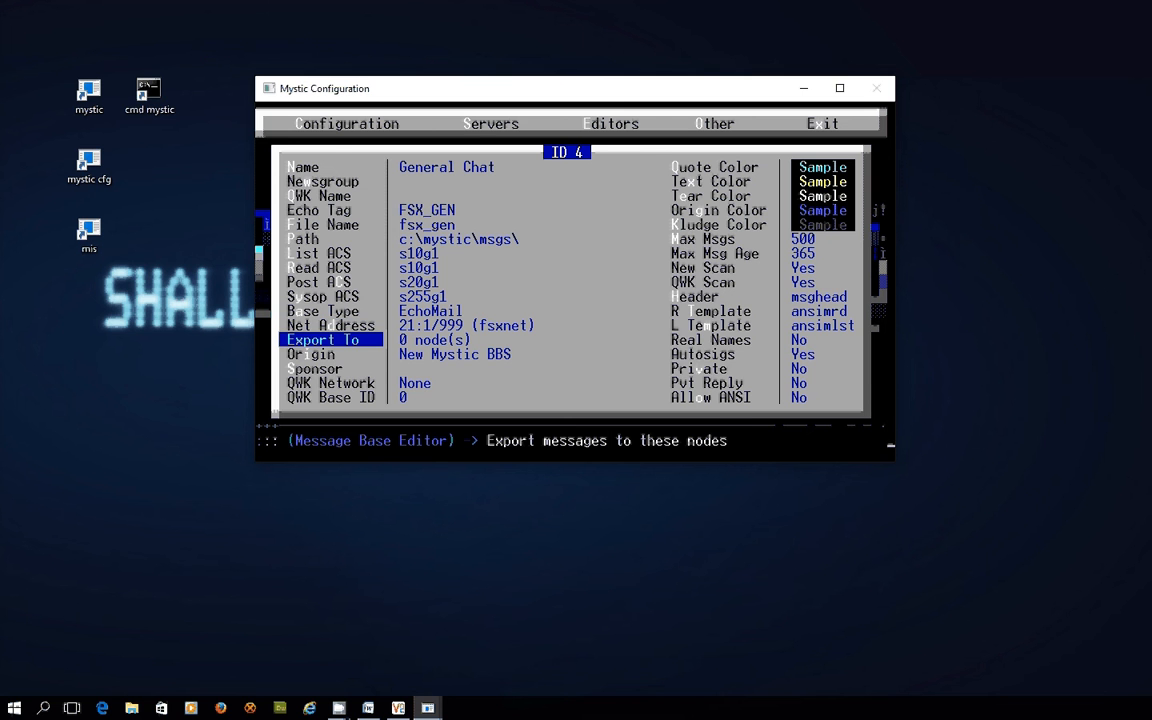
key(Return)
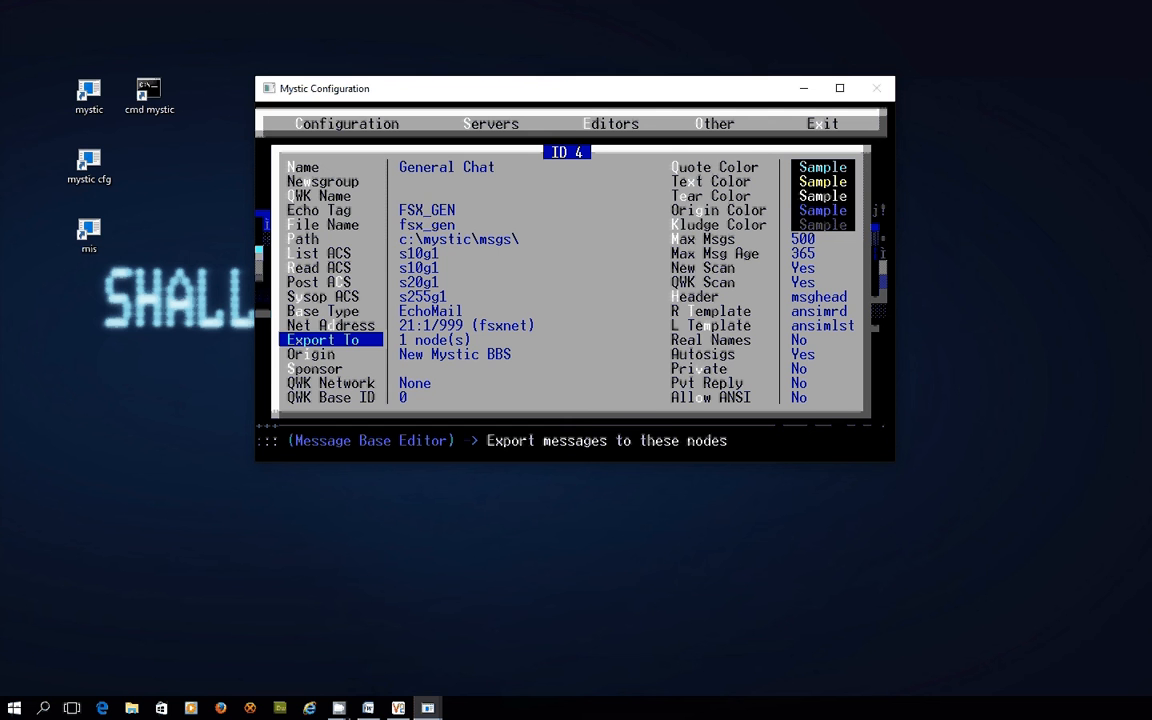
key(Down)
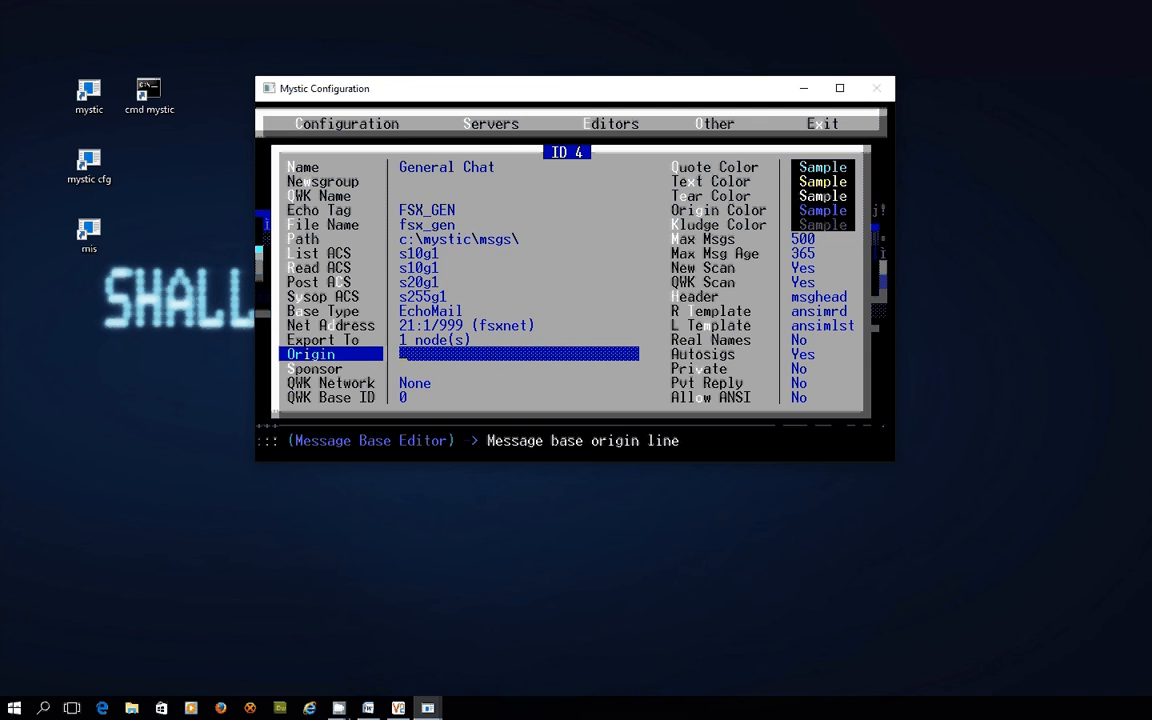
Set the base's origin line to Thor BBS
text(Thor BBS)
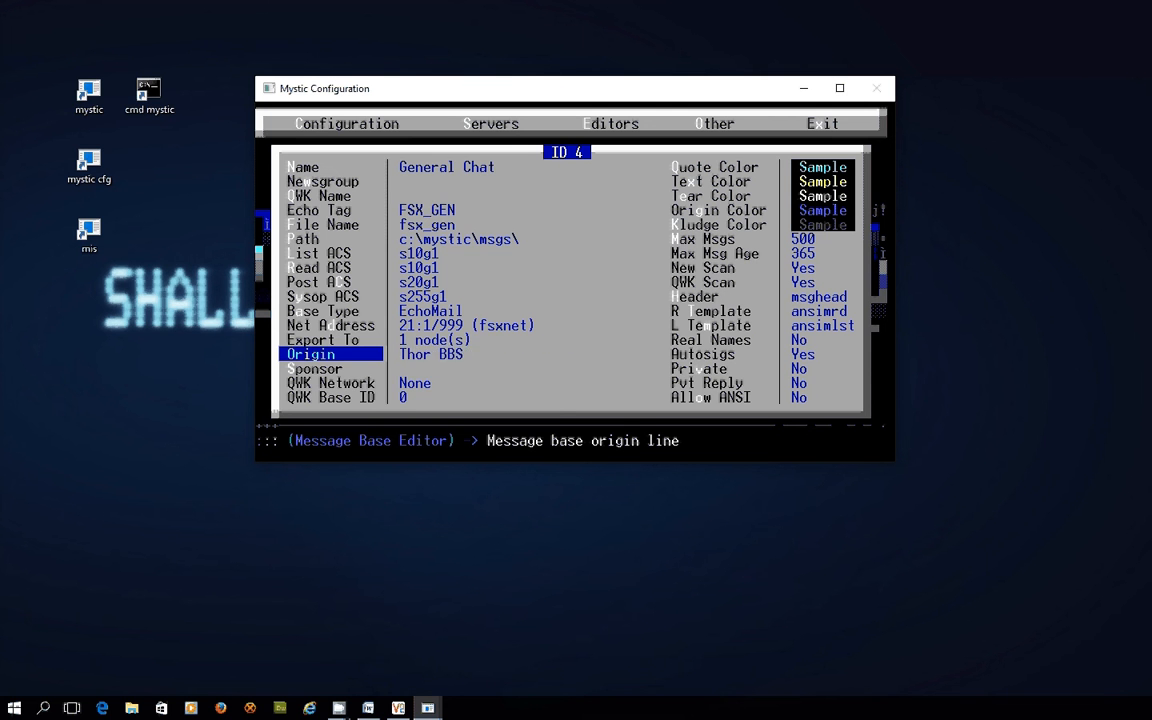
click(715, 167)
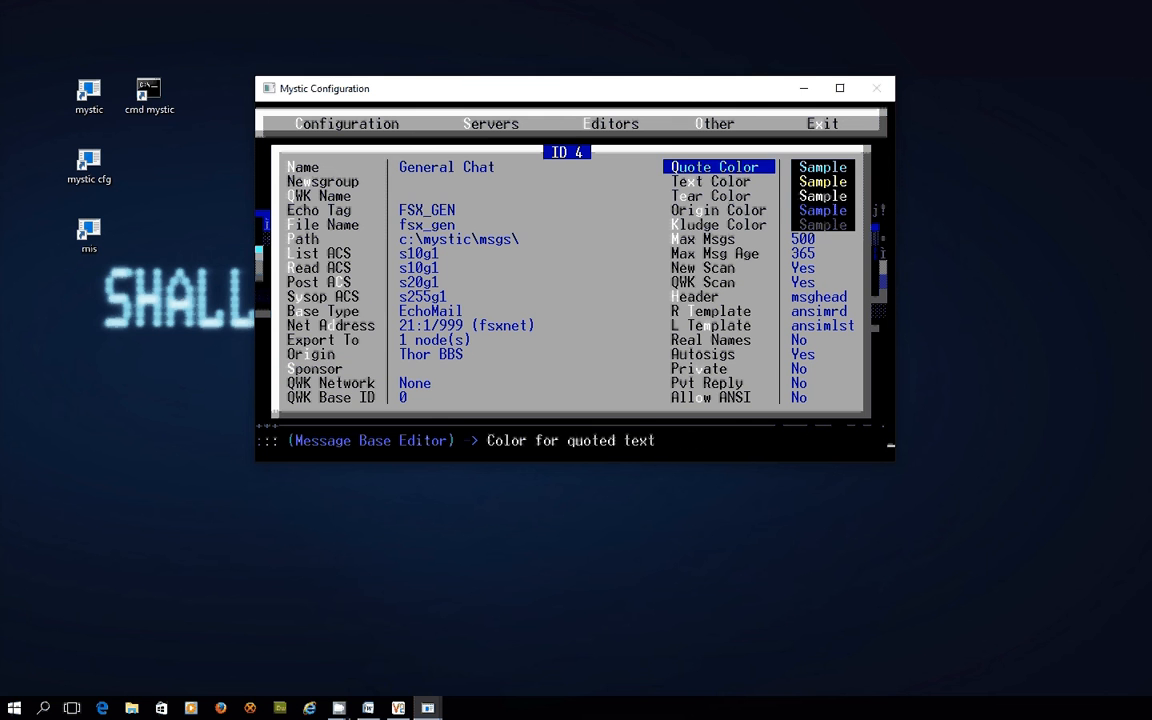
key(Down)
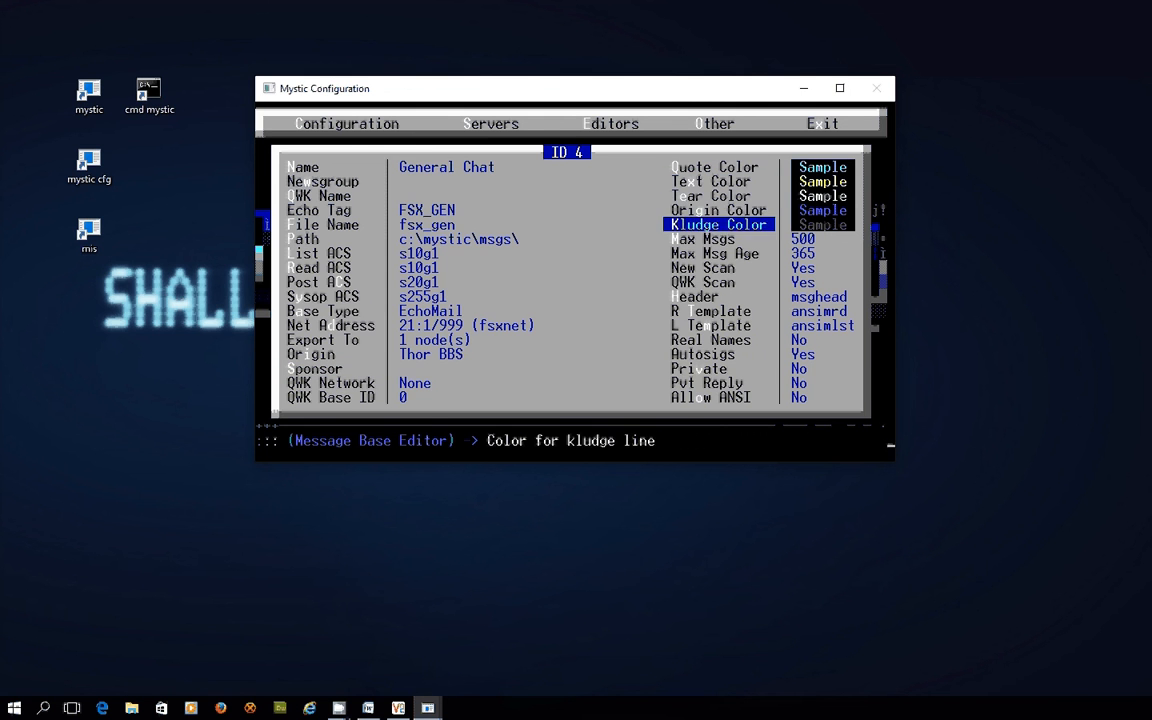
key(down)
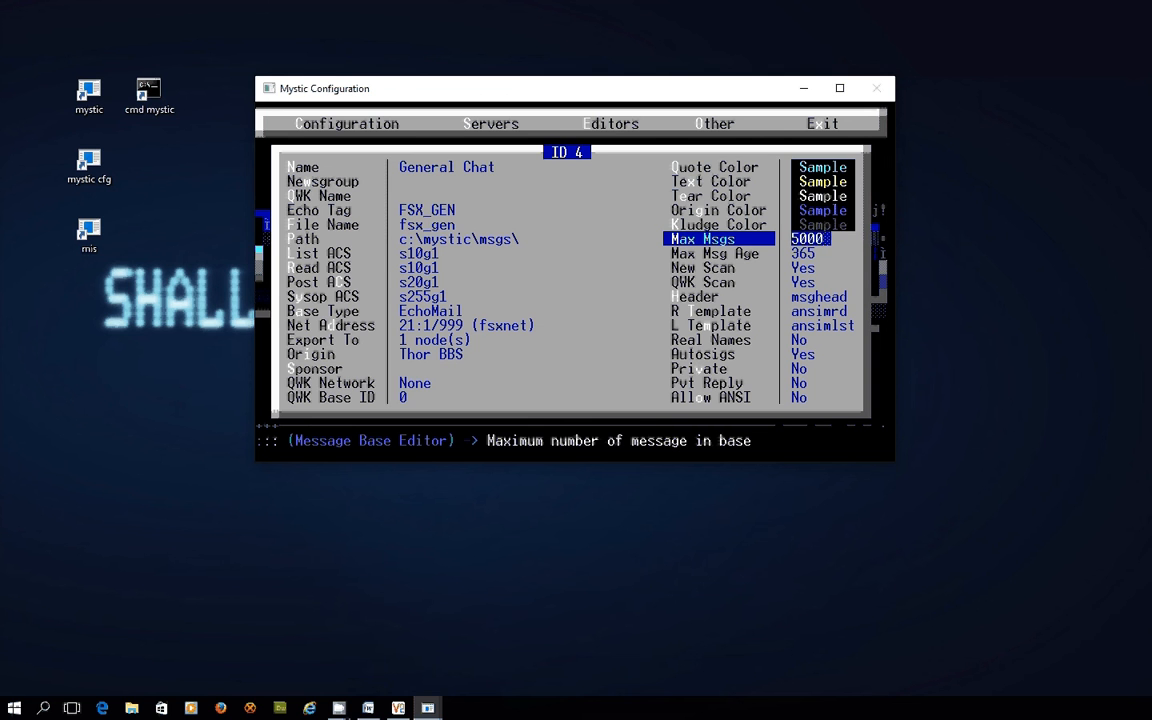
Set maximum messages to 5000 and keep the message age at 365 days
key(Down)
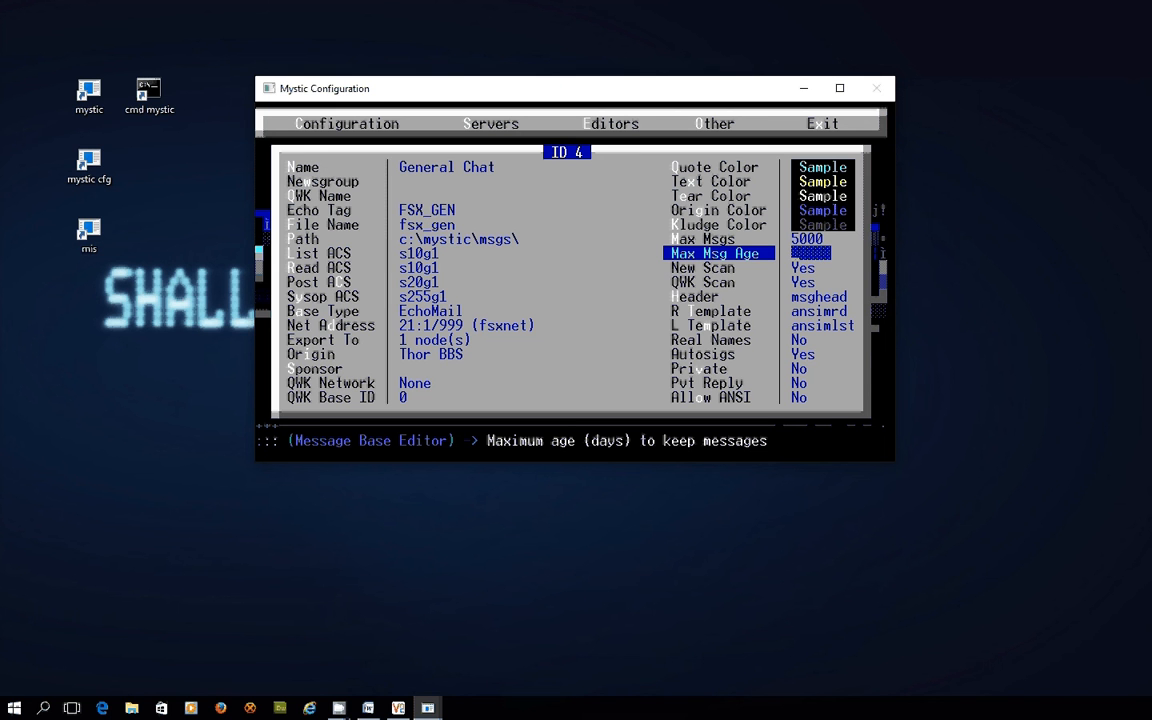
text(365)
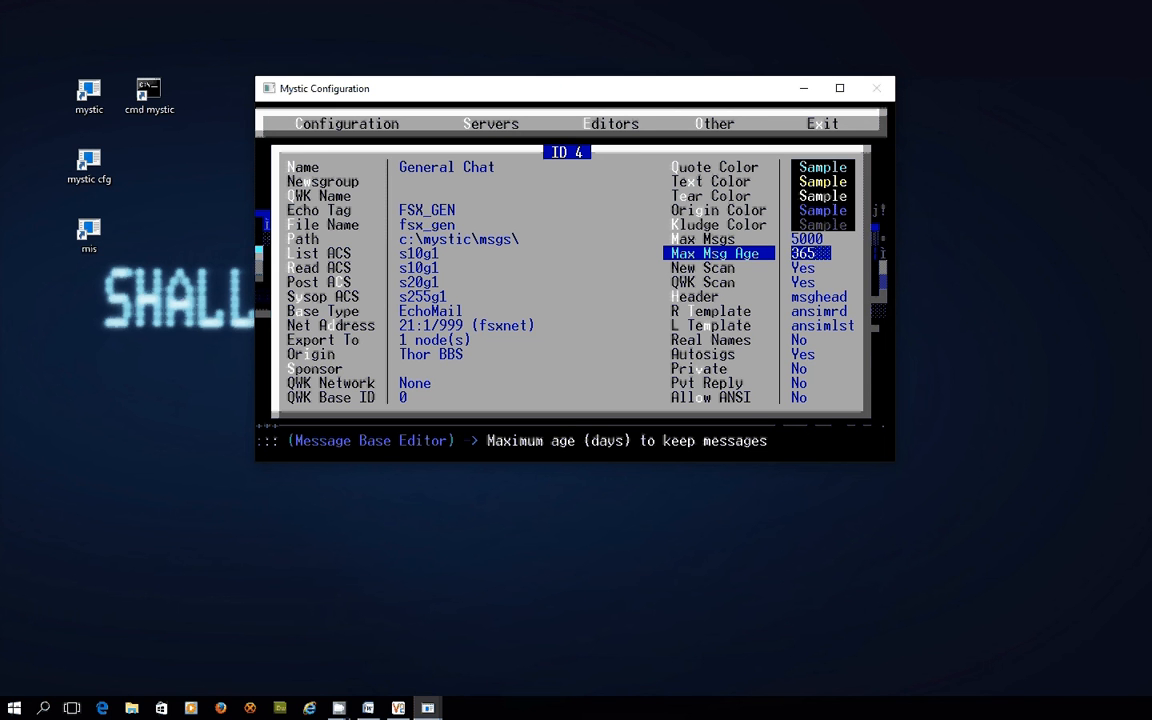
key(Down)
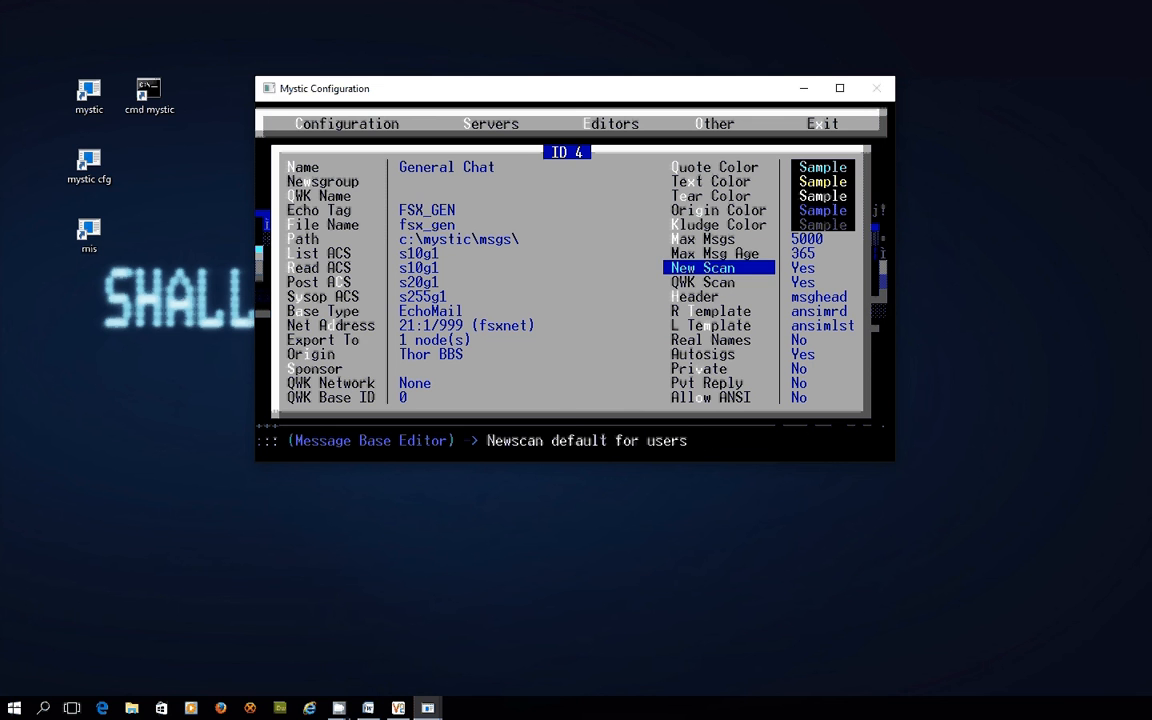
Keep real names off, autosigs and ANSI on, then return to the message base list
key(Down)
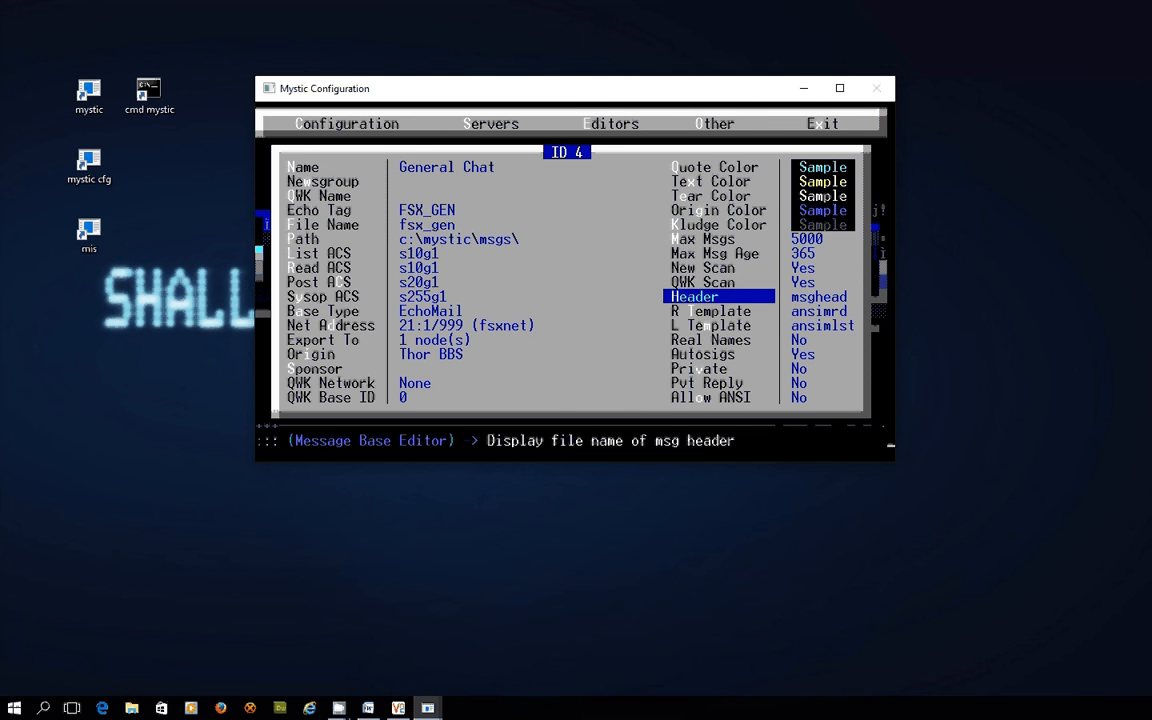
key(Down)
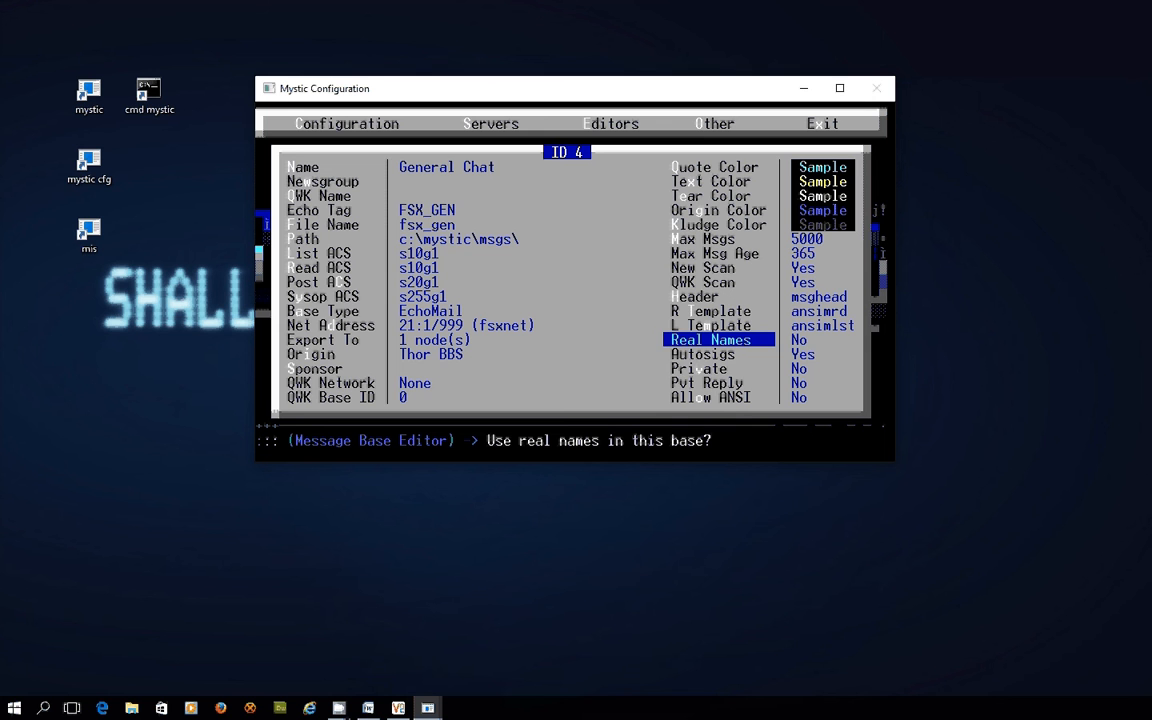
click(802, 340)
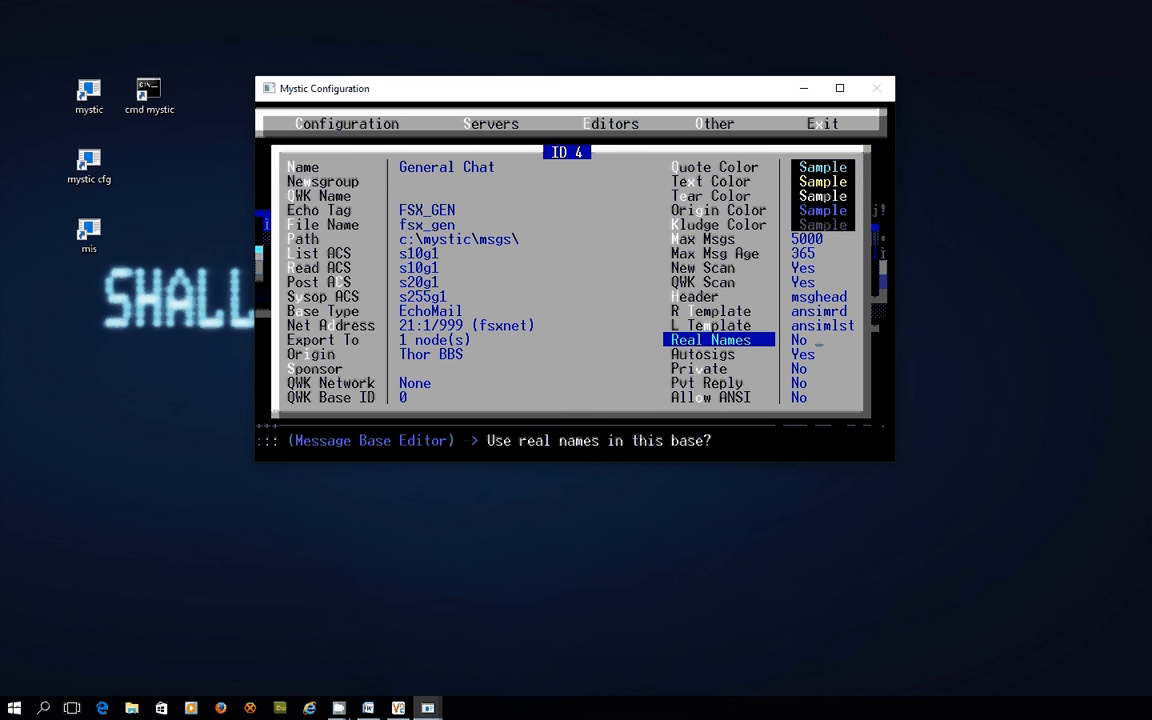
key(Down)
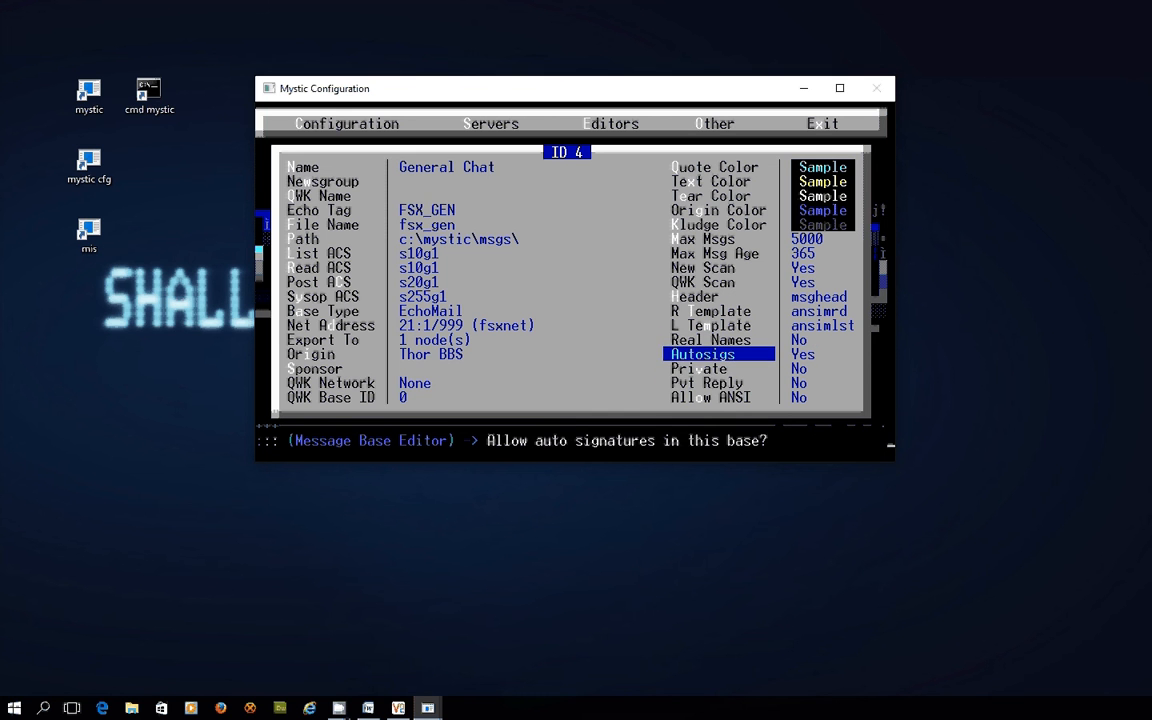
key(Down)
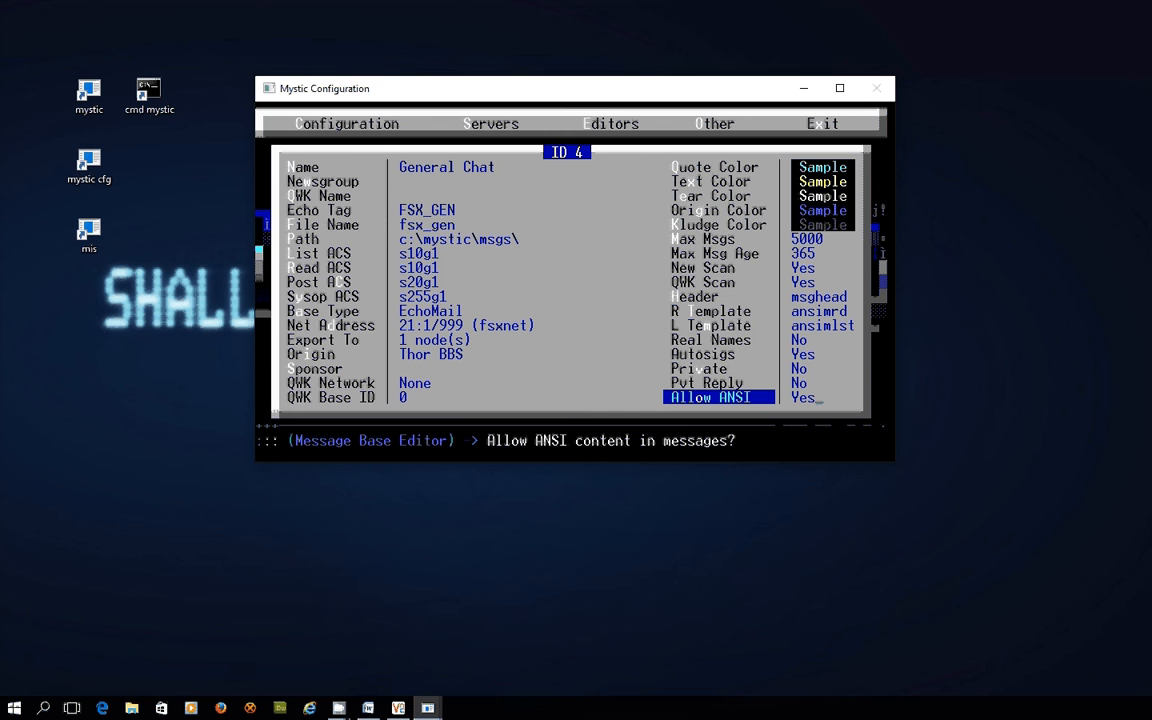
key(Escape)
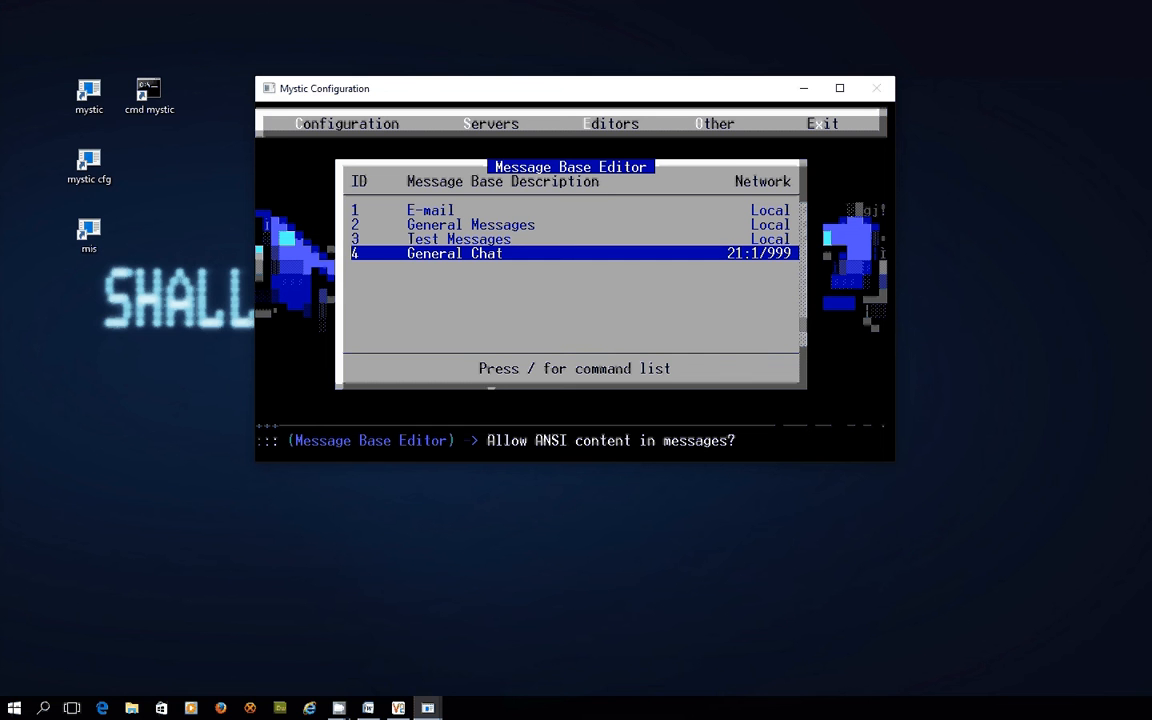
Back out of the editors and exit Mystic Configuration to launch the BBS node
click(611, 123)
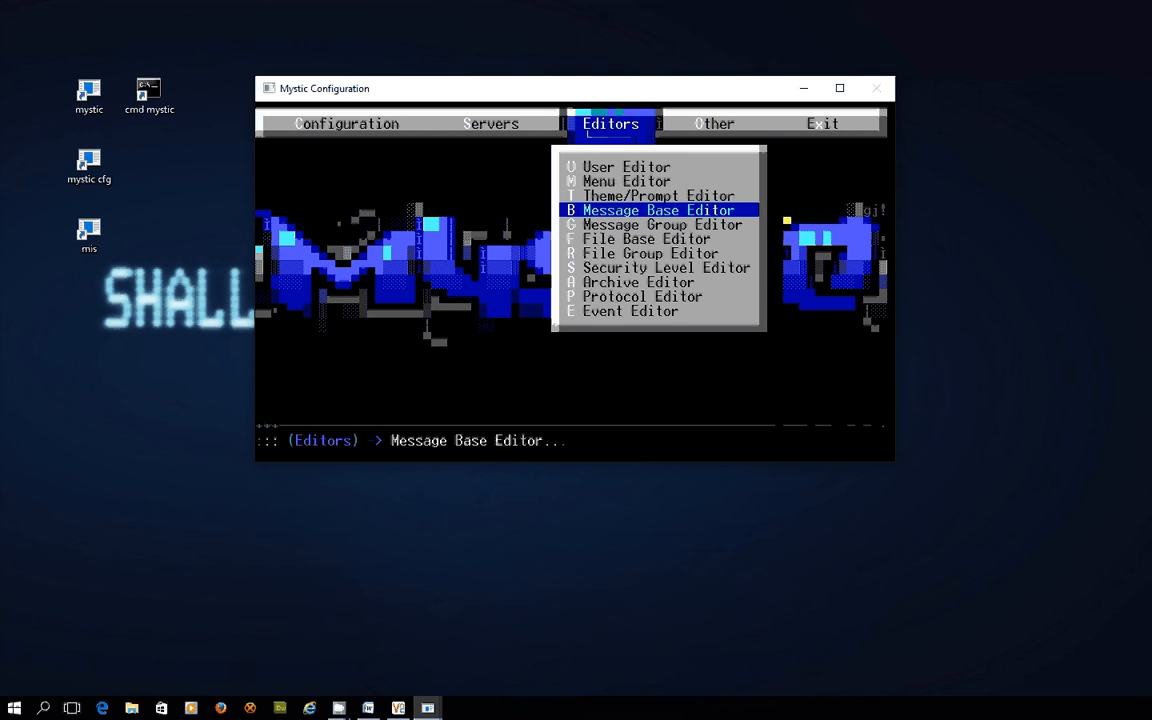
key(Escape)
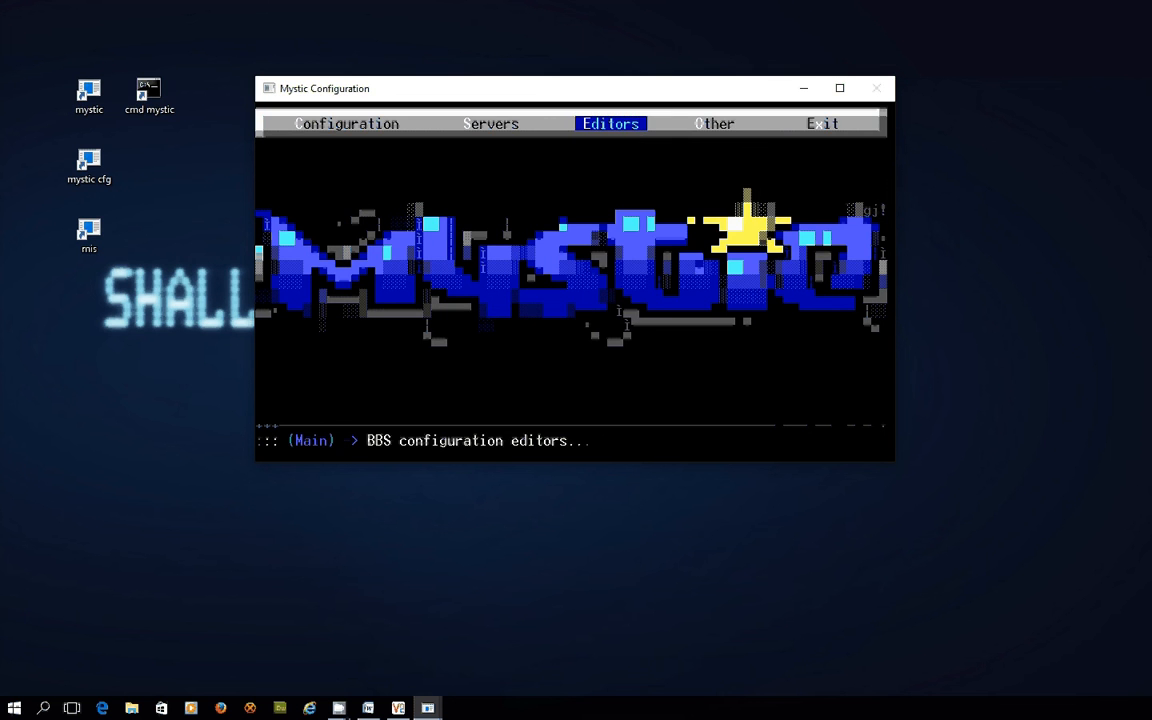
click(877, 88)
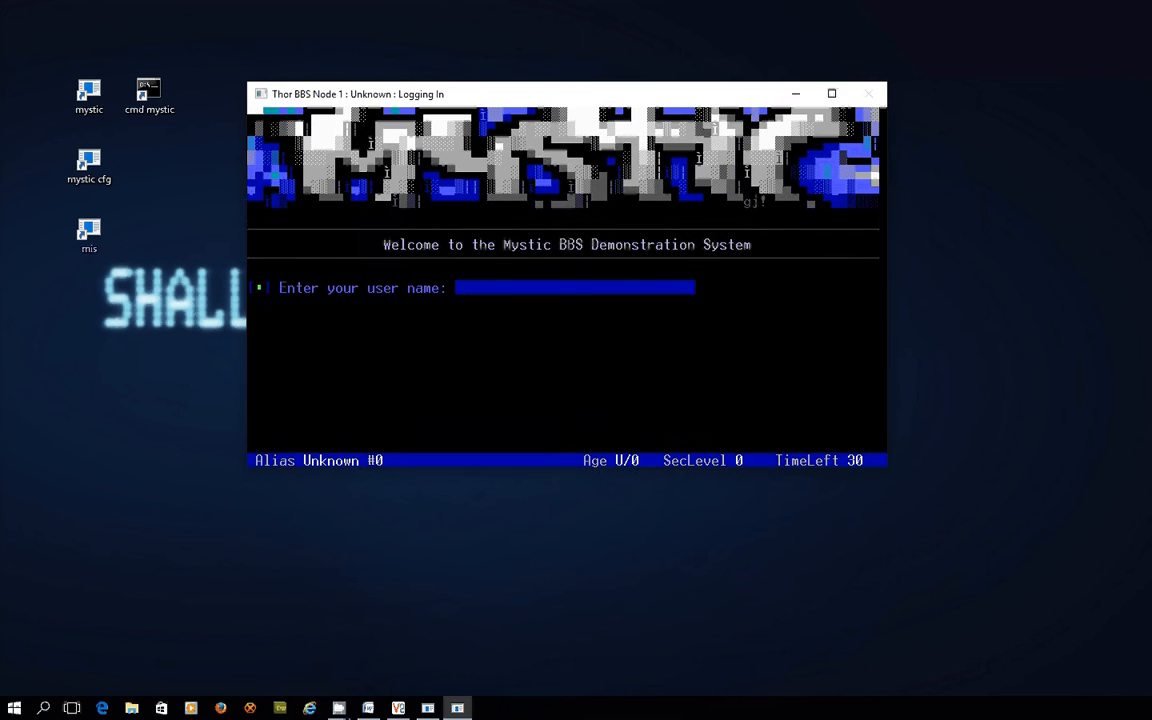
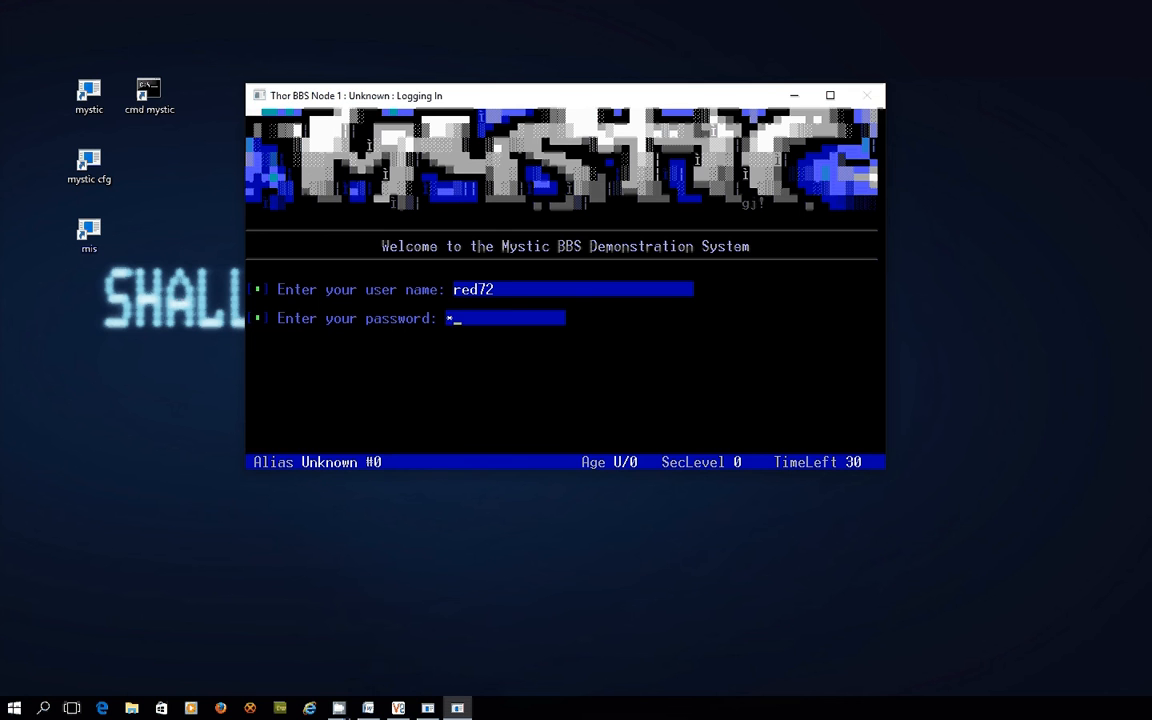
Submit the sysop password and reach the fsxNet General Chat message menu
key(Return)
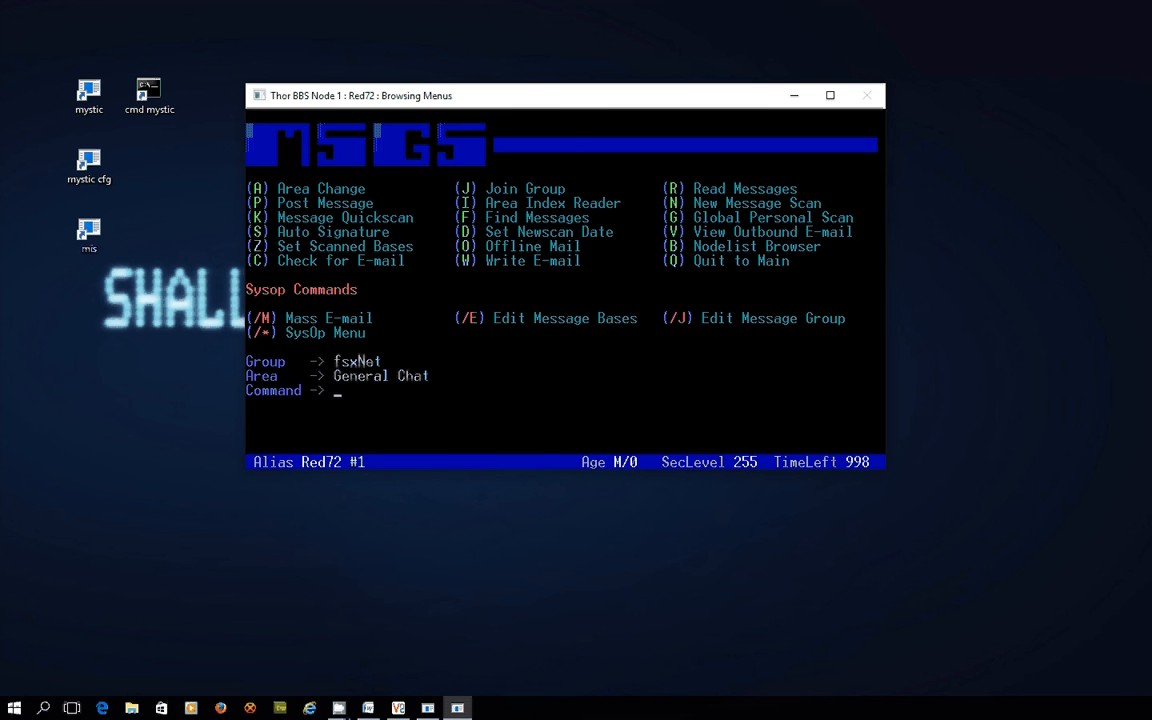
Start a post addressed to All with the subject 'Hello World'
text(P)
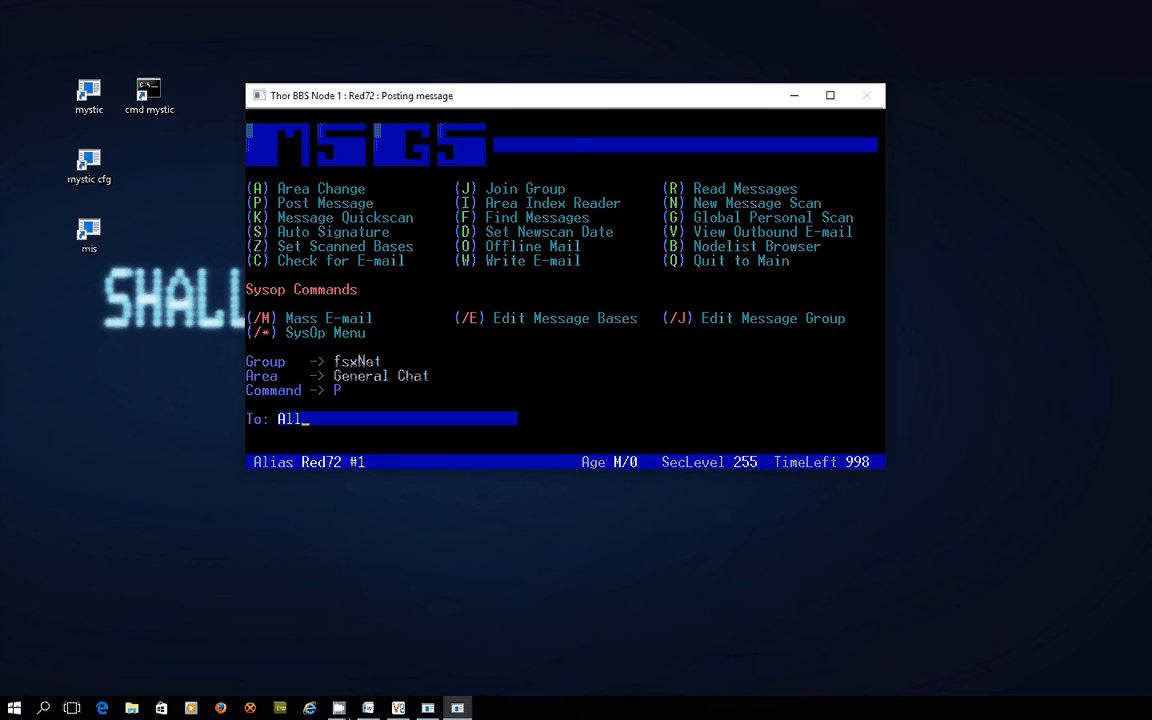
key(Return)
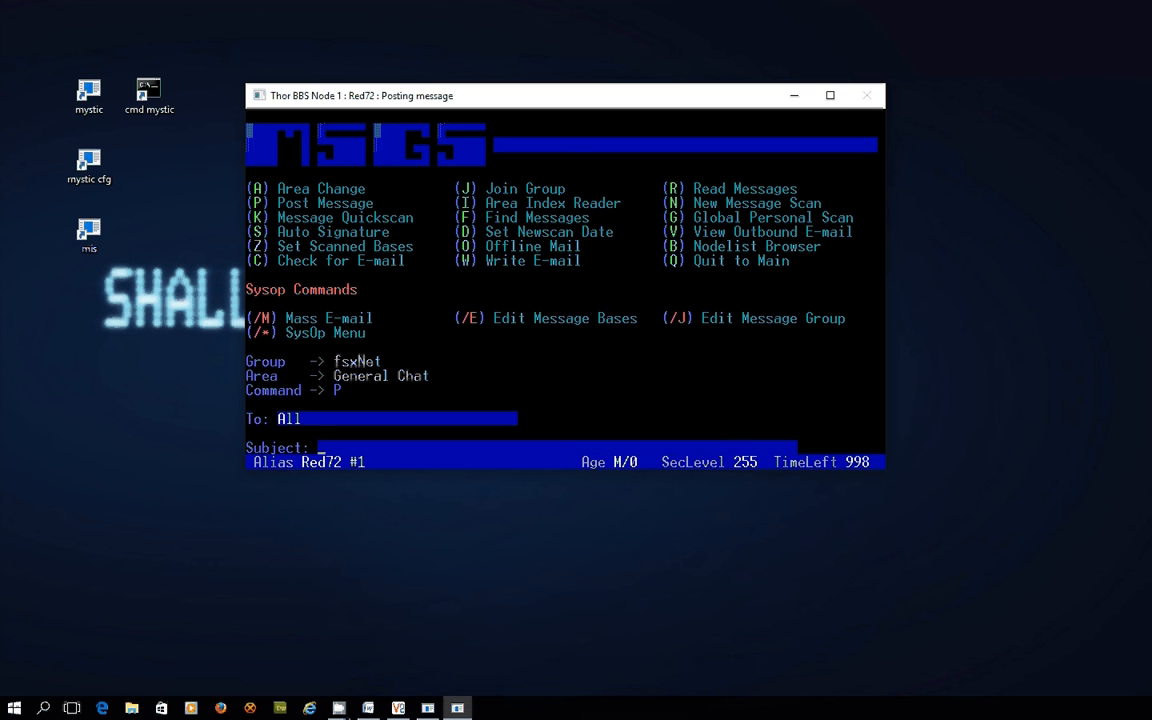
text(Hello)
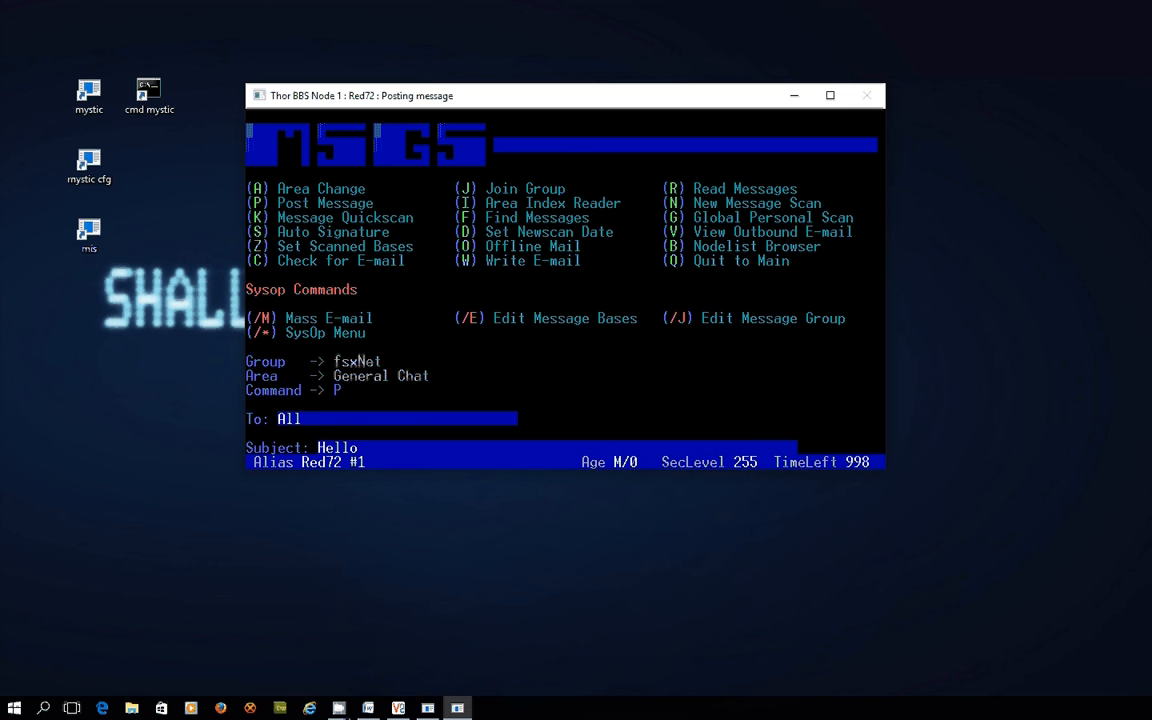
text(World)
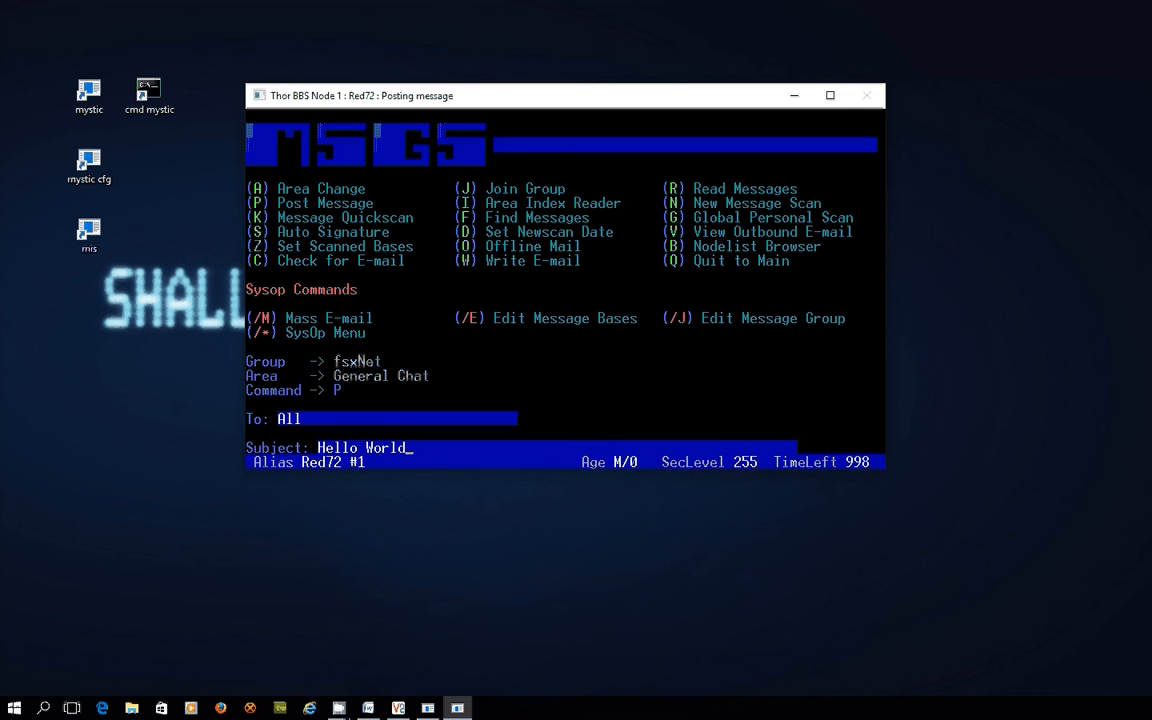
key(Return)
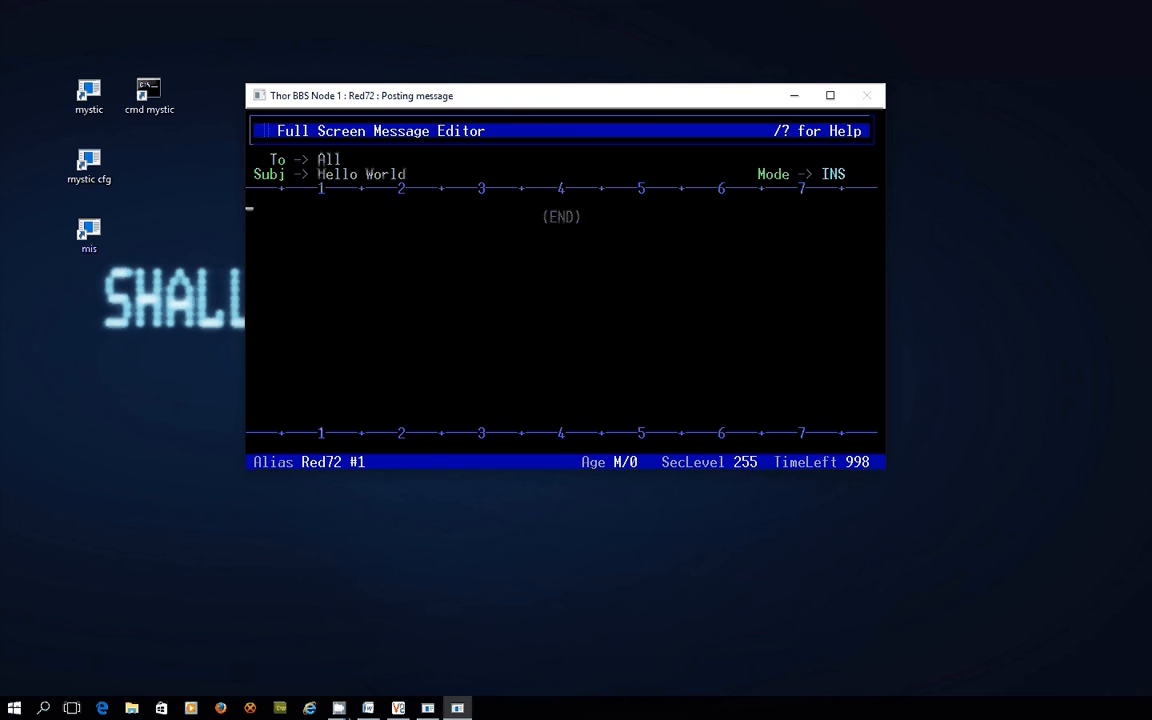
Write the body saying this is a test from the Thor test BBS, Avon aka Paul making demo videos
text(This is a test message from)
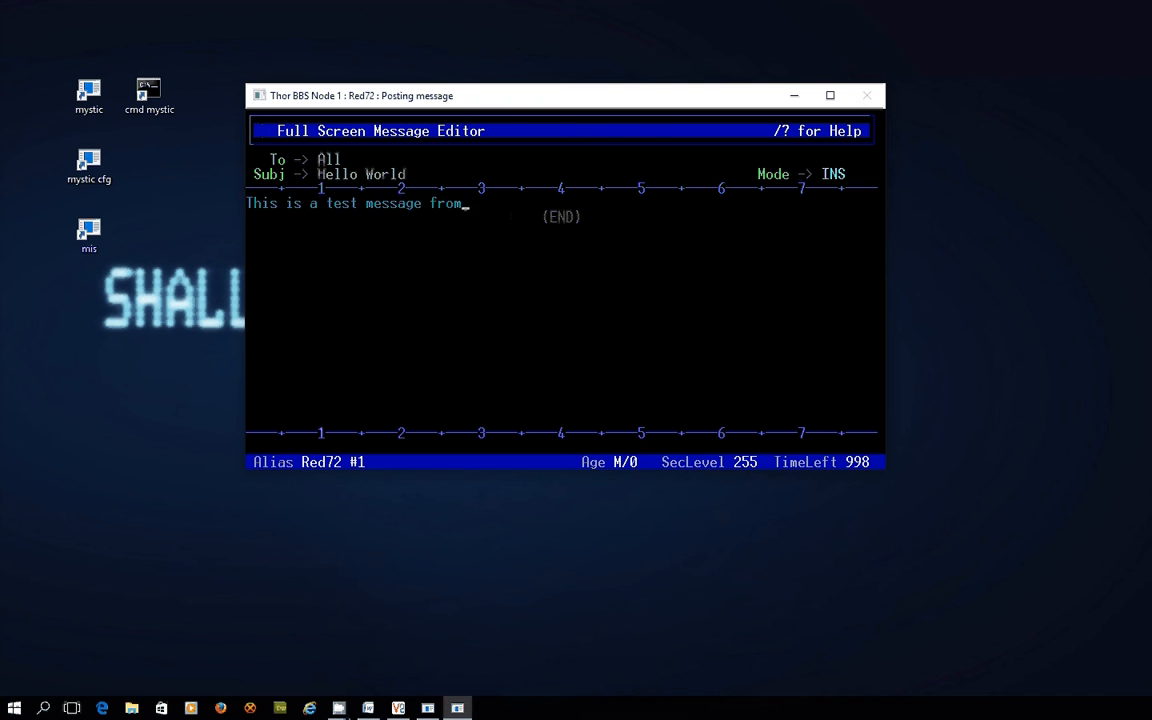
text(the Thor)
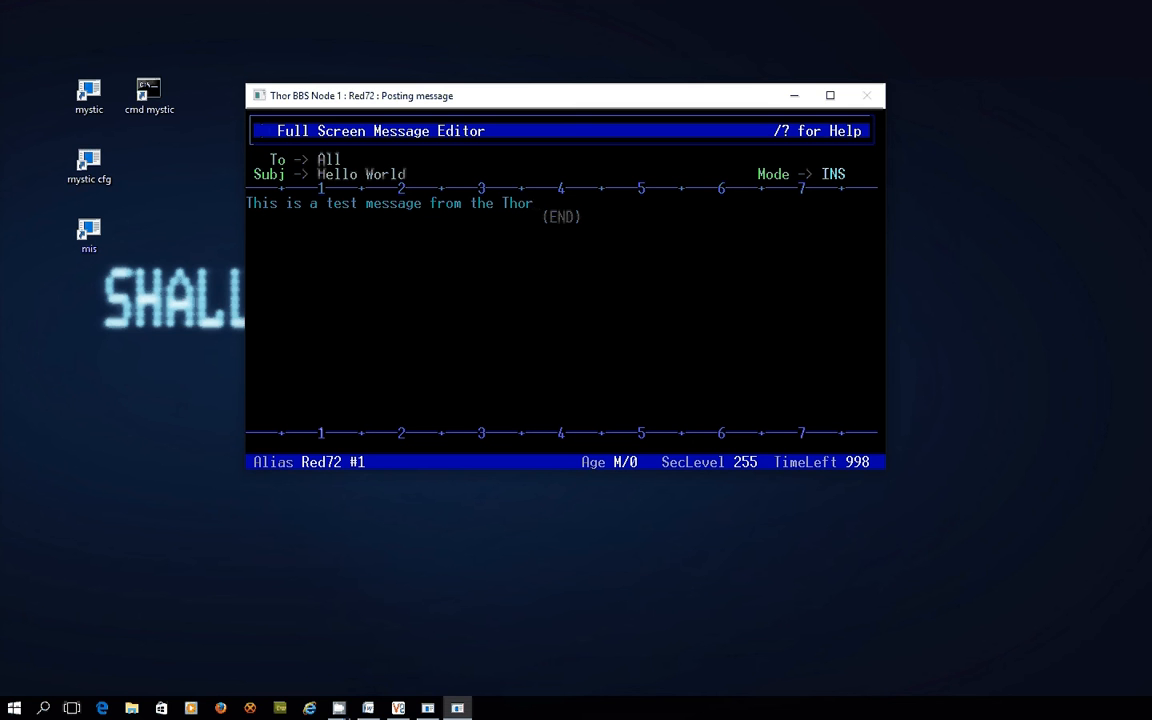
text(test BBS that A)
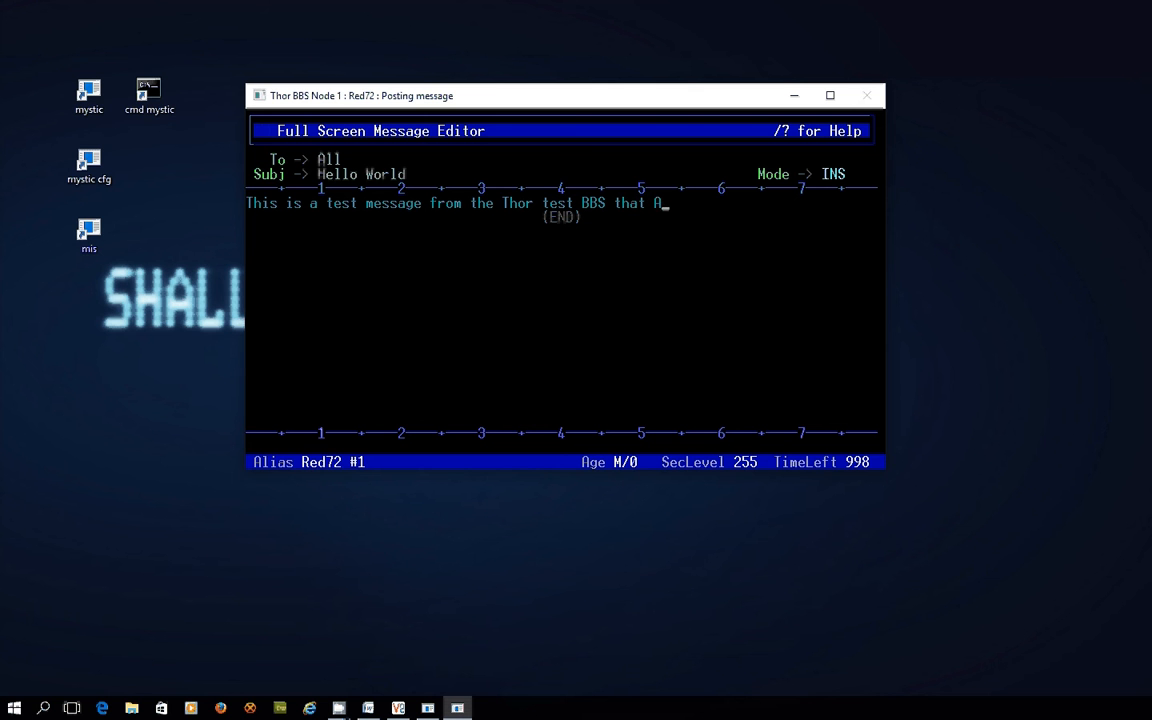
text(von aka Pa)
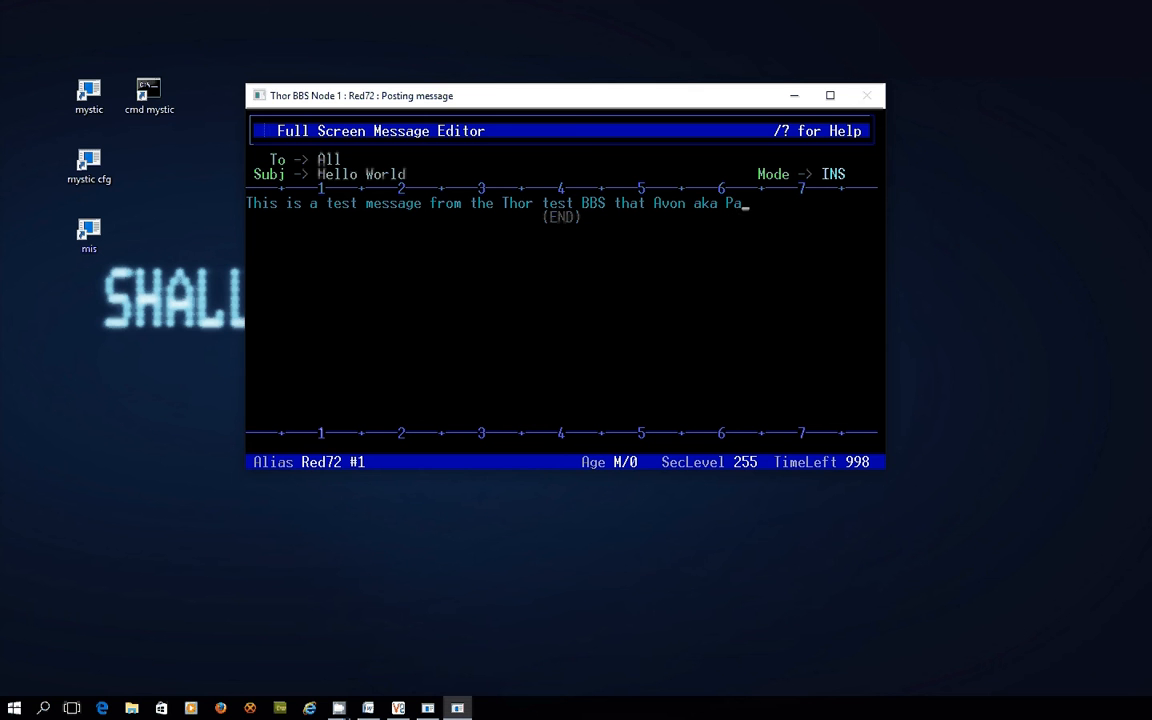
text(ul is using for)
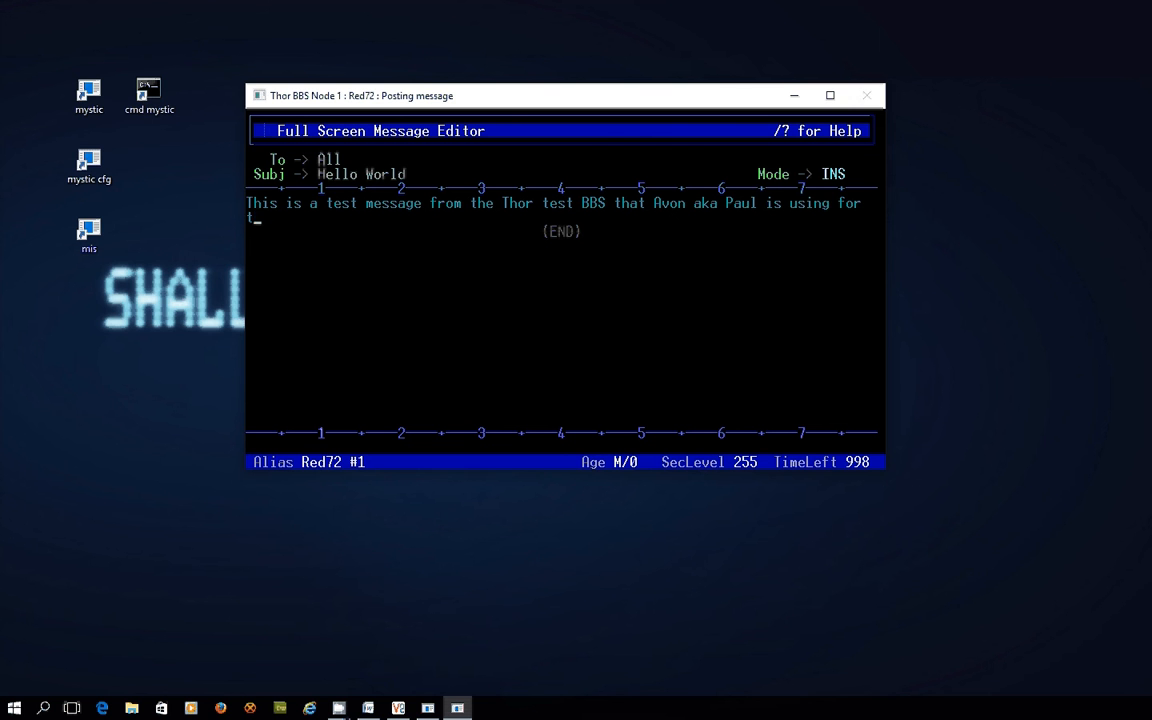
text(some)
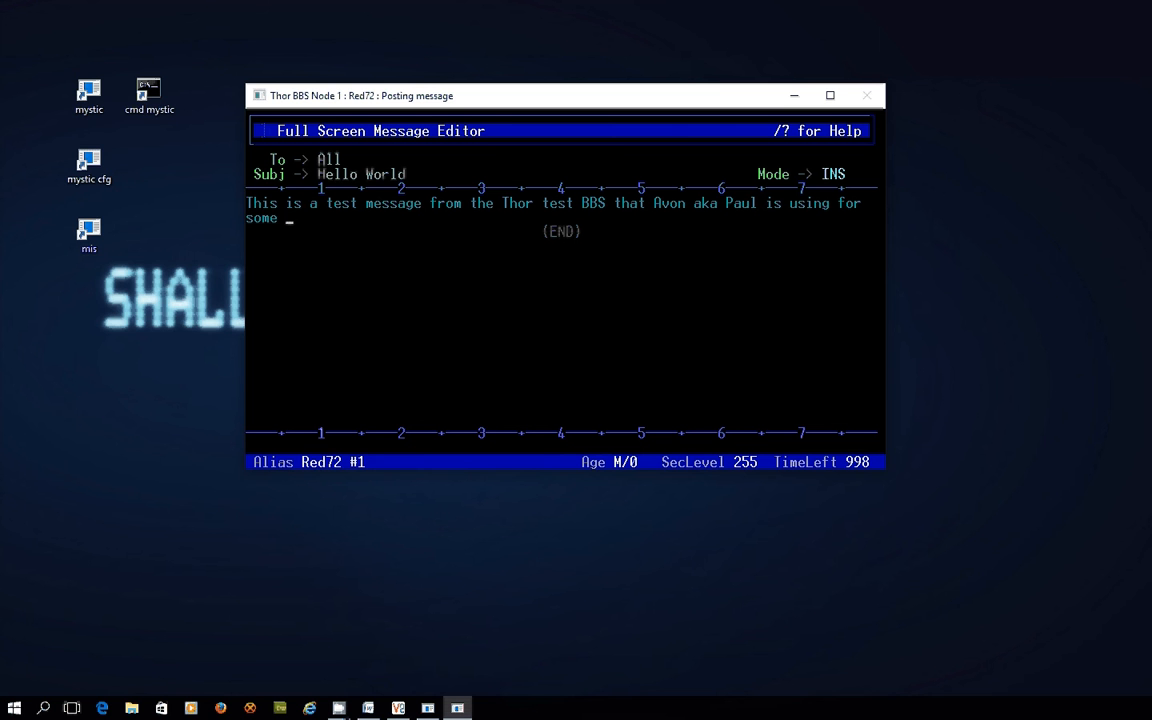
text(demo vides)
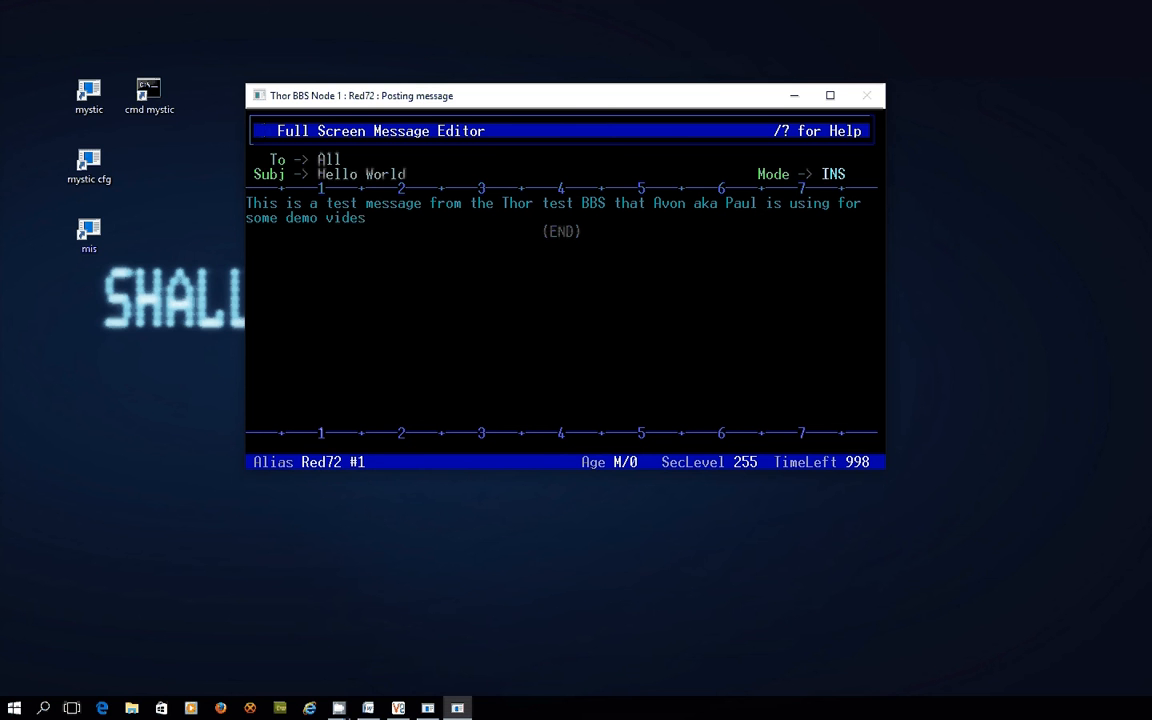
text(os.)
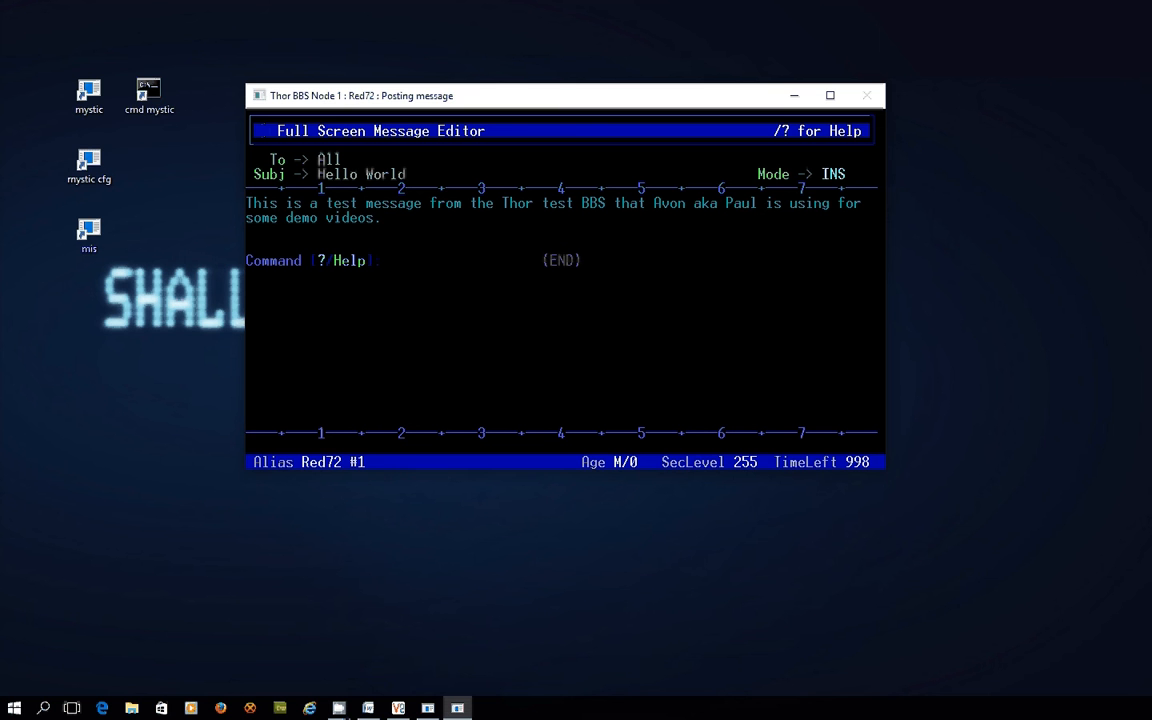
Save the message to General Chat and choose Read at the message menu
text(?)
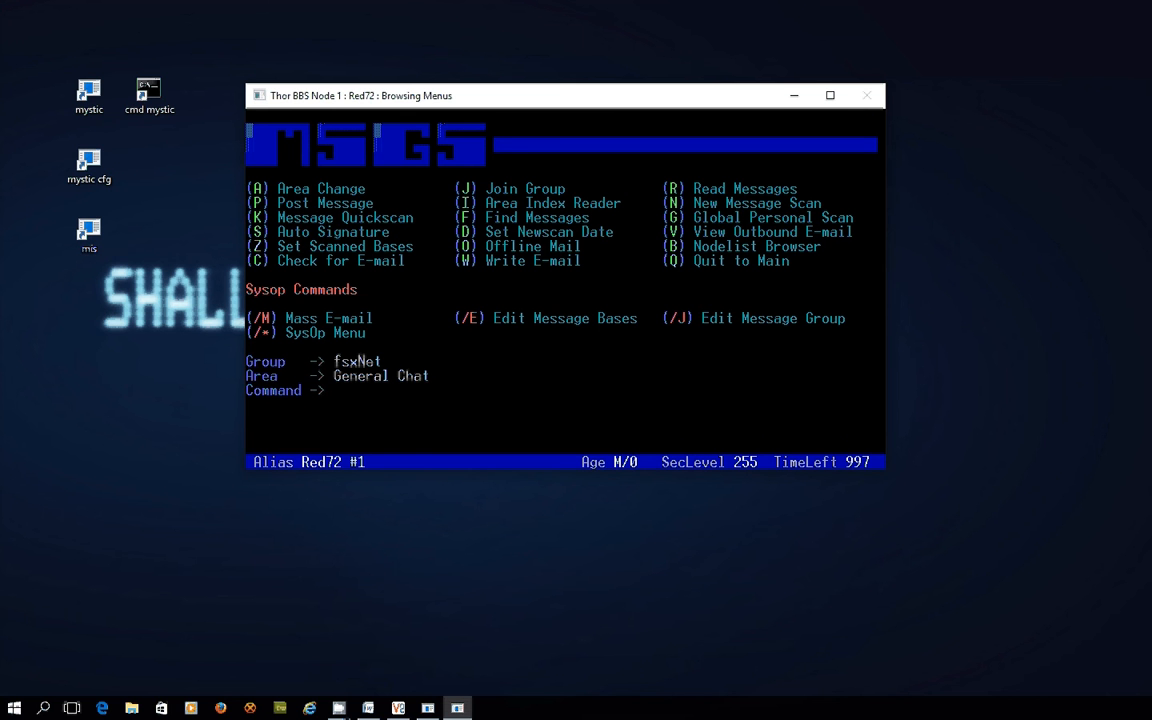
text(R)
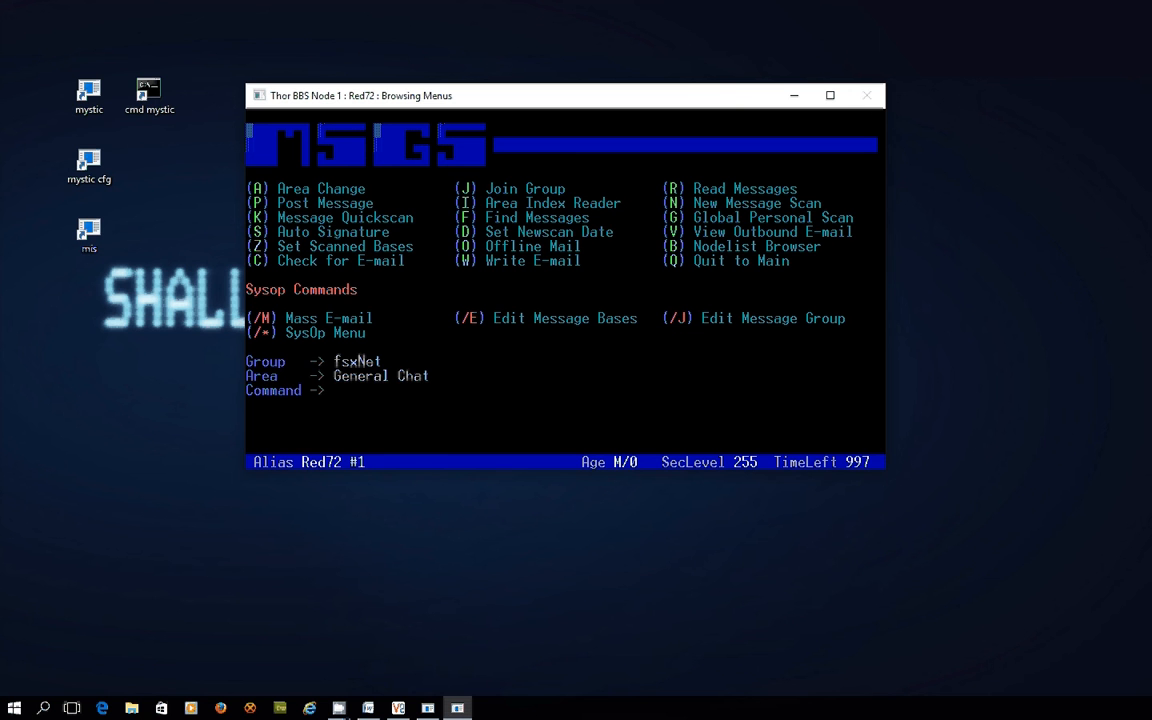
mouse_move(338, 391)
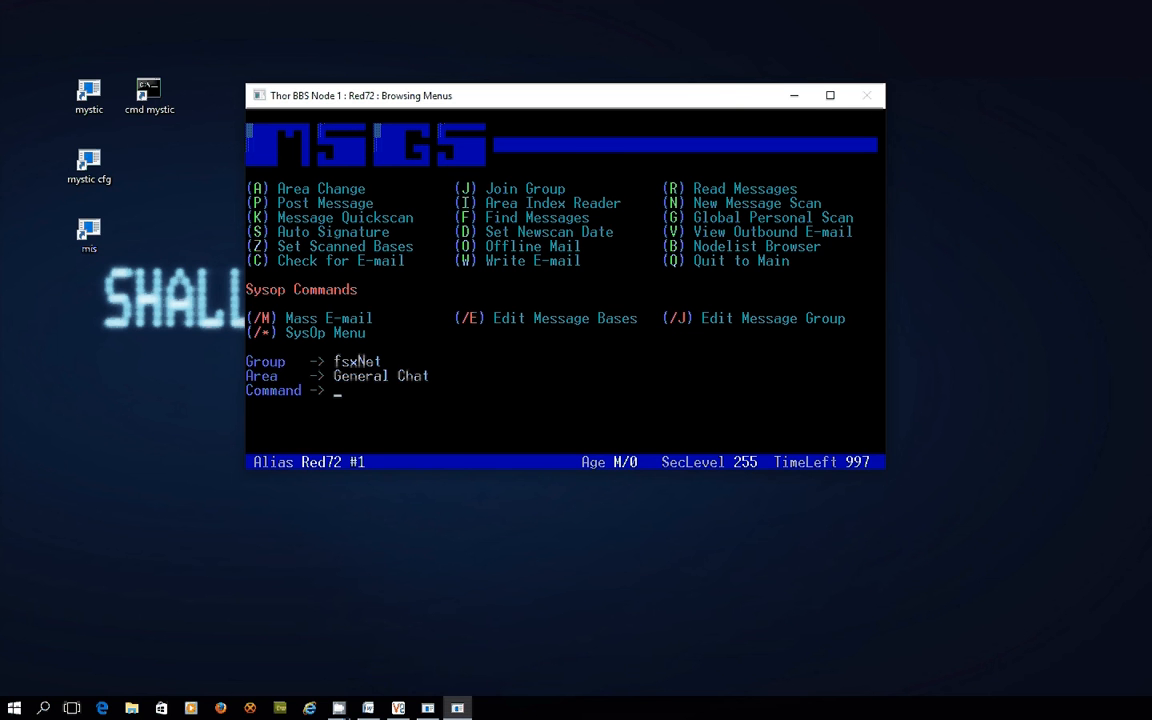